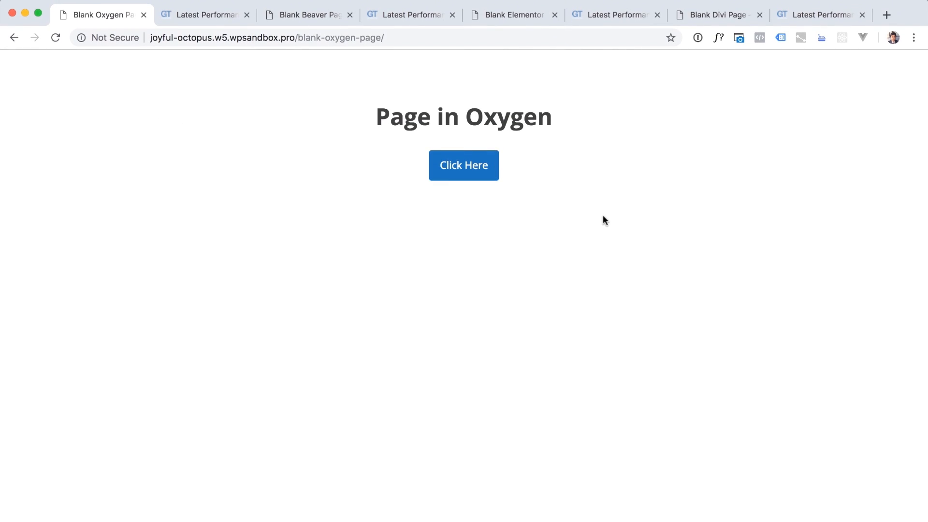
mouse_move(307, 23)
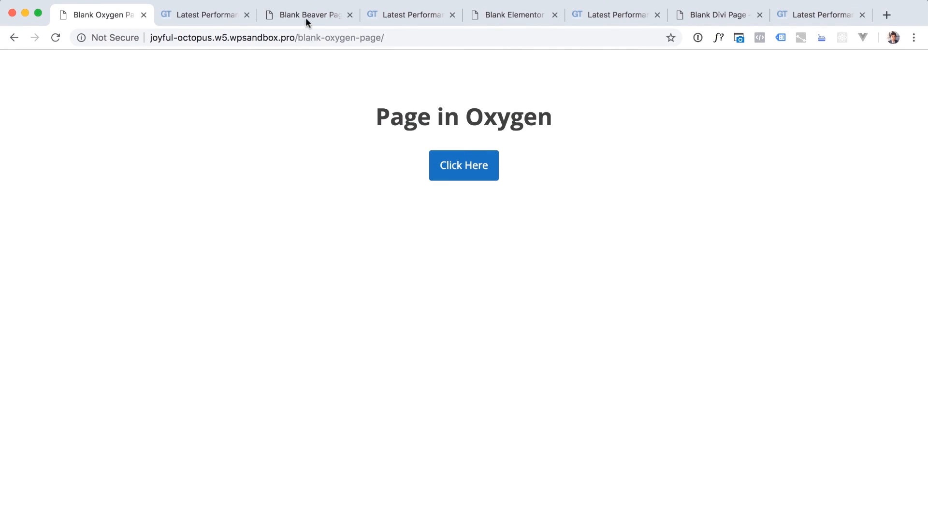
- Browse the blank Beaver Builder and Divi pages, ending on Divi's GTmetrix report (56% PageSpeed)
left_click(305, 15)
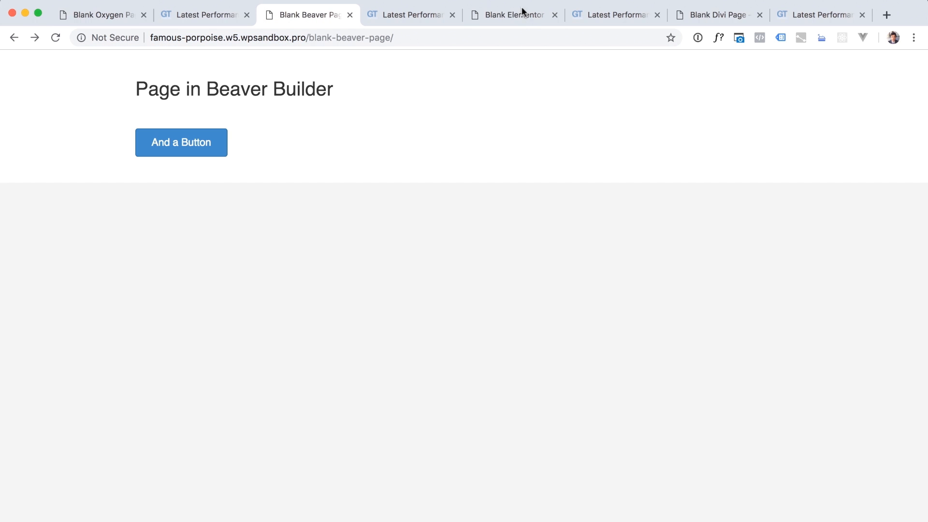
left_click(717, 15)
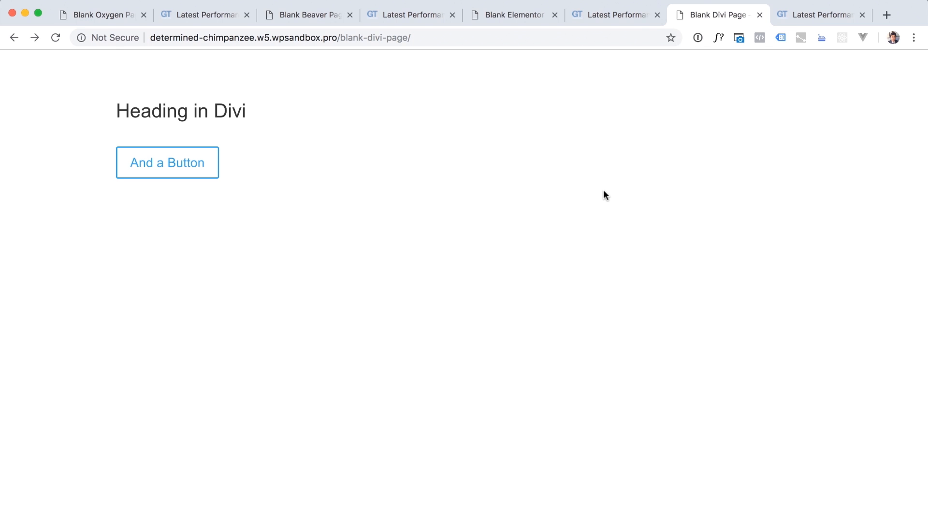
left_click(820, 14)
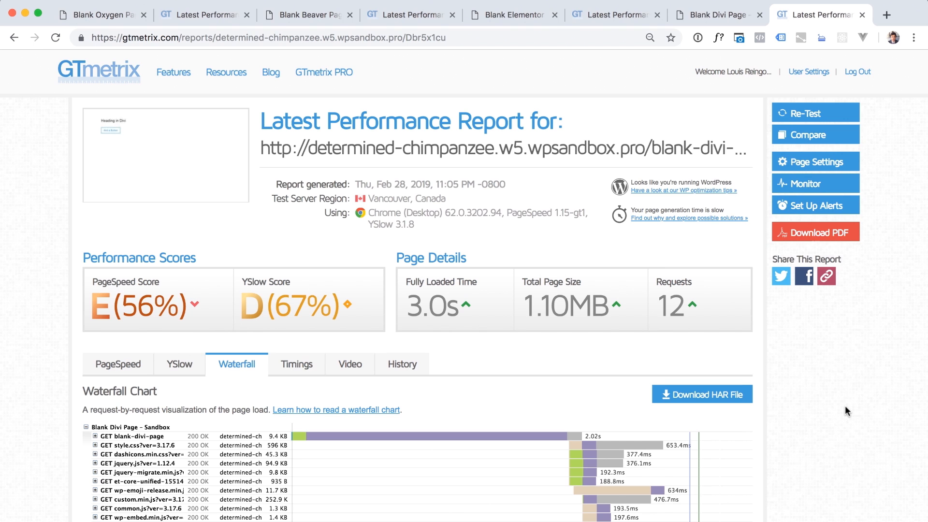
- Scroll to the Divi report's 12-request waterfall, briefly checking the blank Divi page tab
scroll("down", 3)
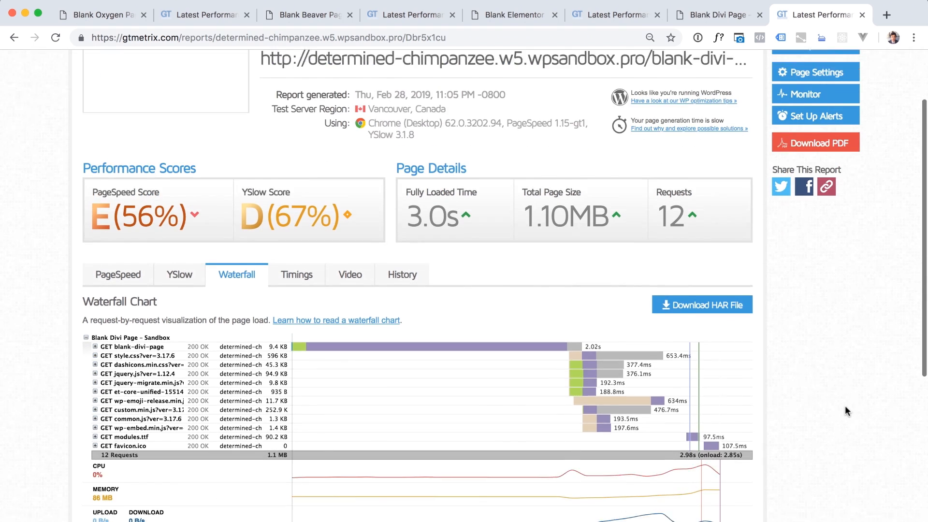
scroll("down", 3)
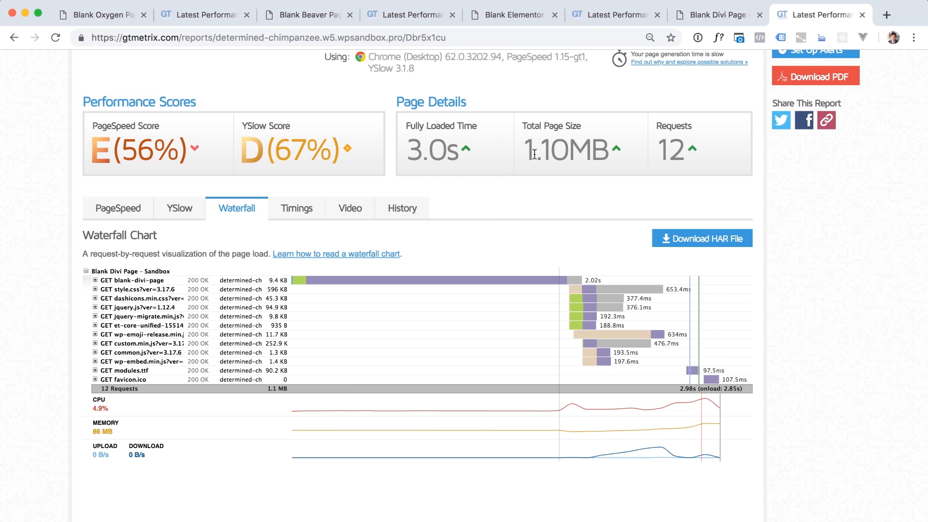
mouse_move(586, 150)
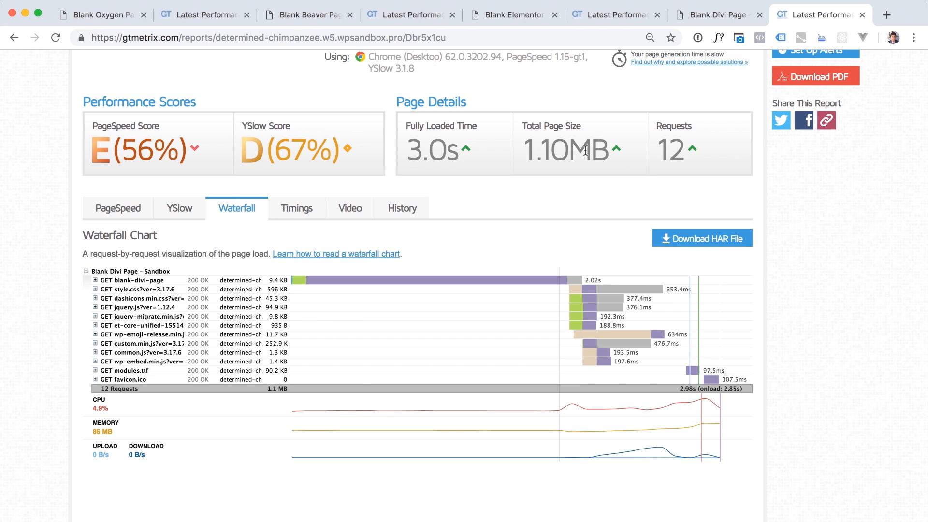
left_click(716, 14)
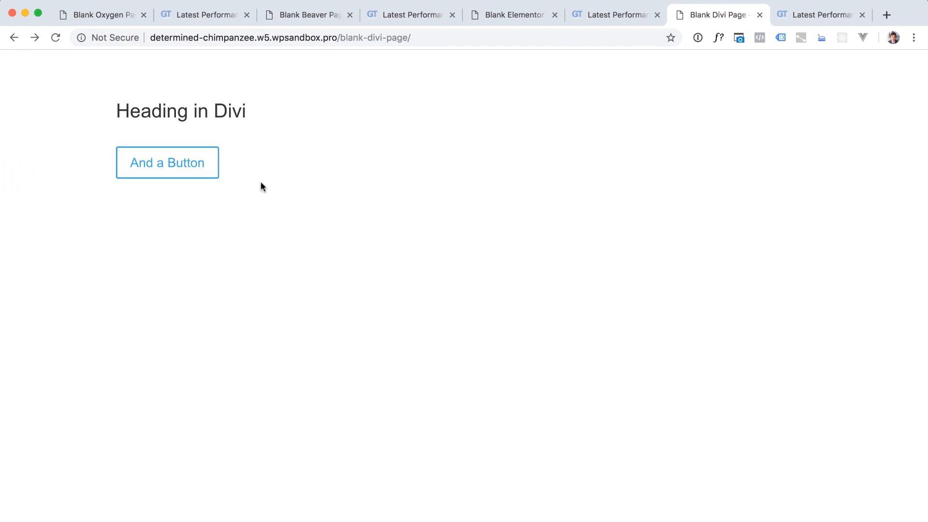
left_click(820, 14)
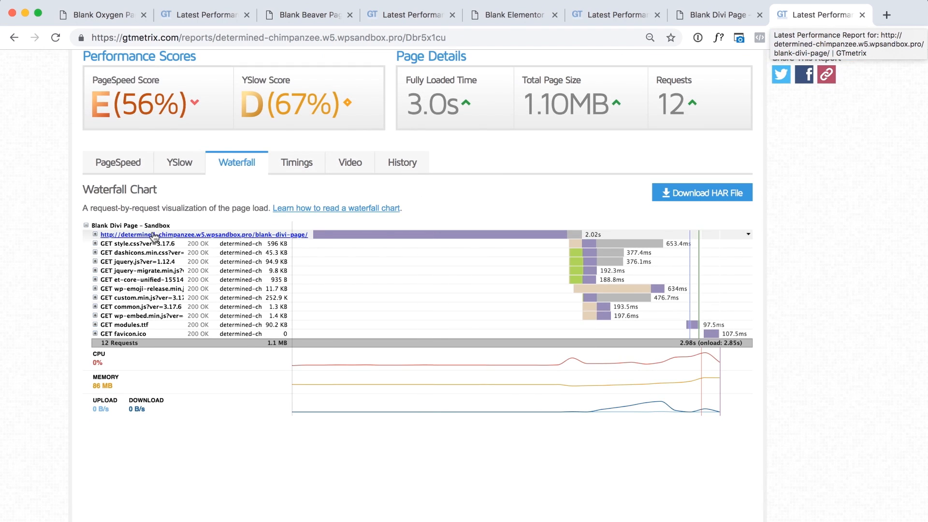
left_click(95, 235)
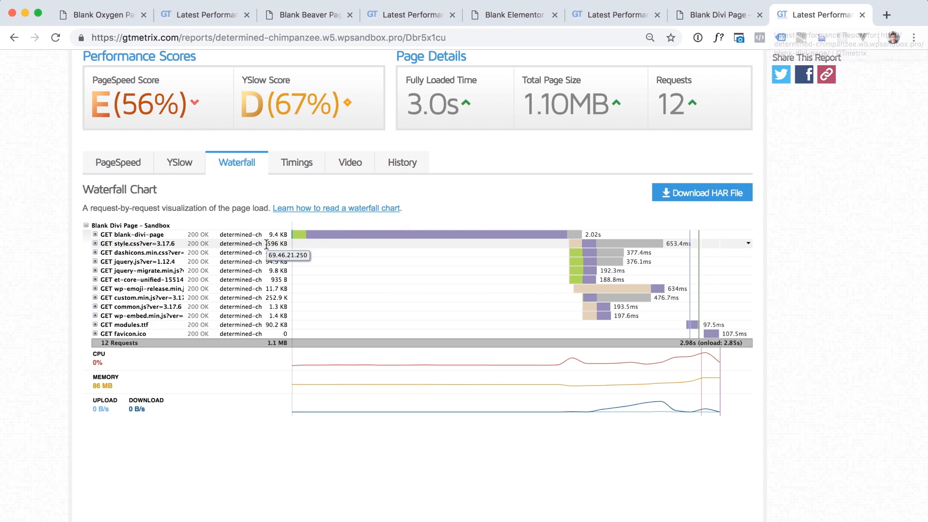
mouse_move(272, 244)
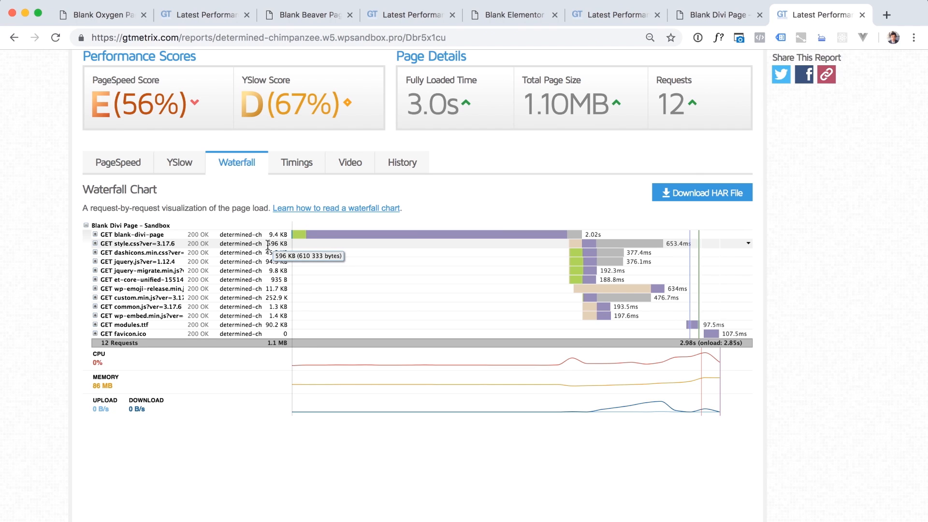
mouse_move(272, 288)
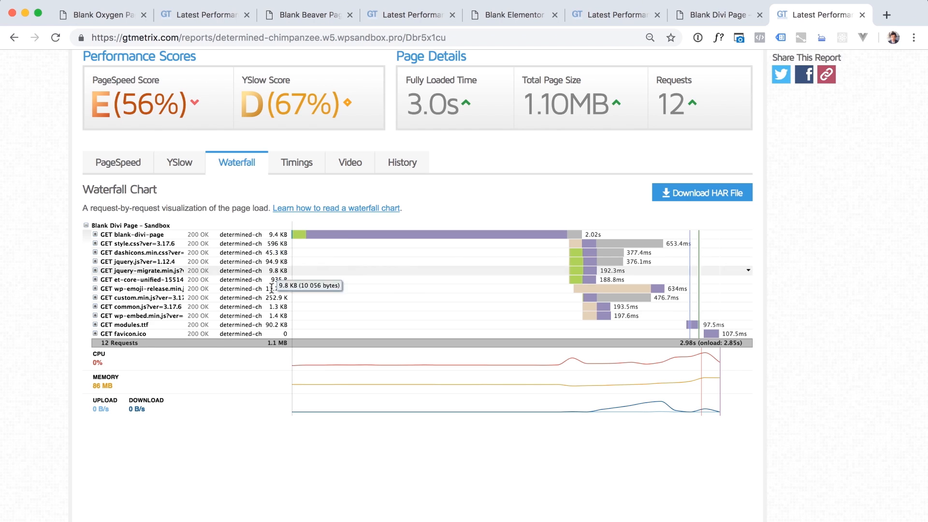
mouse_move(277, 243)
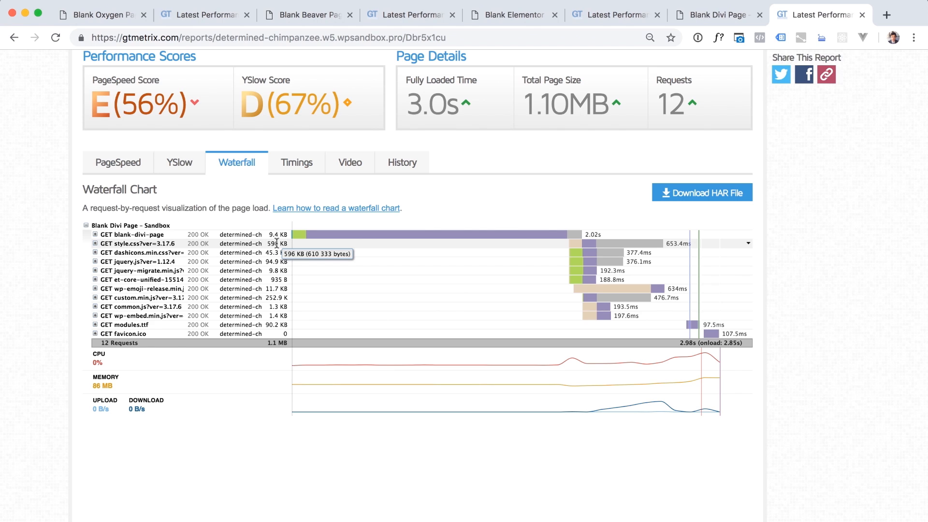
mouse_move(257, 242)
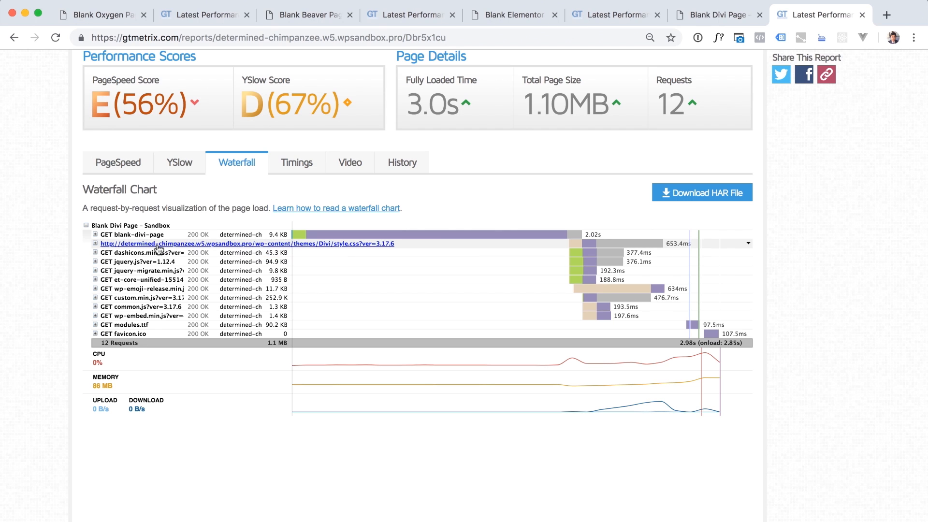
mouse_move(324, 250)
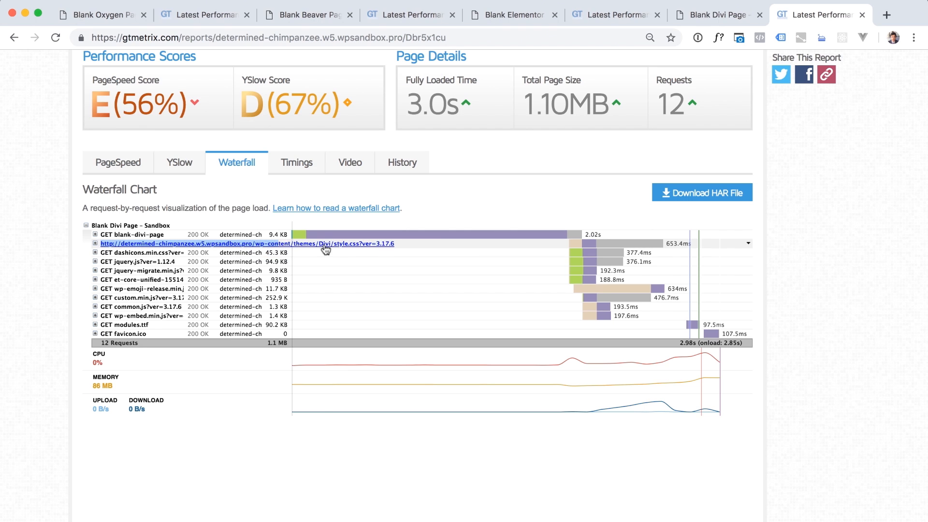
- Expand the style.css request and browse the 610,333-byte stylesheet in its own tab
left_click(248, 243)
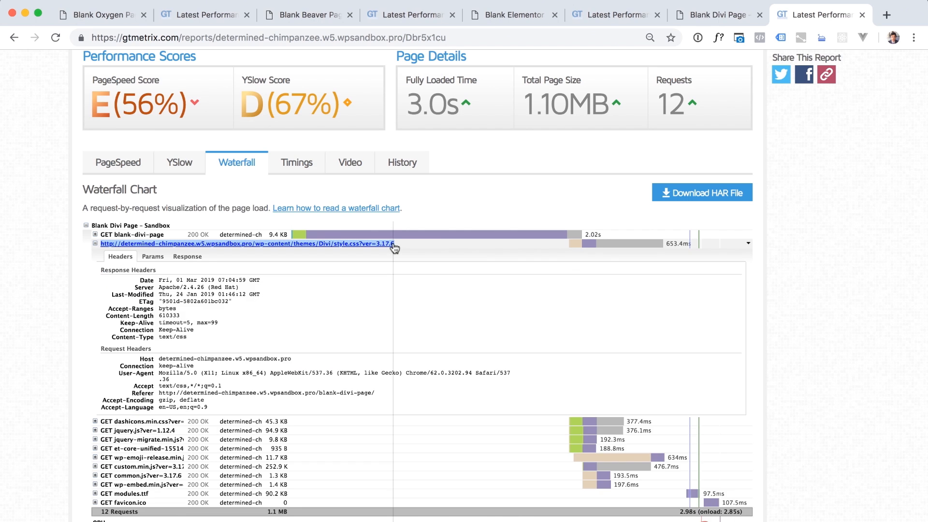
left_click(248, 243)
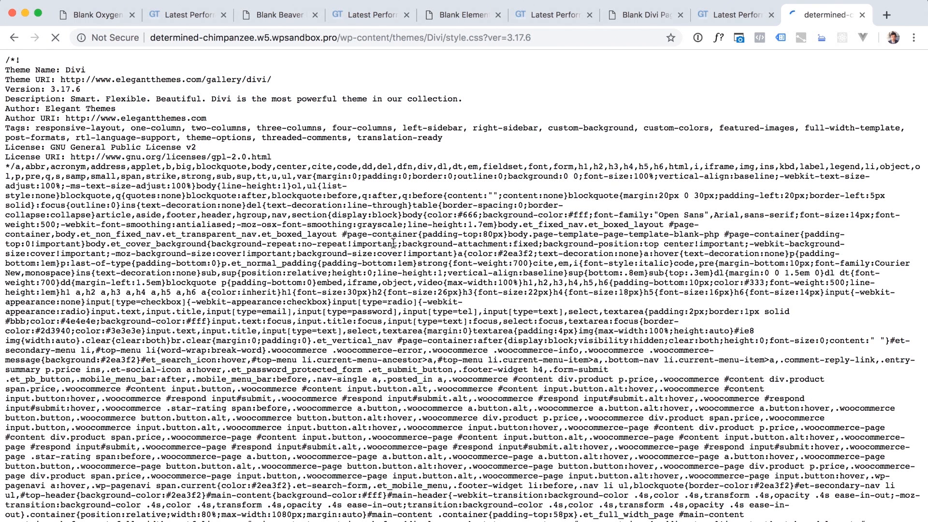
left_click(644, 15)
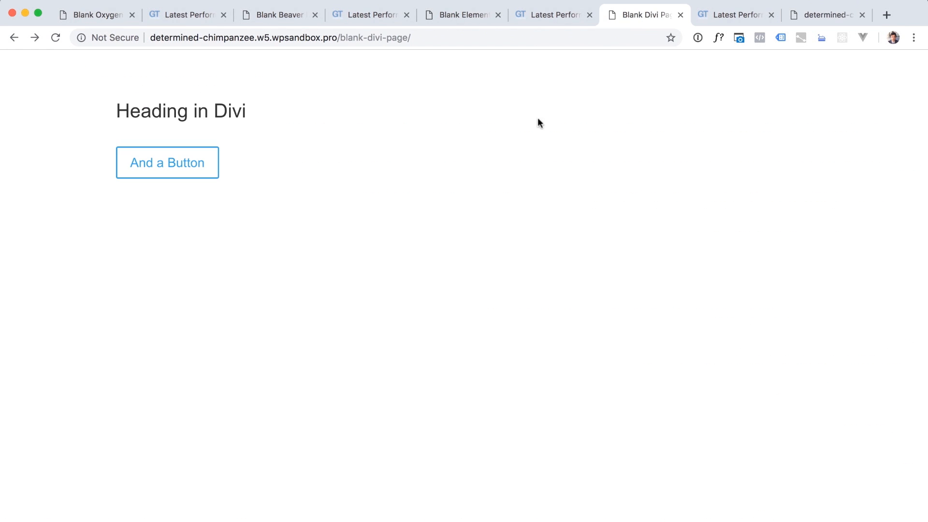
left_click(823, 15)
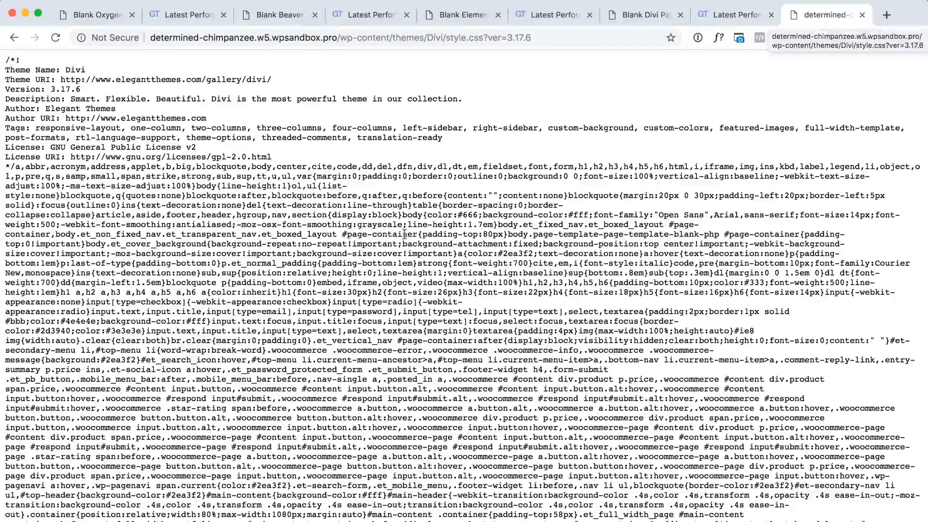
scroll("down", 3)
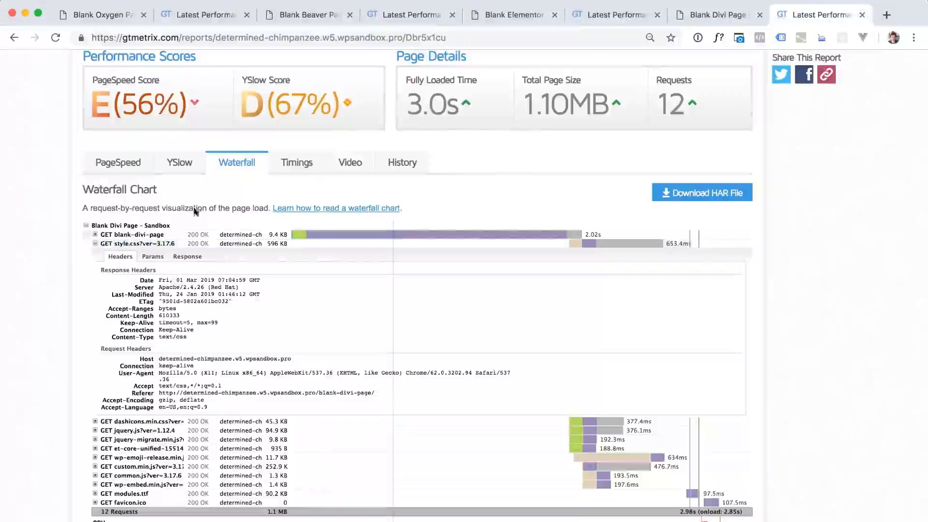
- Collapse the style.css request row in the Divi waterfall
left_click(94, 243)
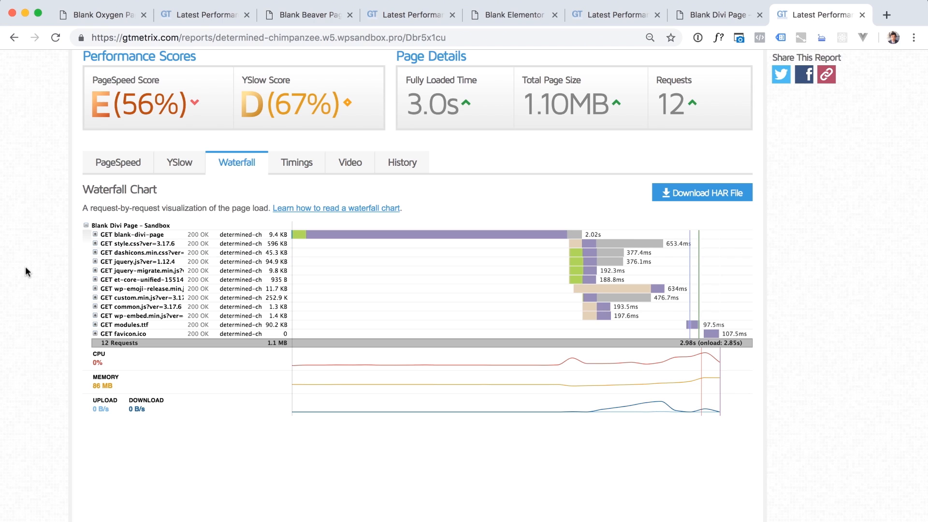
mouse_move(142, 253)
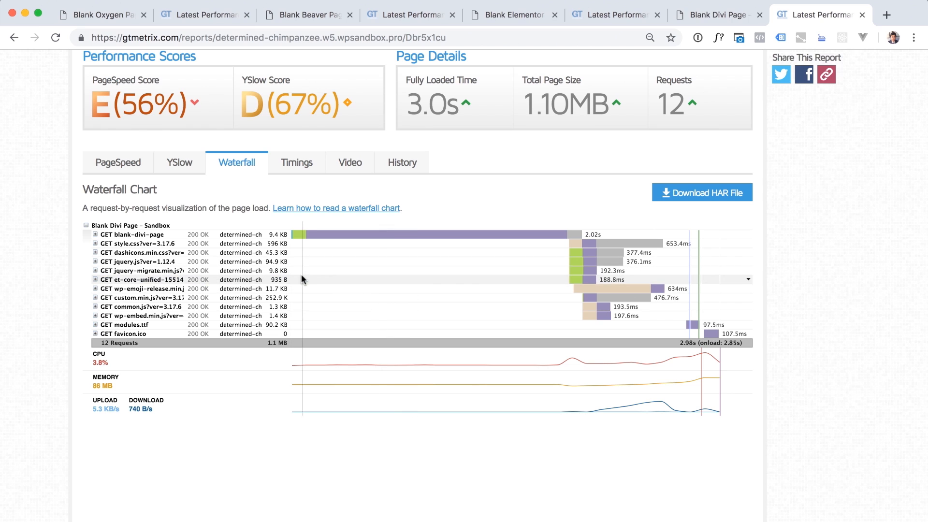
mouse_move(160, 289)
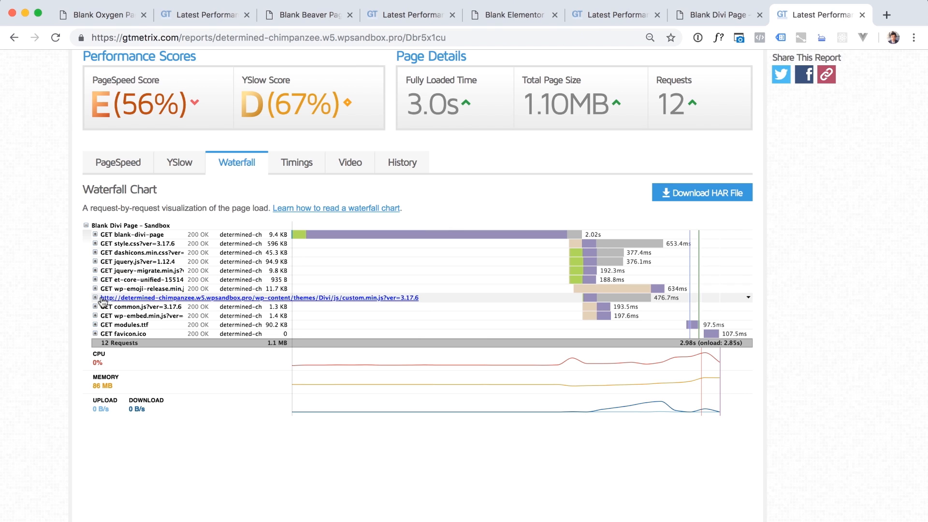
mouse_move(418, 303)
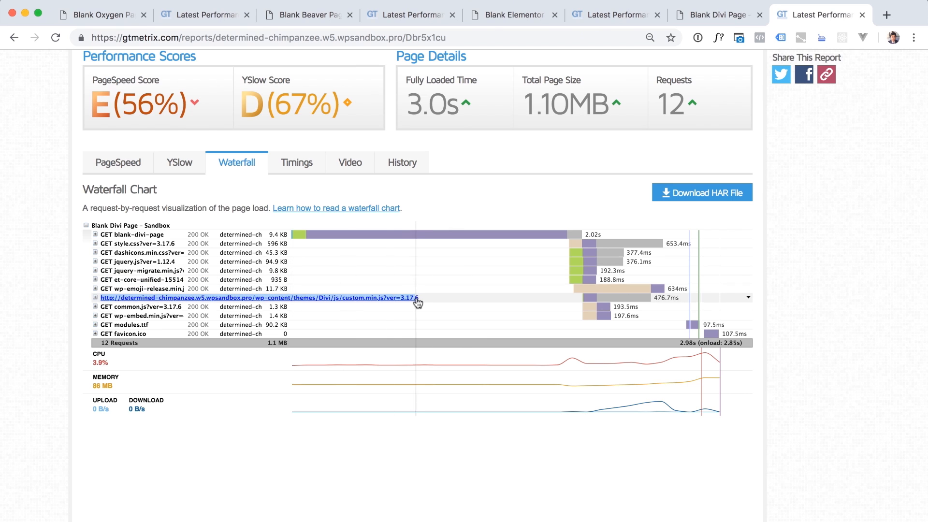
- Open custom.min.js (258,993 bytes) in a new tab, scroll its source, and return to the report
left_click(258, 298)
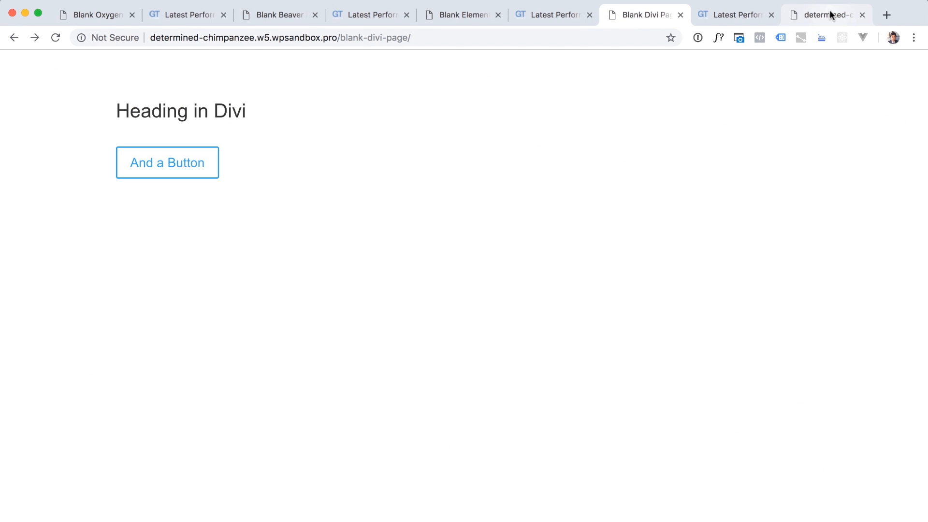
mouse_move(172, 163)
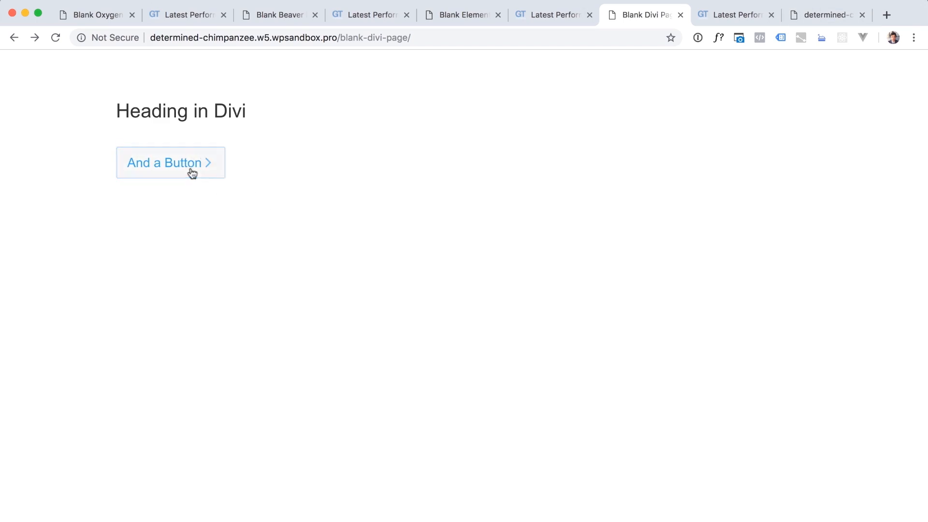
left_click(825, 15)
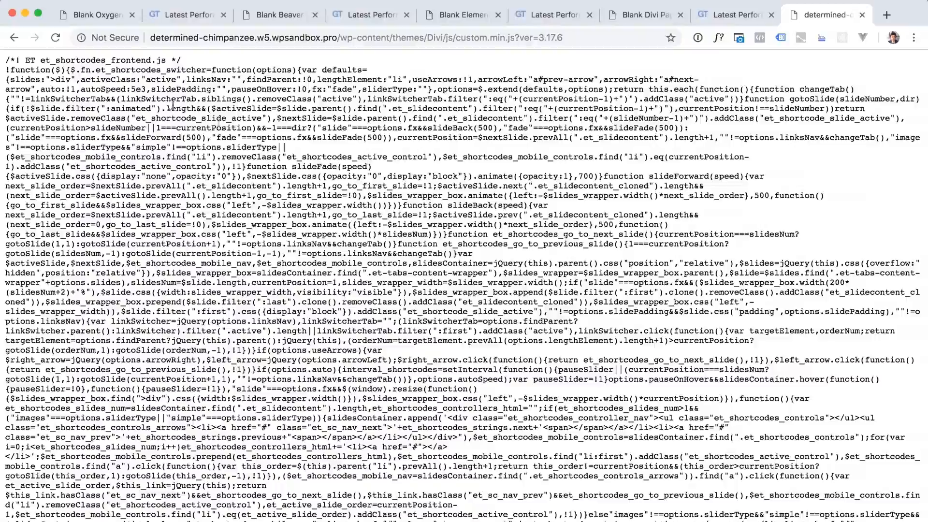
scroll("down", 3)
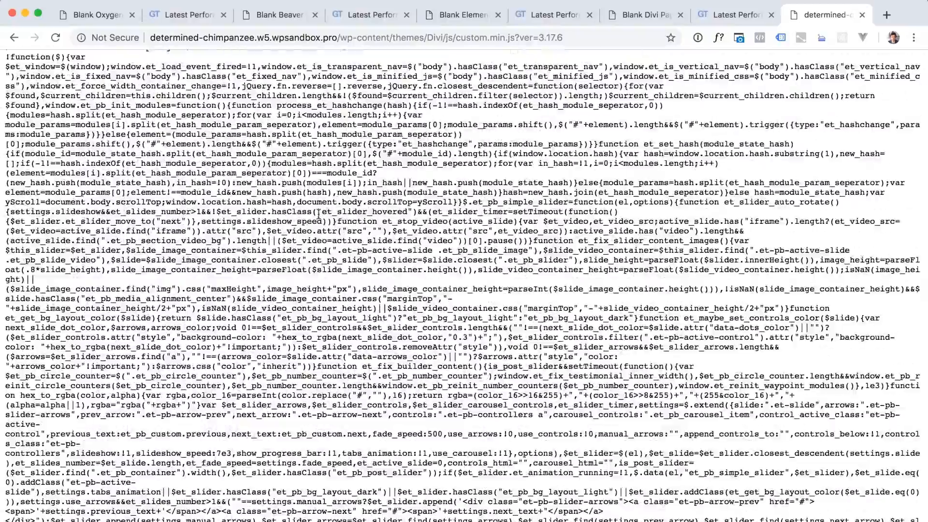
scroll("down", 3)
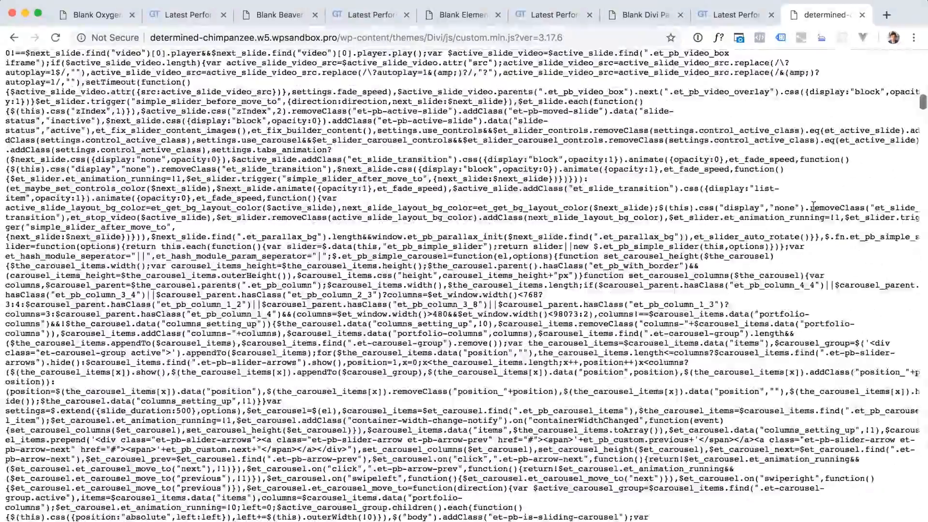
scroll("down", 3)
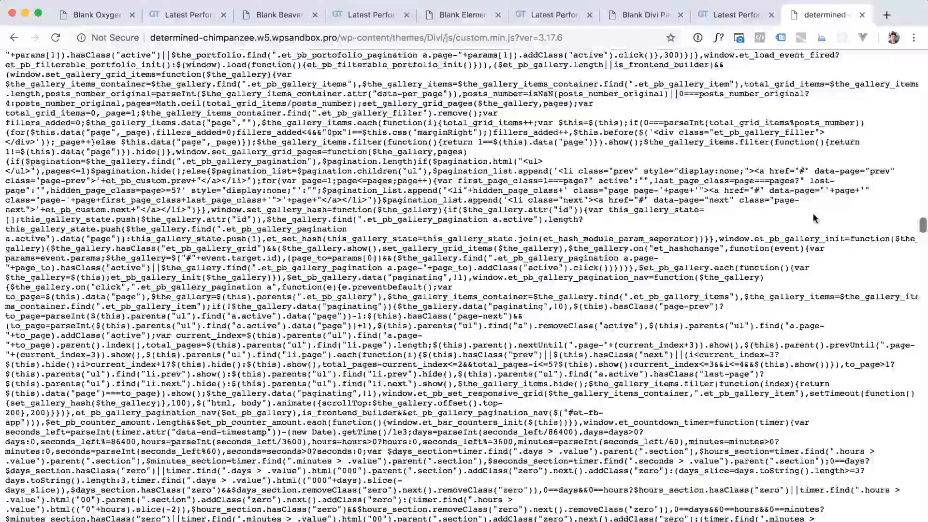
scroll("down", 3)
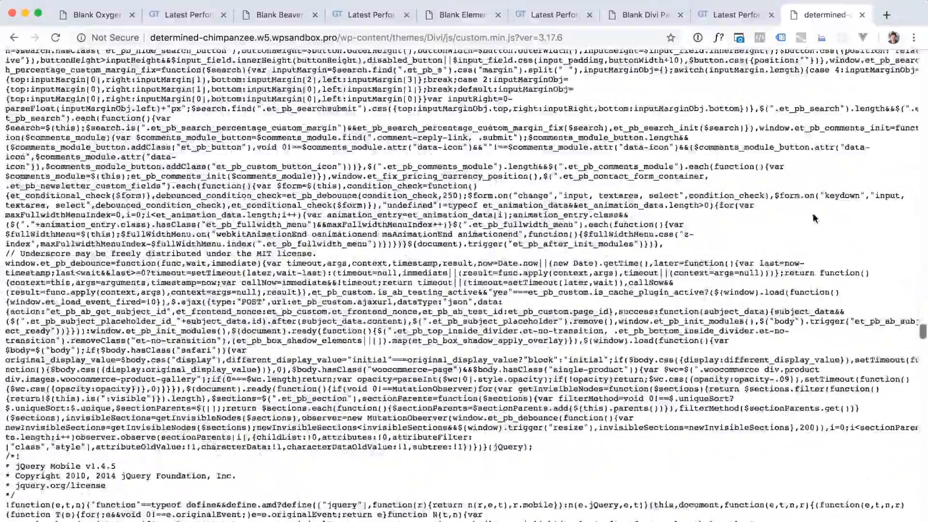
scroll("down", 3)
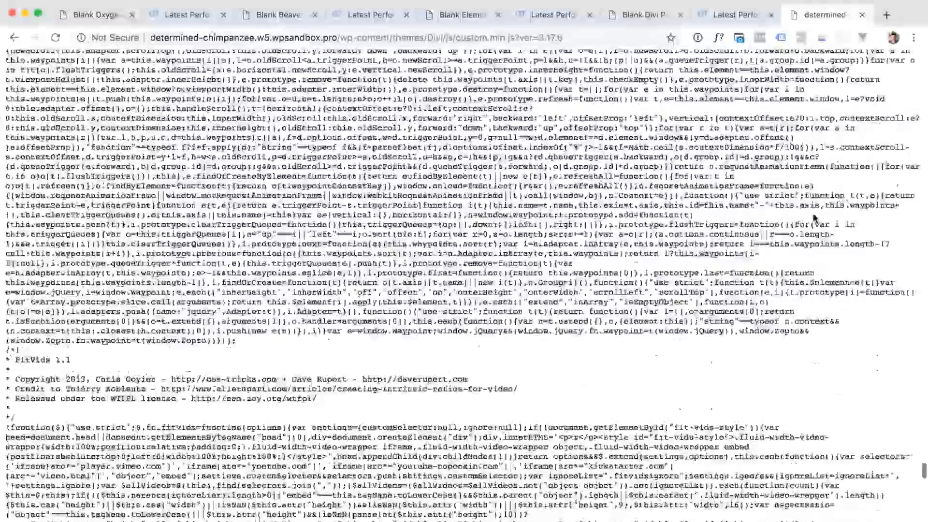
left_click(734, 14)
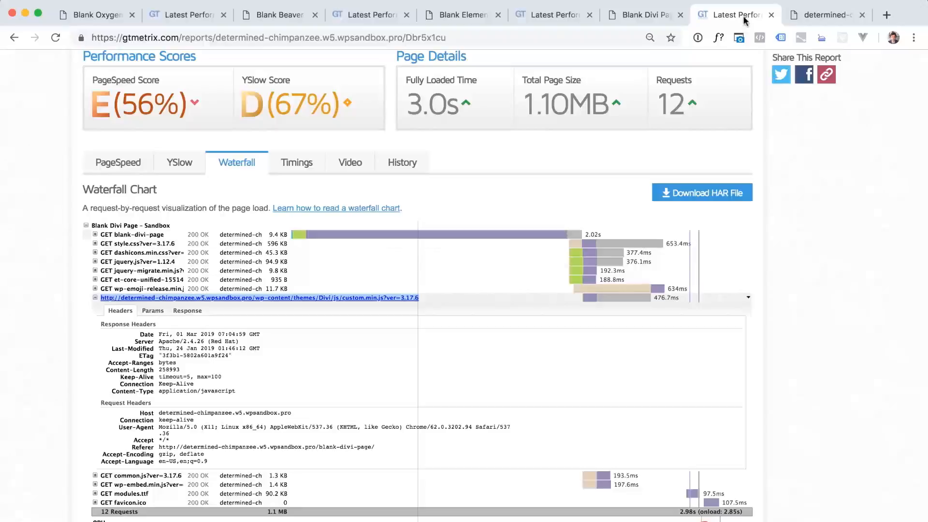
- Collapse the custom.min.js details, glance at the blank Divi page, and return to its report
left_click(94, 297)
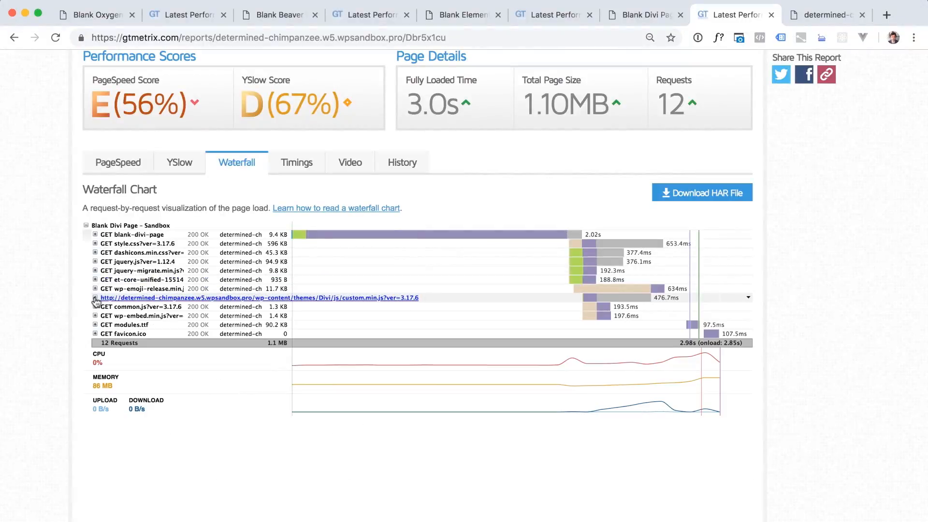
left_click(95, 298)
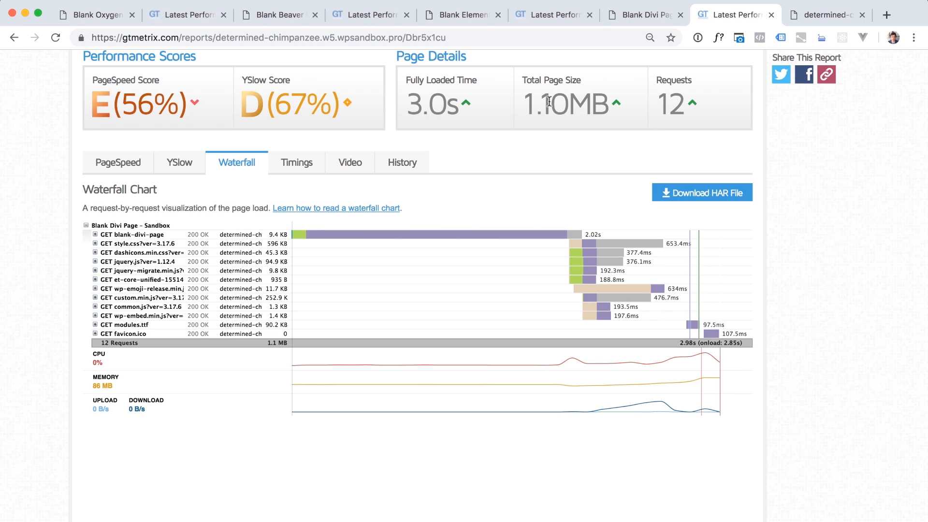
mouse_move(346, 350)
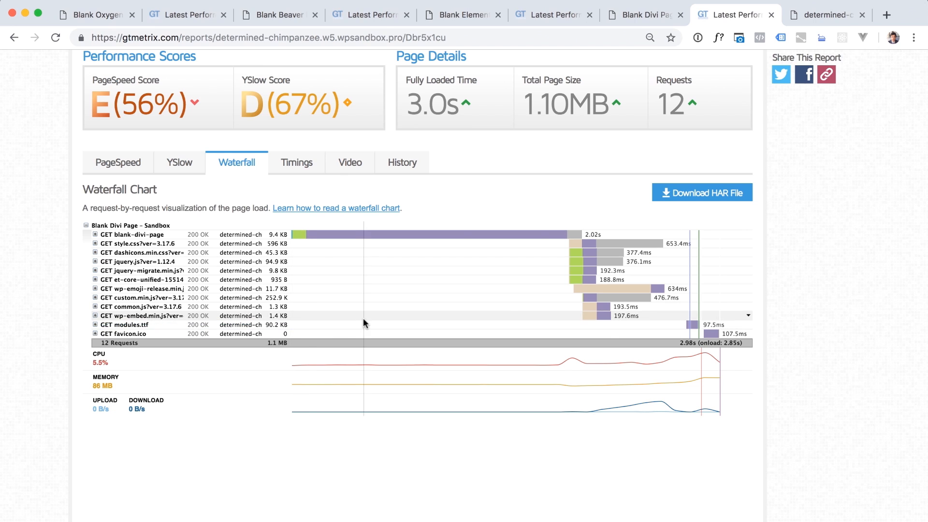
mouse_move(286, 313)
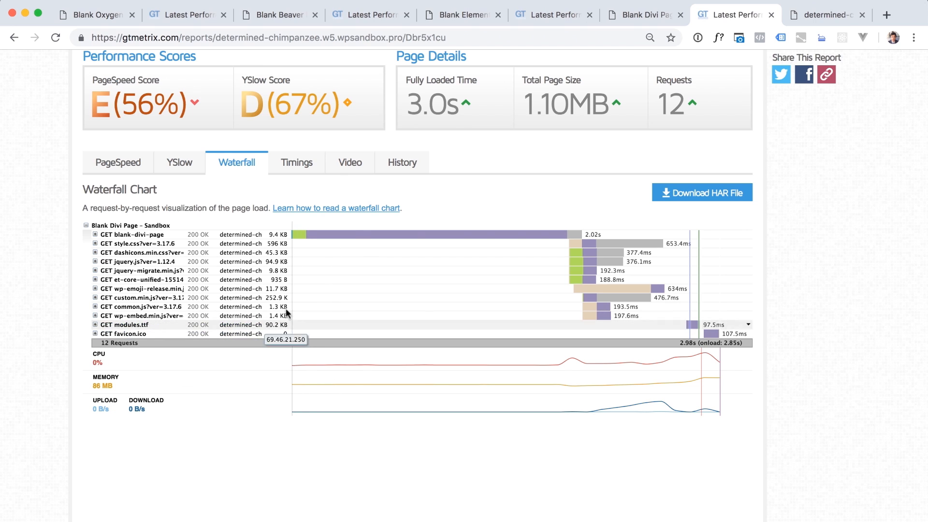
left_click(642, 14)
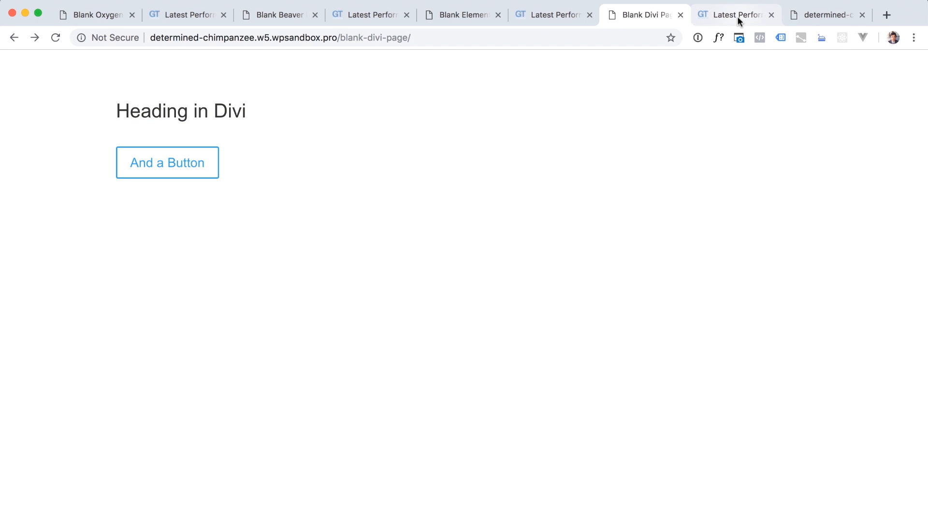
left_click(734, 14)
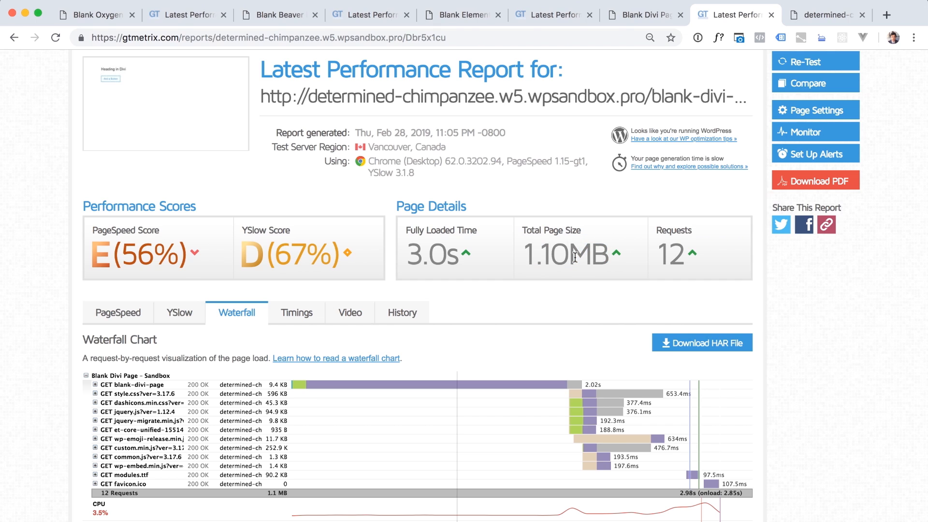
- View the blank Elementor page, then scroll its GTmetrix report (66%, 703KB) to the waterfall
left_click(462, 14)
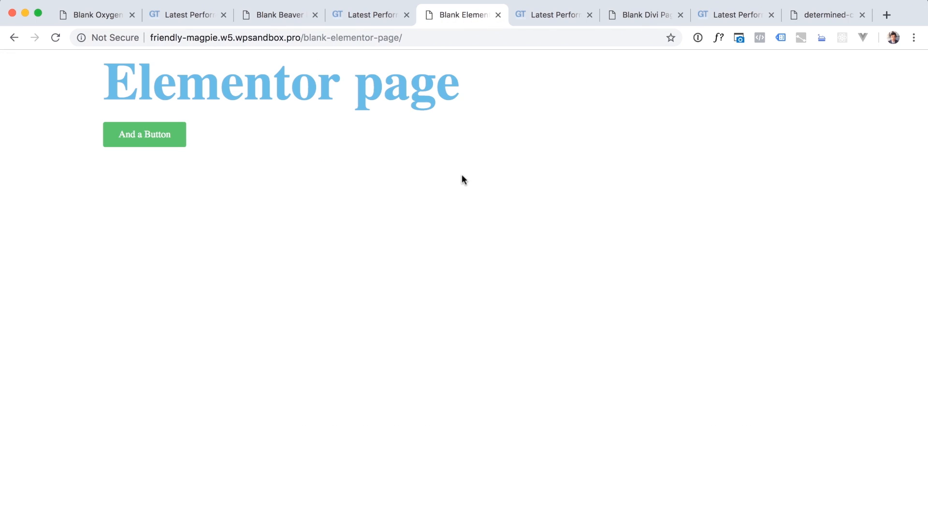
mouse_move(332, 111)
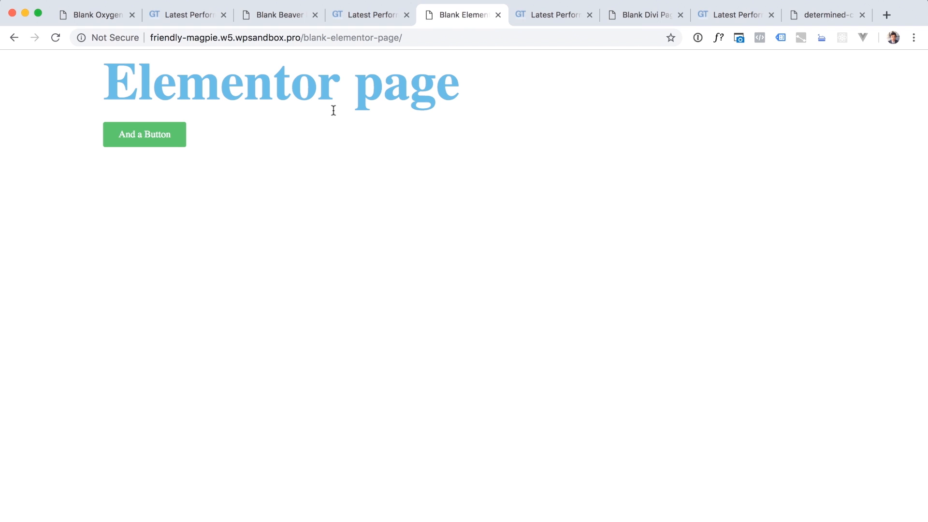
mouse_move(414, 92)
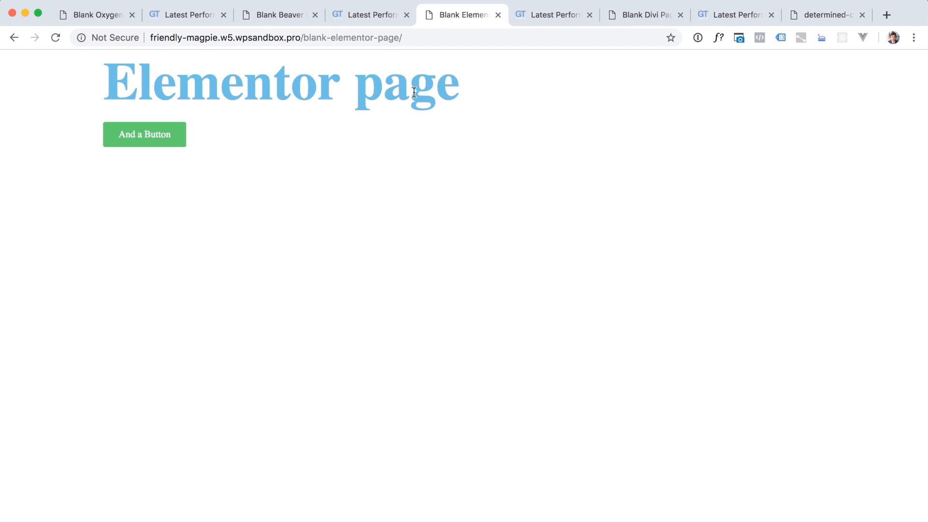
mouse_move(554, 15)
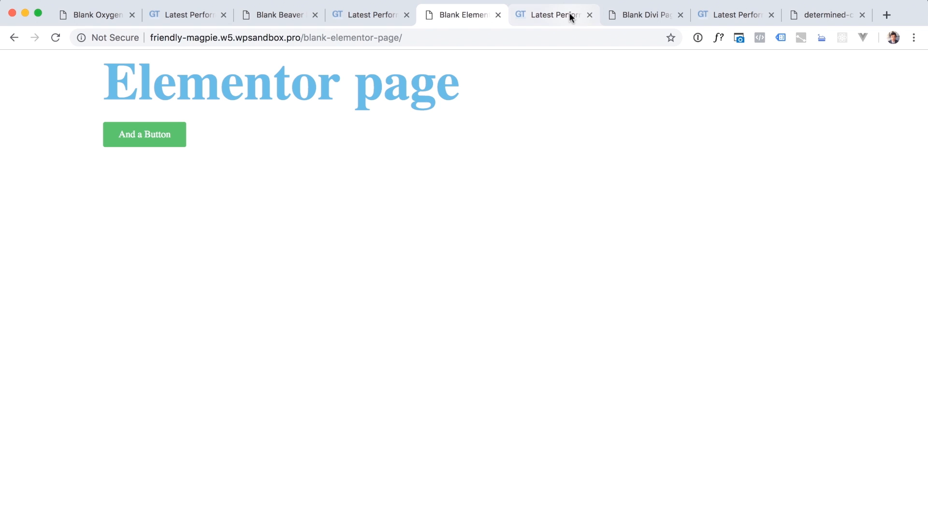
left_click(552, 14)
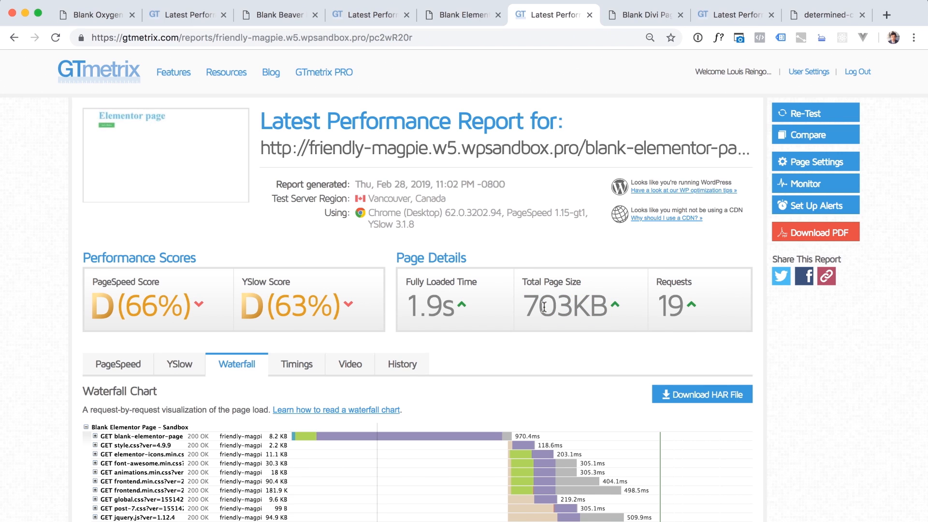
scroll("down", 3)
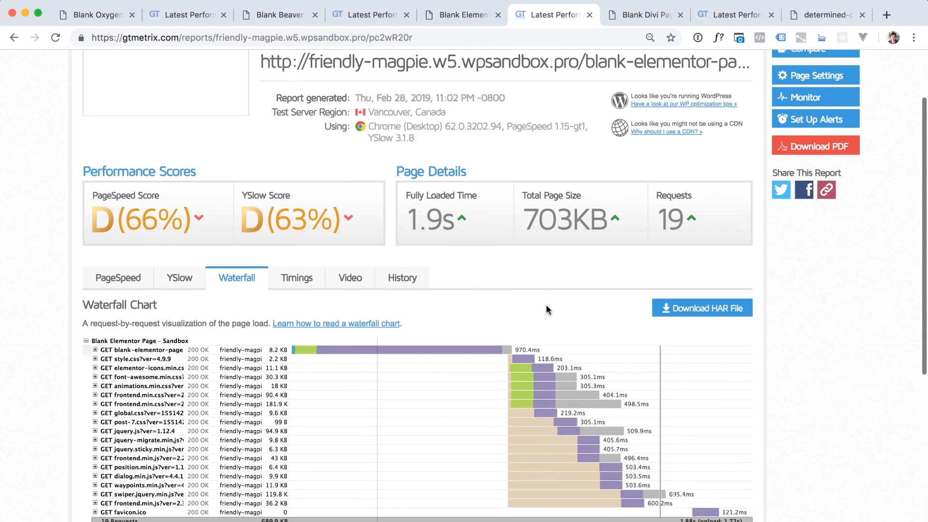
scroll("down", 3)
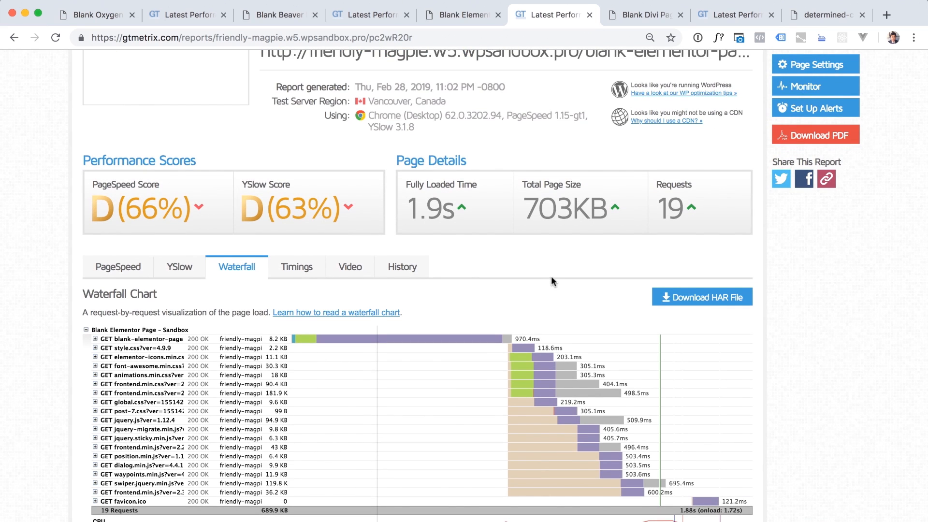
scroll("down", 3)
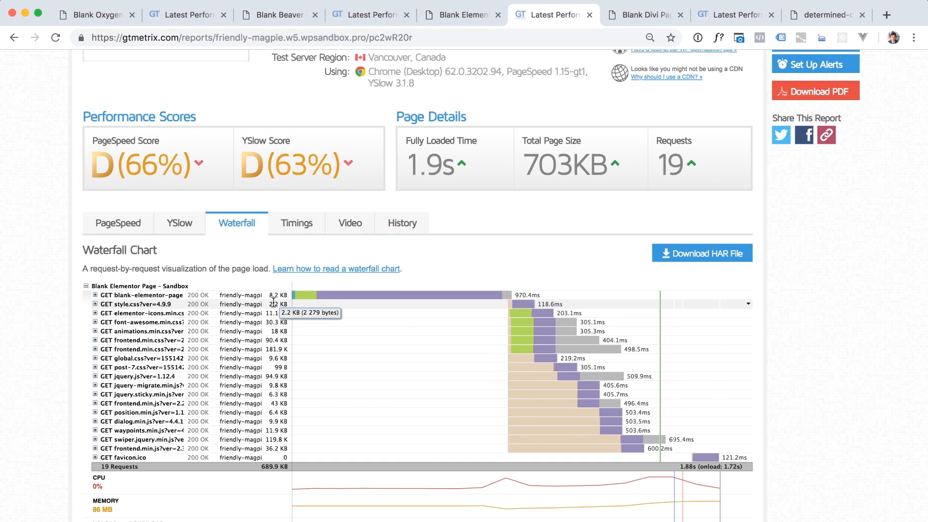
mouse_move(285, 310)
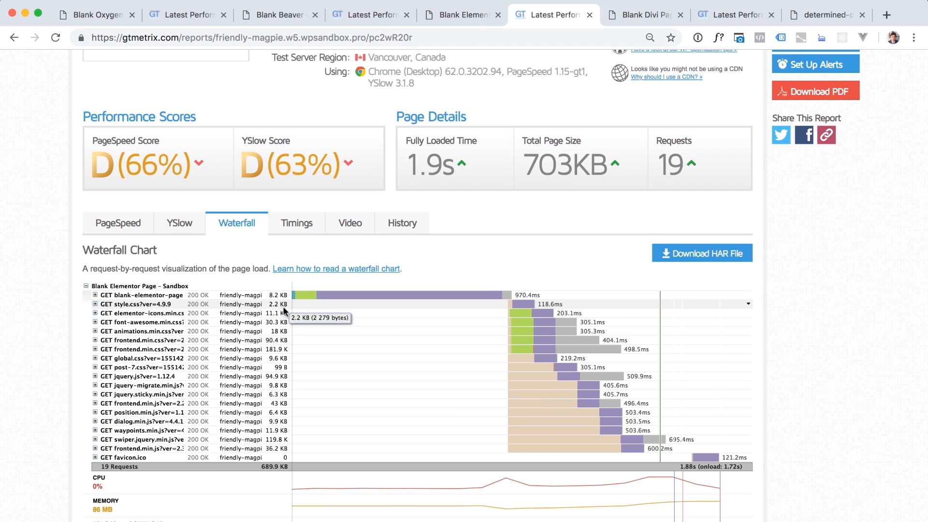
mouse_move(142, 313)
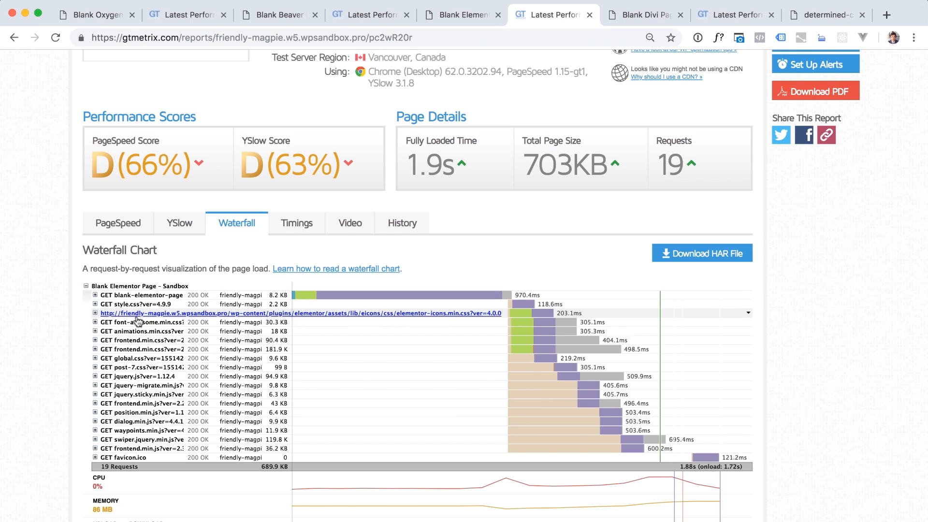
mouse_move(141, 322)
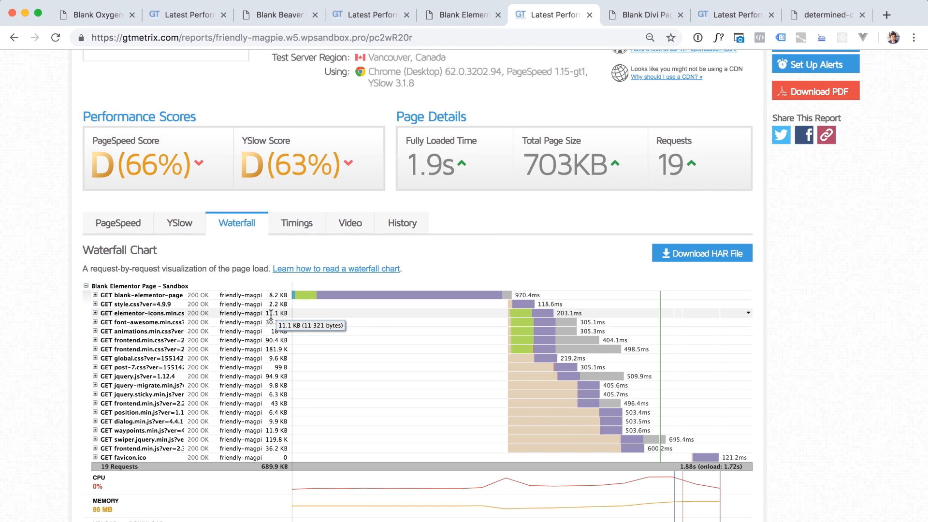
left_click(462, 14)
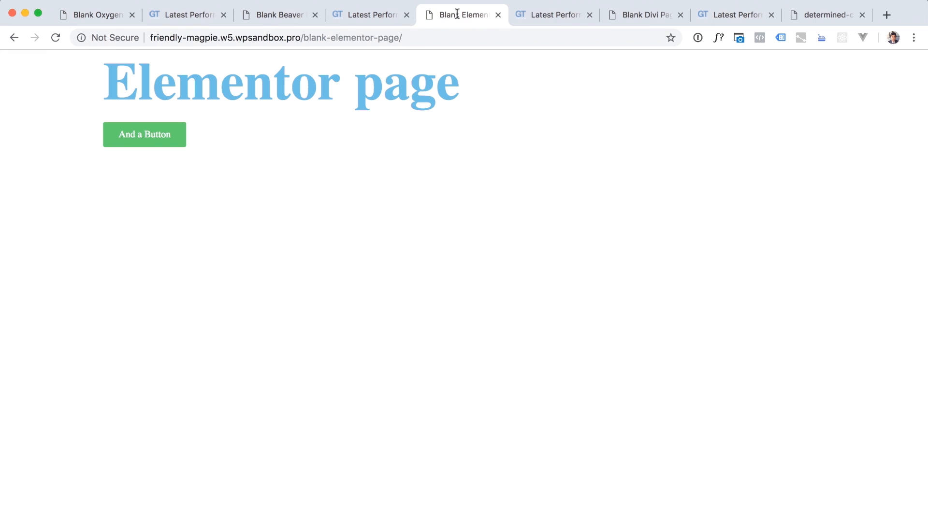
mouse_move(523, 28)
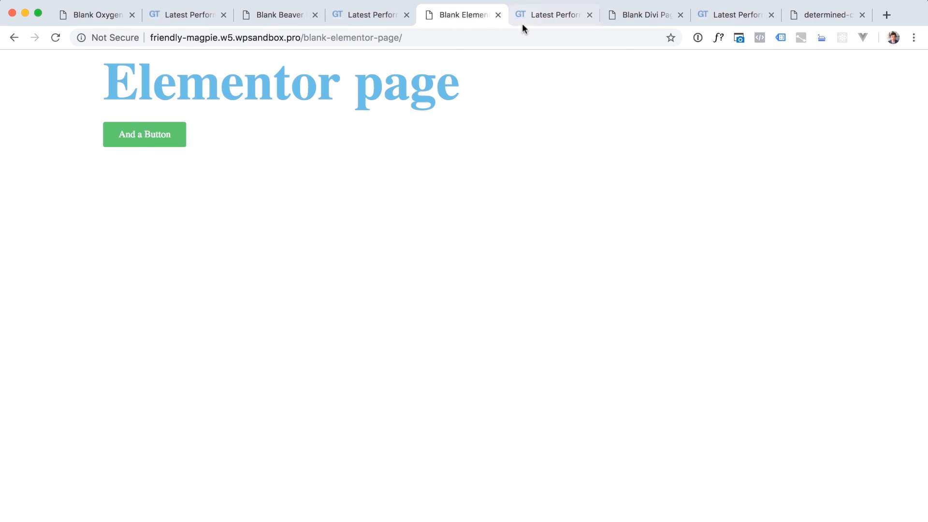
left_click(550, 15)
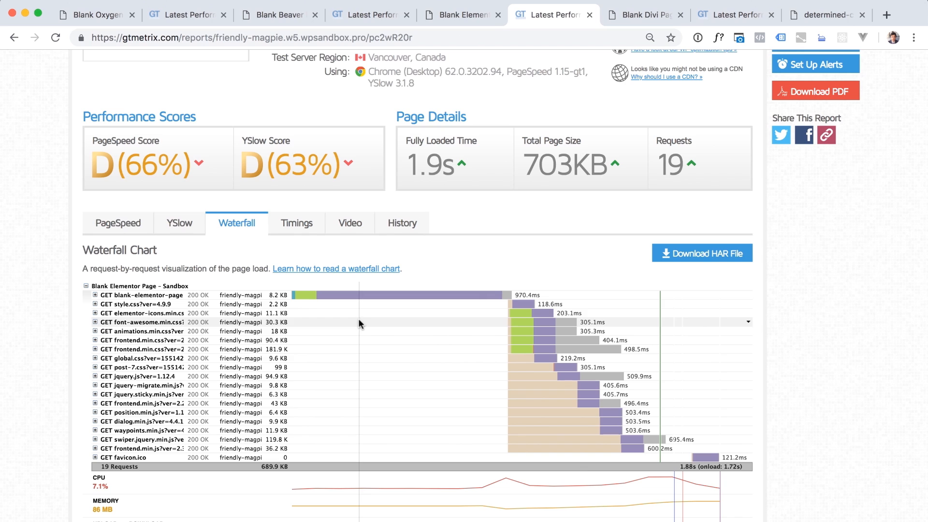
mouse_move(217, 319)
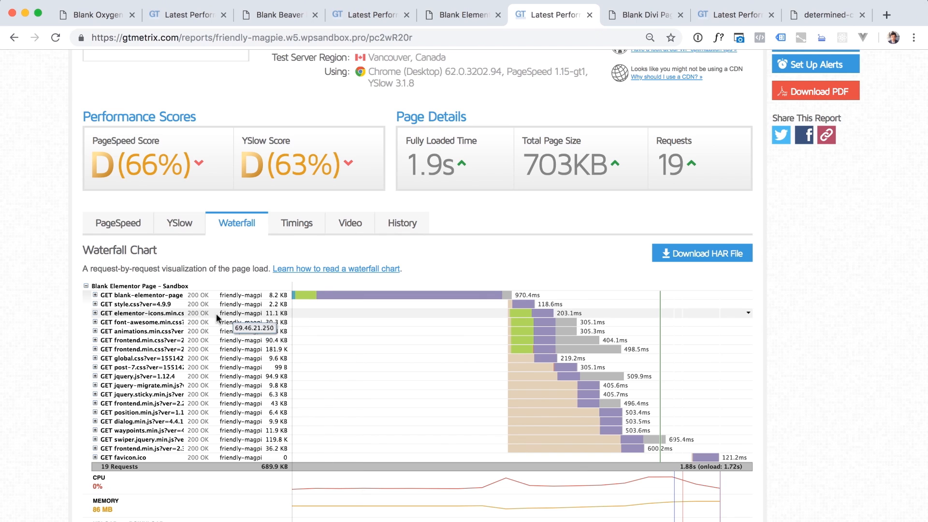
mouse_move(267, 322)
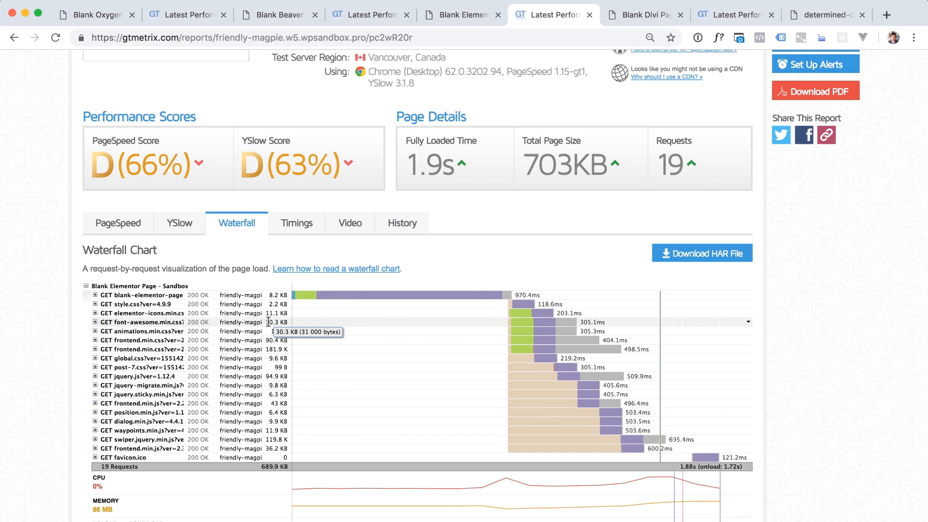
left_click(461, 14)
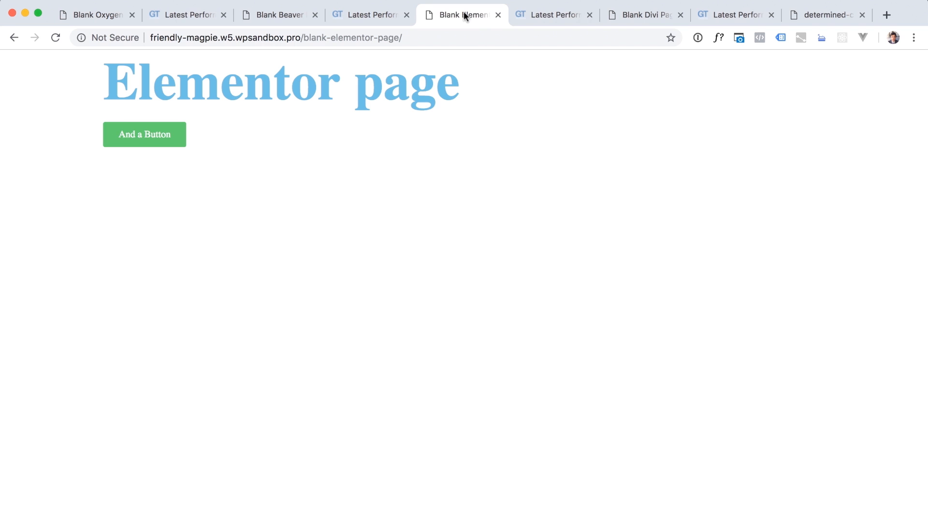
mouse_move(323, 271)
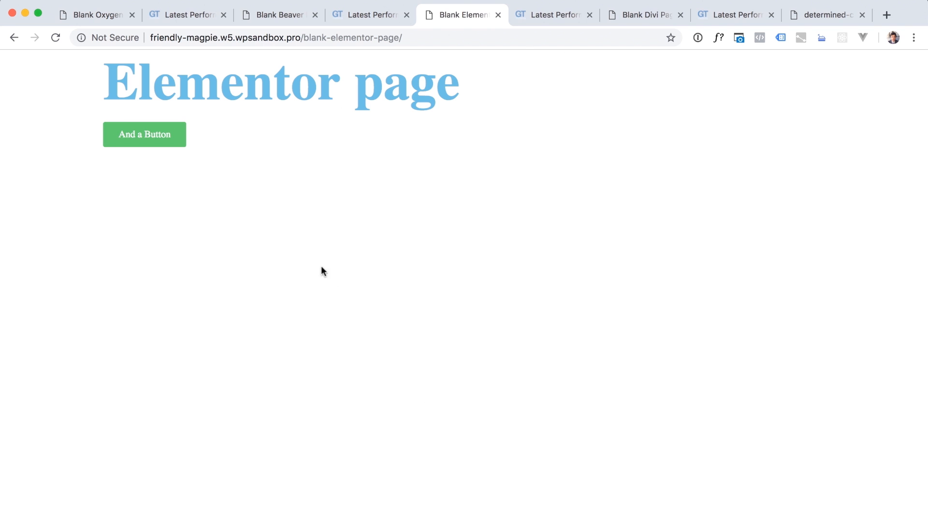
left_click(550, 15)
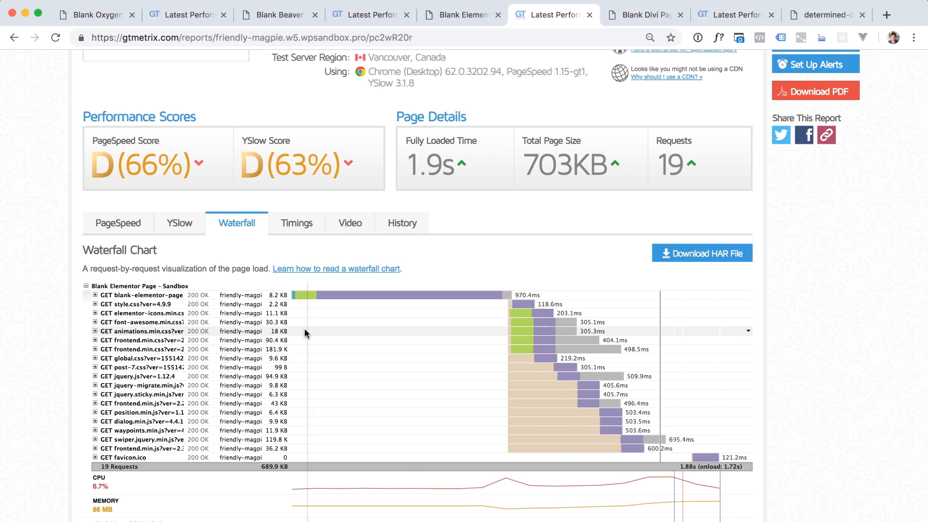
mouse_move(145, 338)
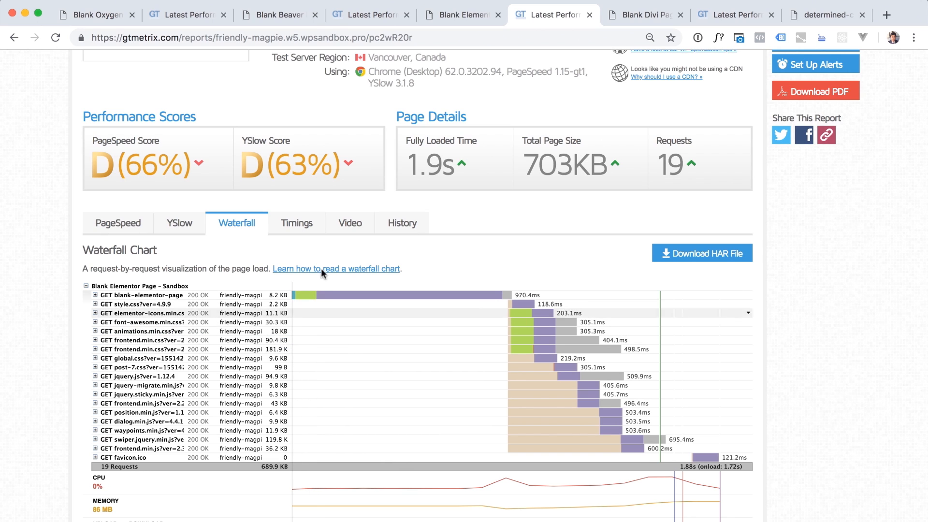
mouse_move(264, 466)
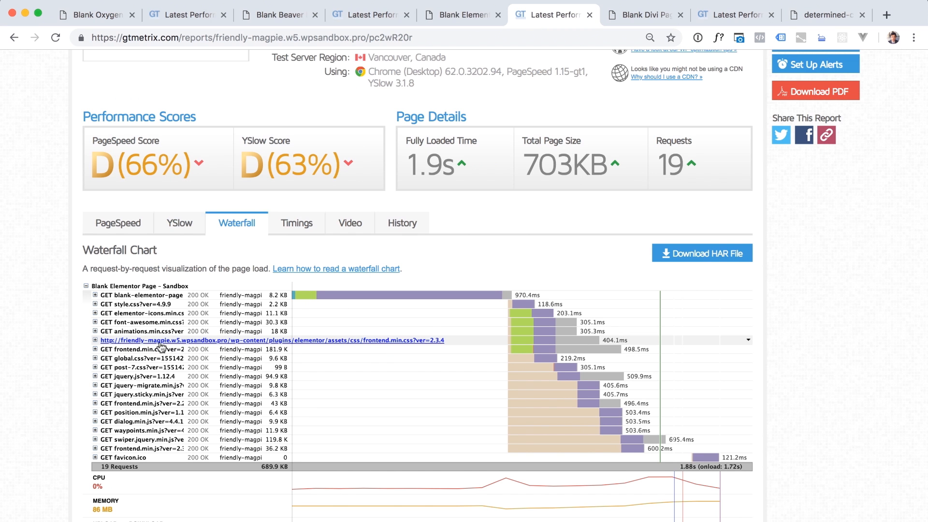
mouse_move(214, 343)
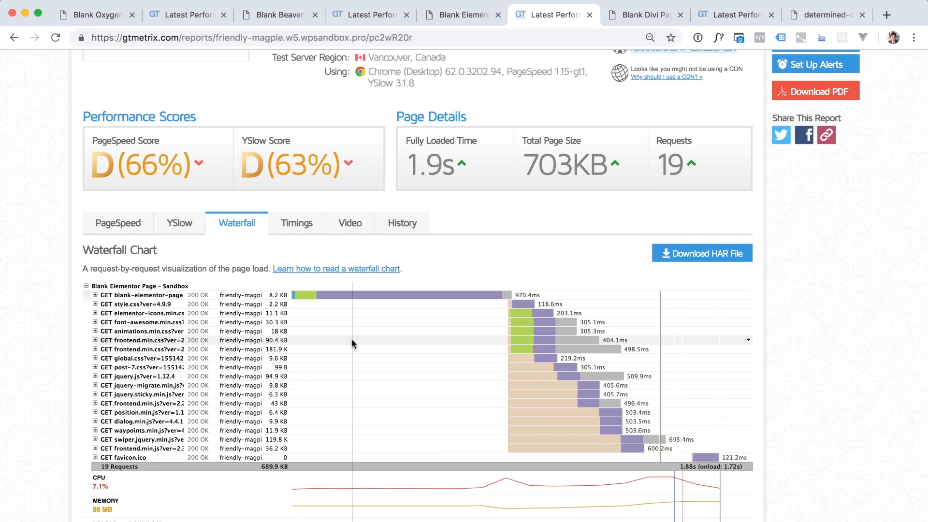
mouse_move(282, 341)
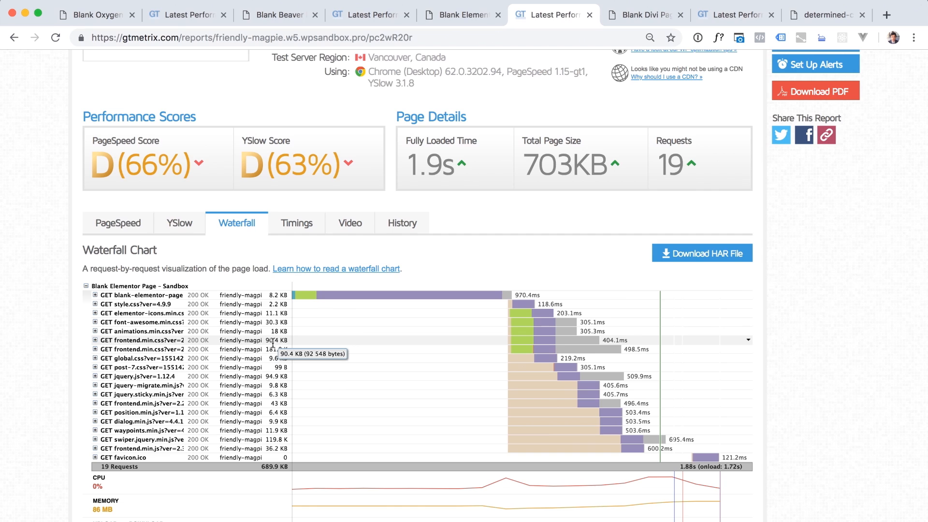
mouse_move(264, 341)
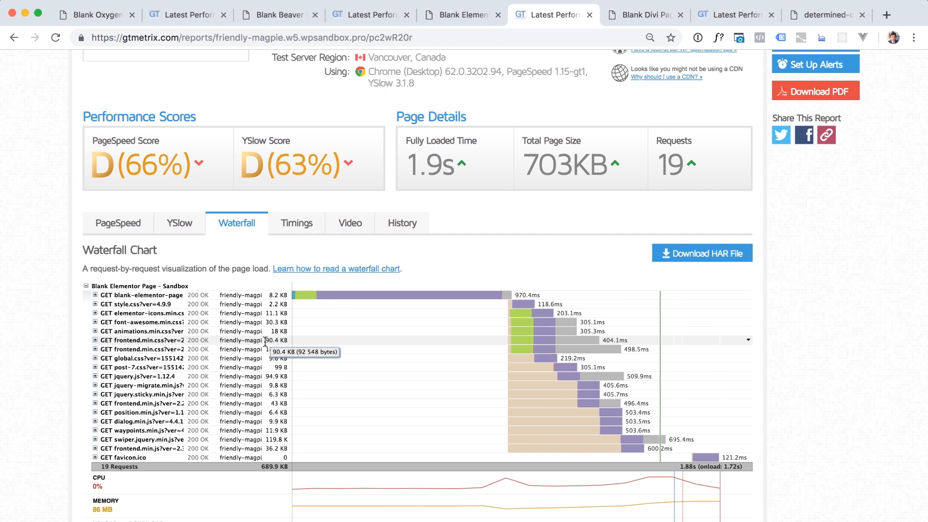
mouse_move(273, 348)
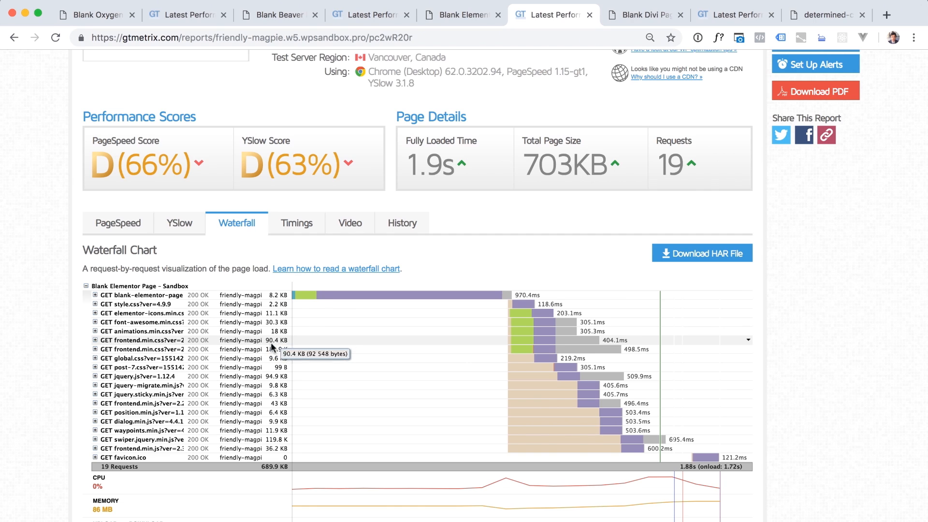
mouse_move(177, 349)
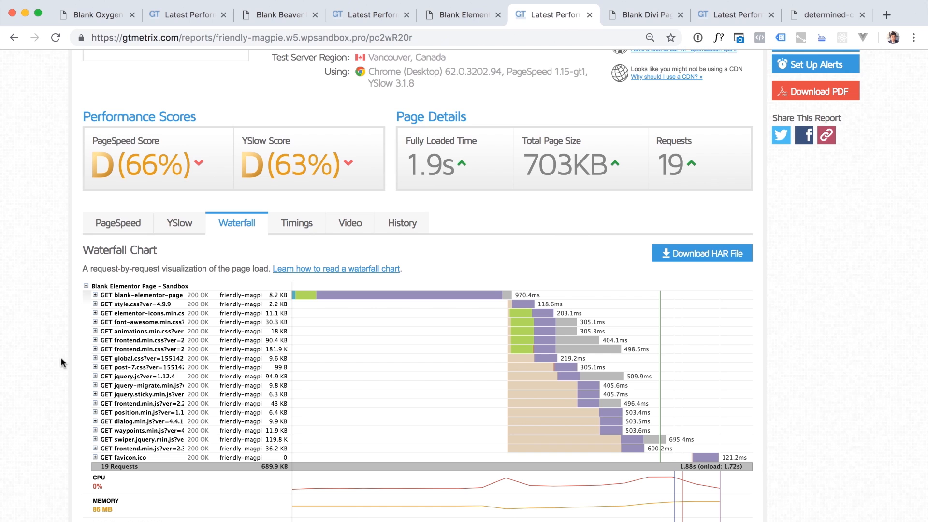
mouse_move(143, 349)
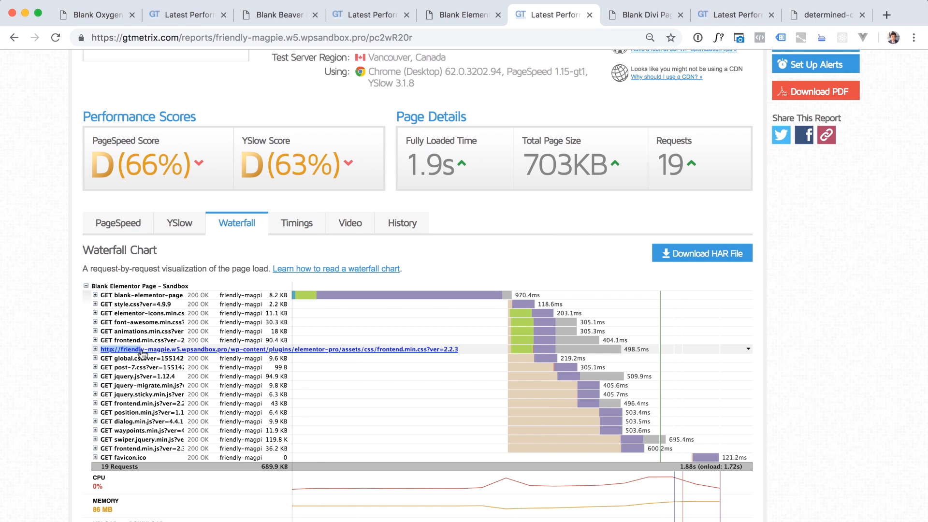
mouse_move(461, 354)
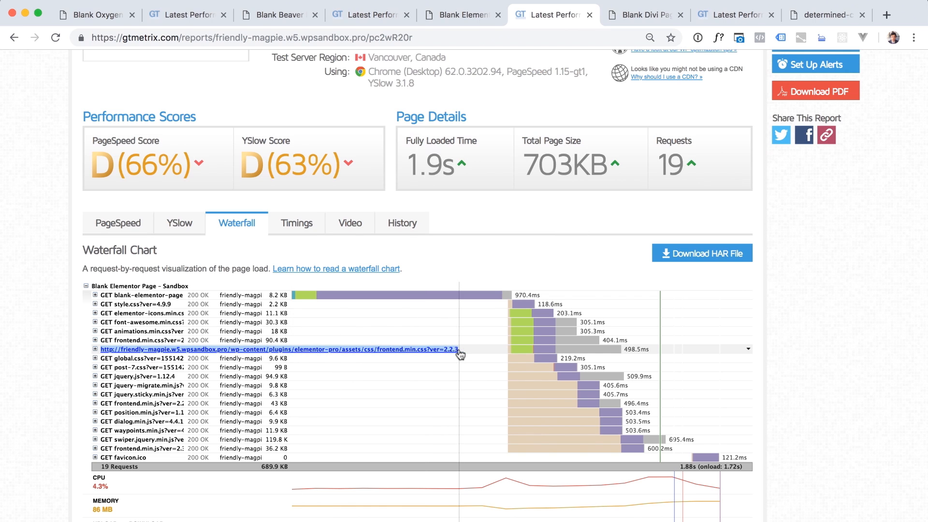
left_click(279, 349)
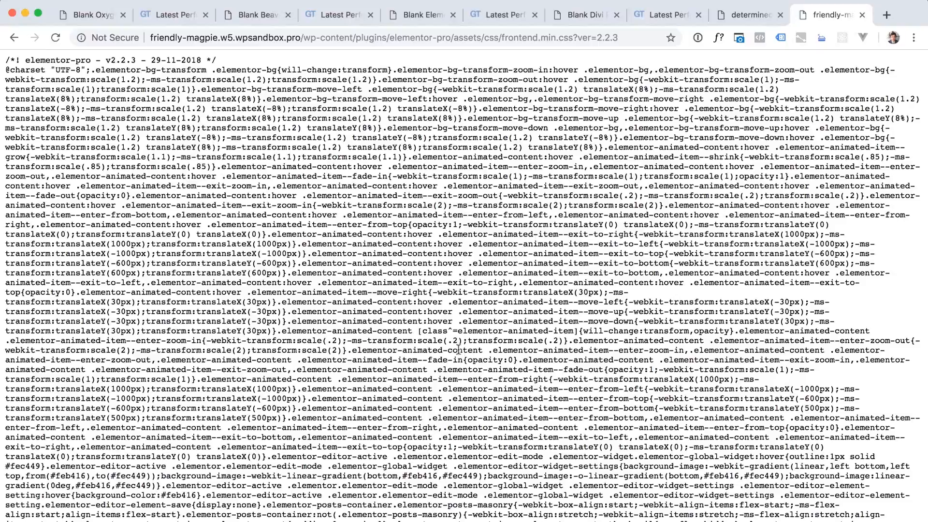
left_click(551, 14)
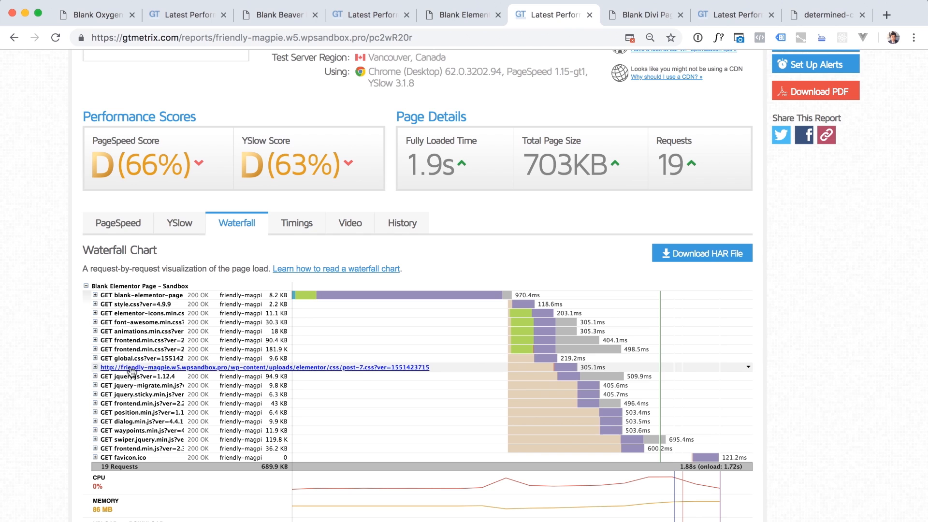
mouse_move(272, 371)
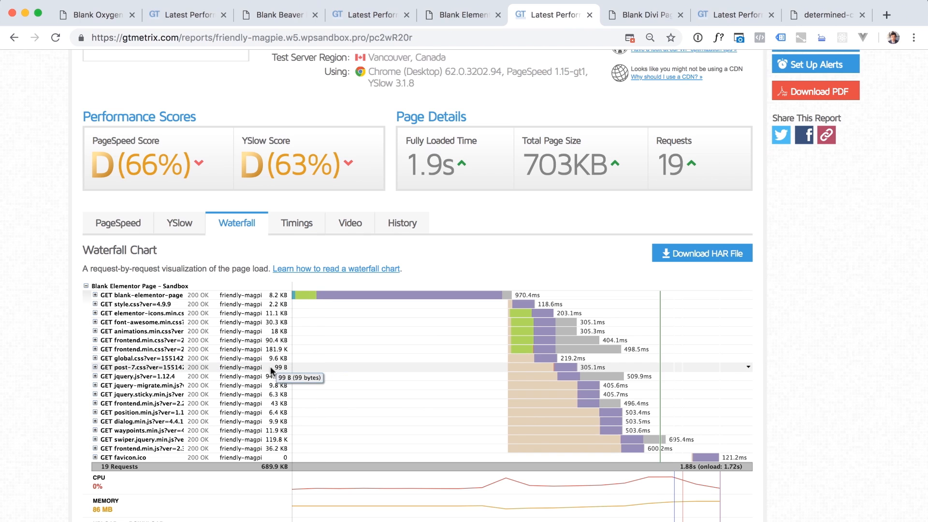
- Glance at the live blank Elementor page, then scroll back up the Elementor report
left_click(461, 14)
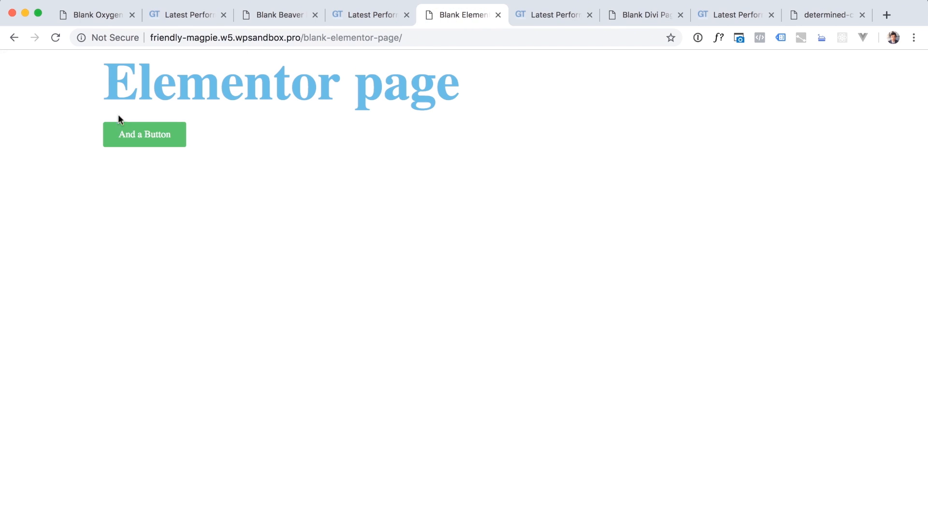
left_click(554, 14)
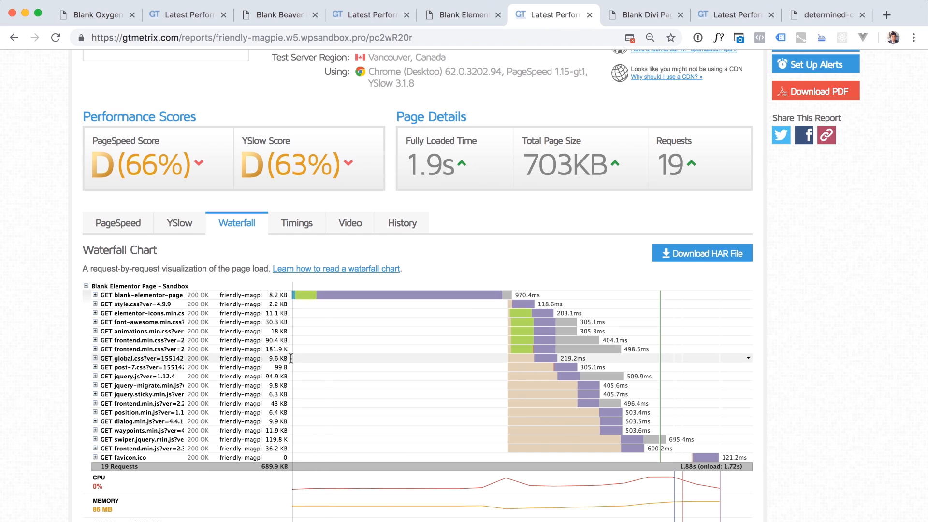
mouse_move(160, 385)
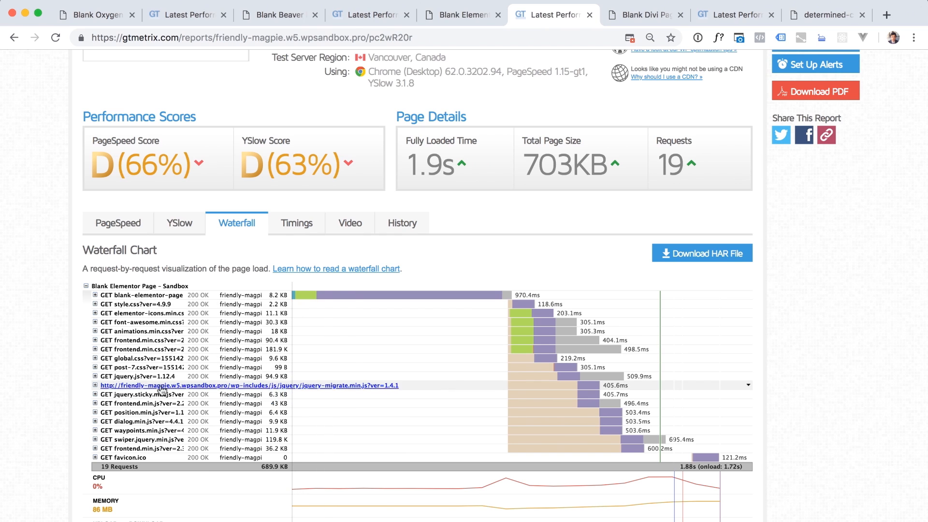
mouse_move(259, 383)
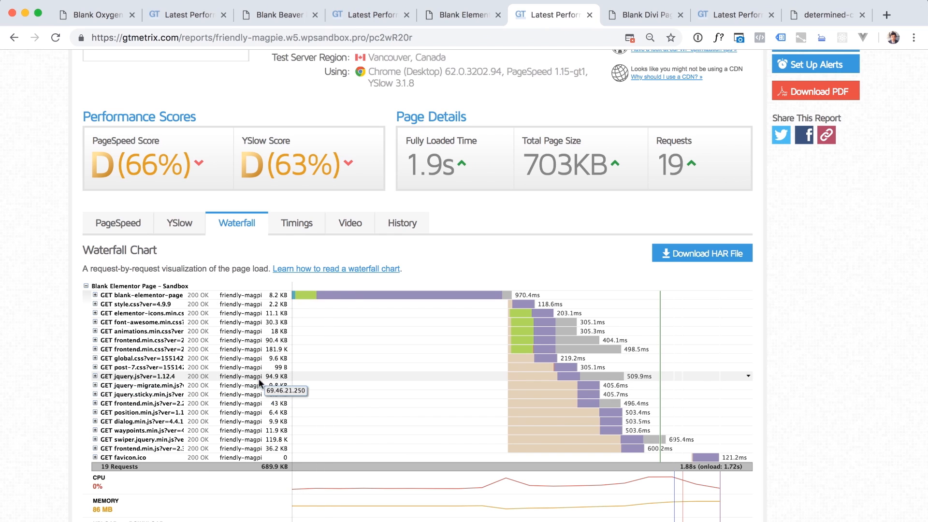
mouse_move(281, 394)
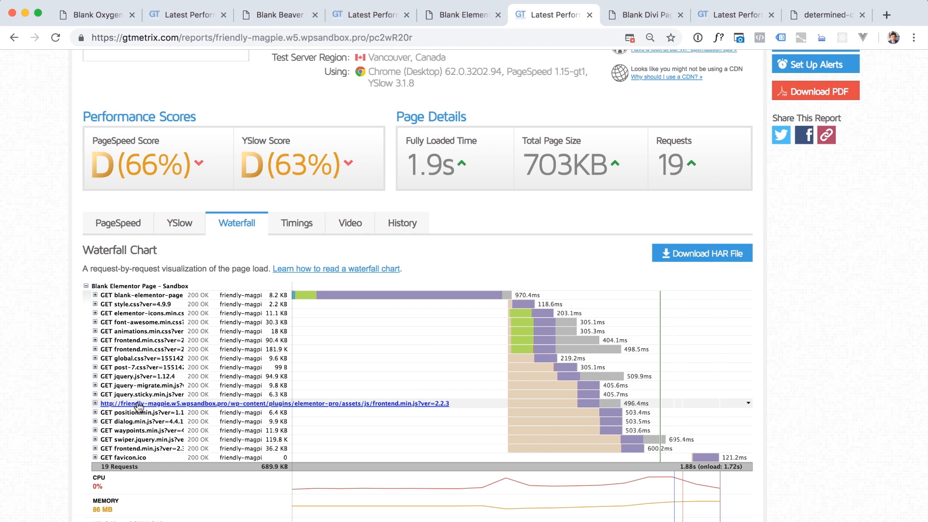
mouse_move(275, 404)
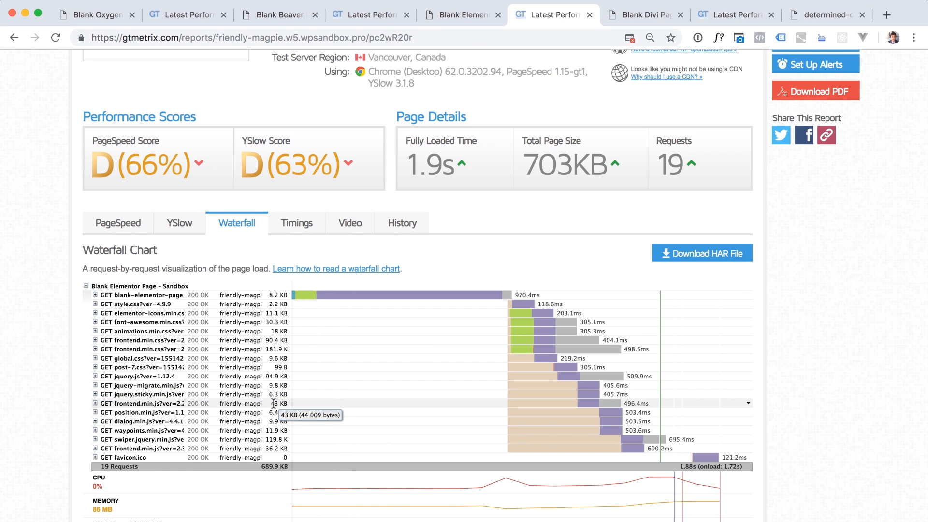
mouse_move(290, 404)
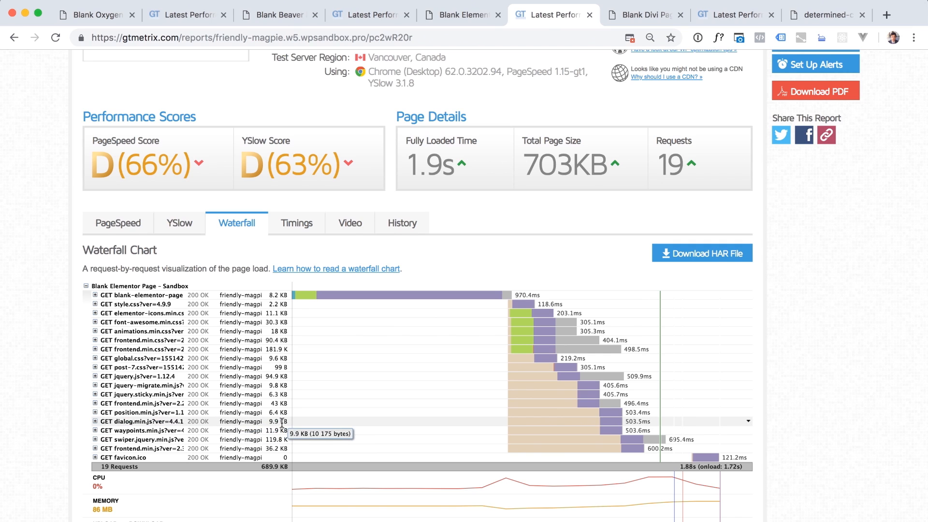
mouse_move(290, 437)
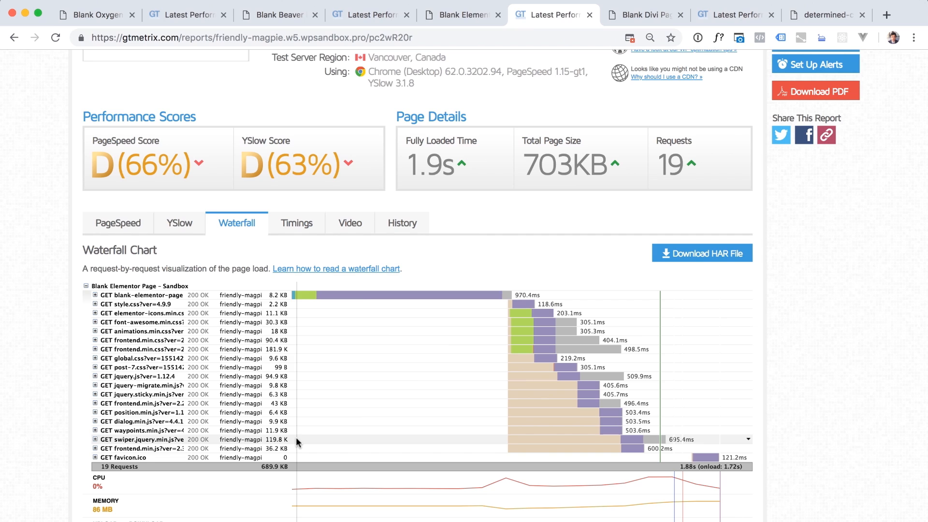
mouse_move(277, 439)
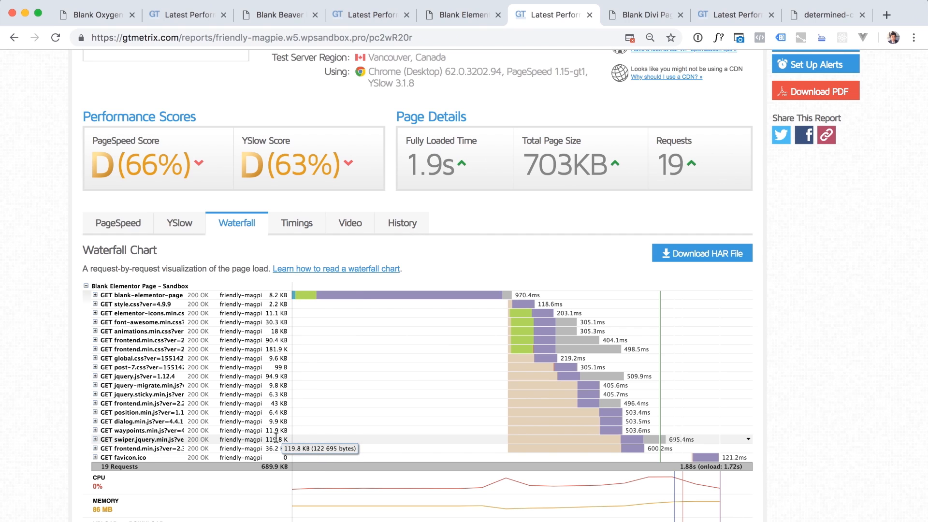
mouse_move(276, 449)
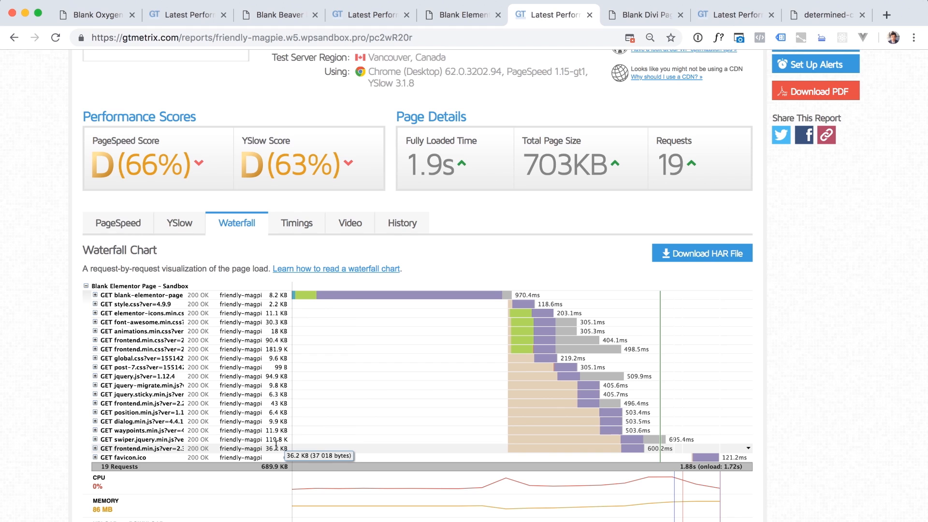
mouse_move(142, 449)
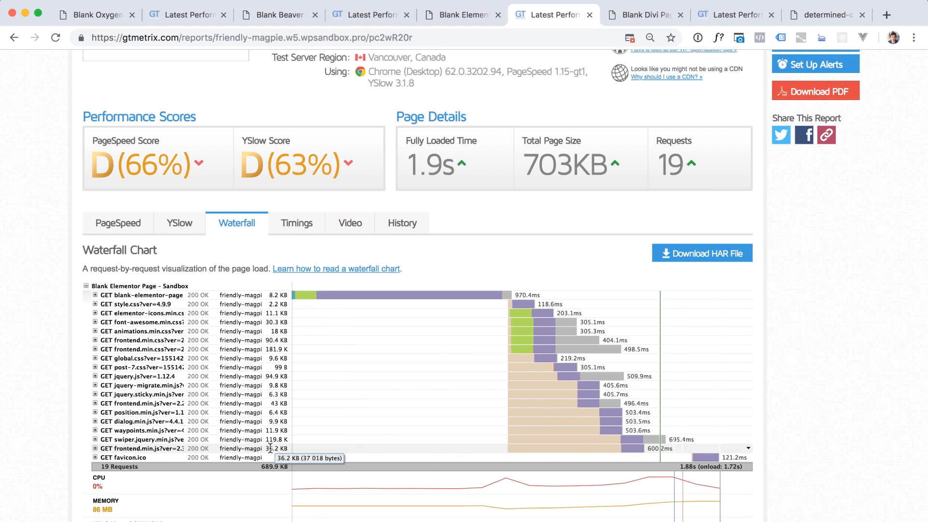
scroll("up", 3)
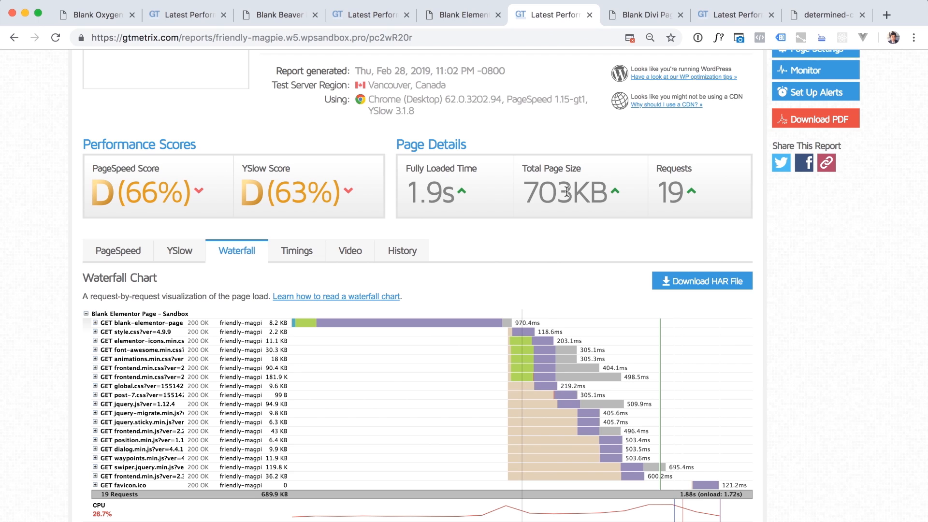
mouse_move(481, 15)
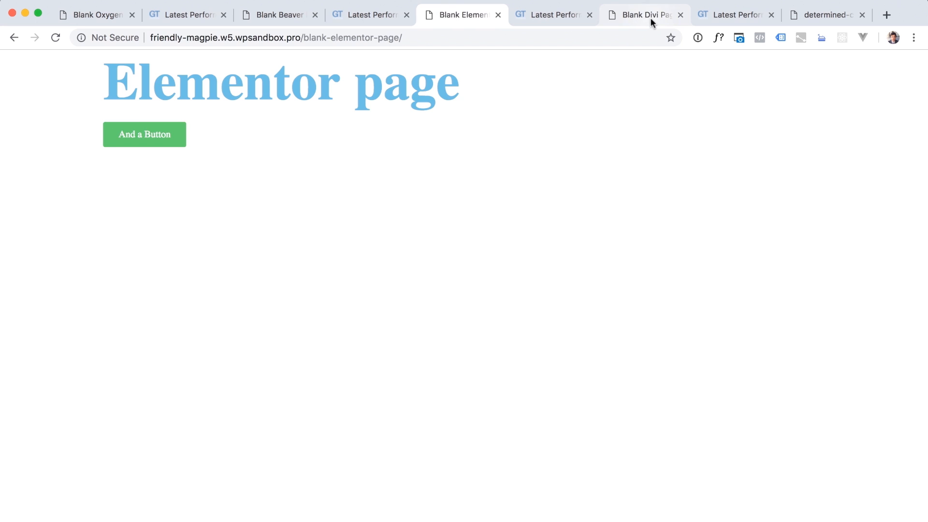
- Take a last look at the Elementor report, then open the live blank Beaver Builder page
left_click(554, 14)
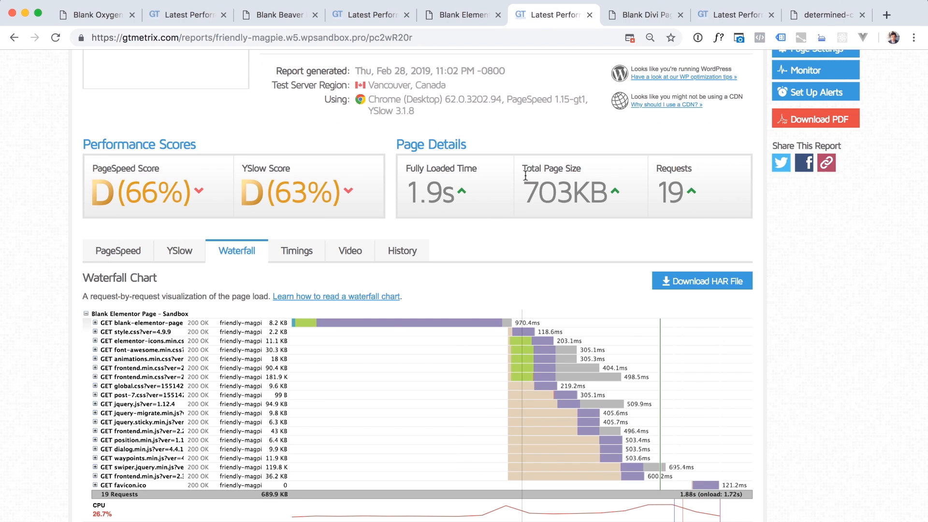
mouse_move(438, 116)
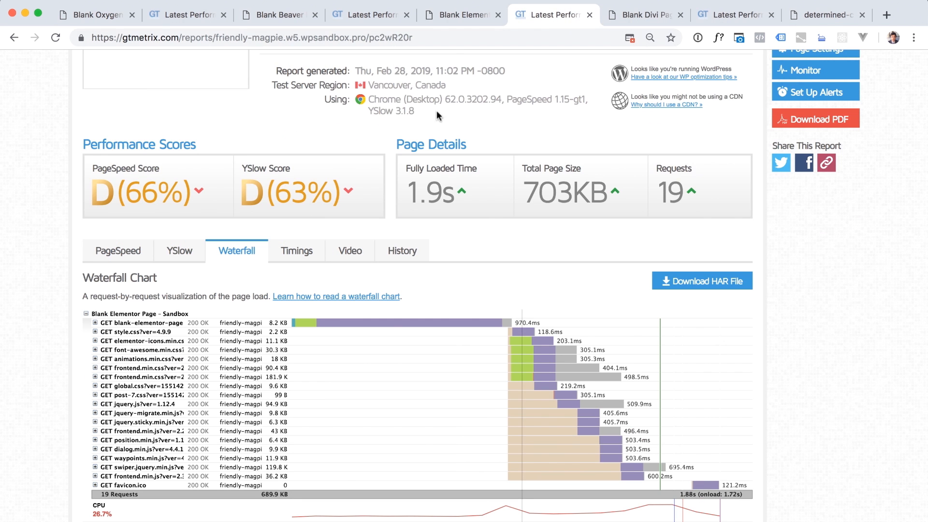
left_click(278, 15)
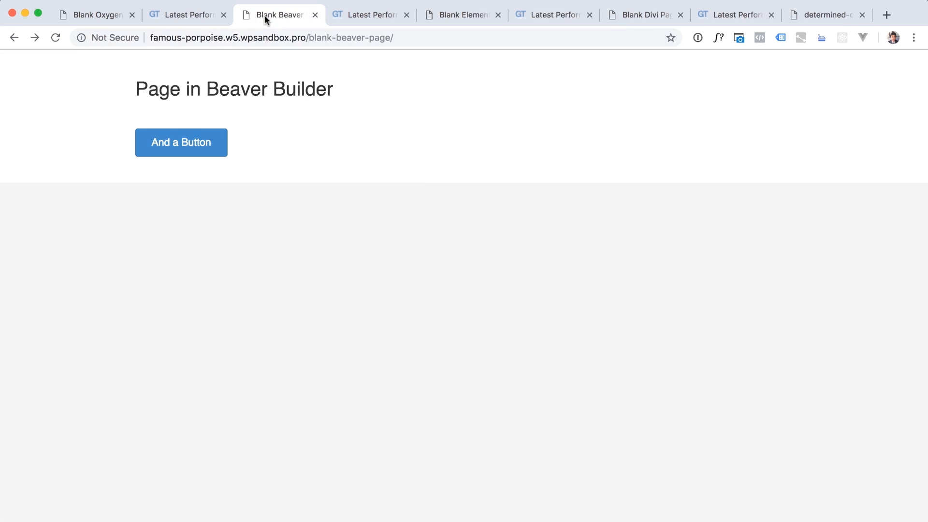
mouse_move(422, 180)
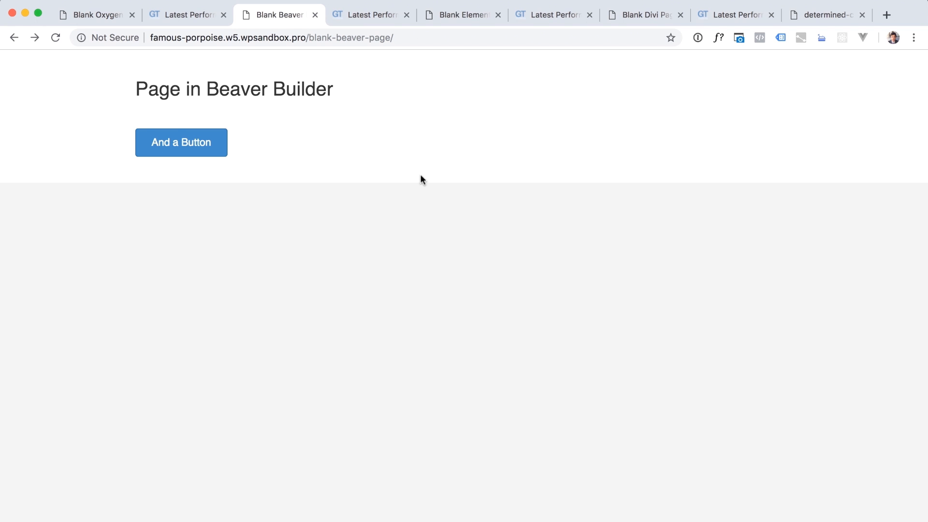
mouse_move(187, 14)
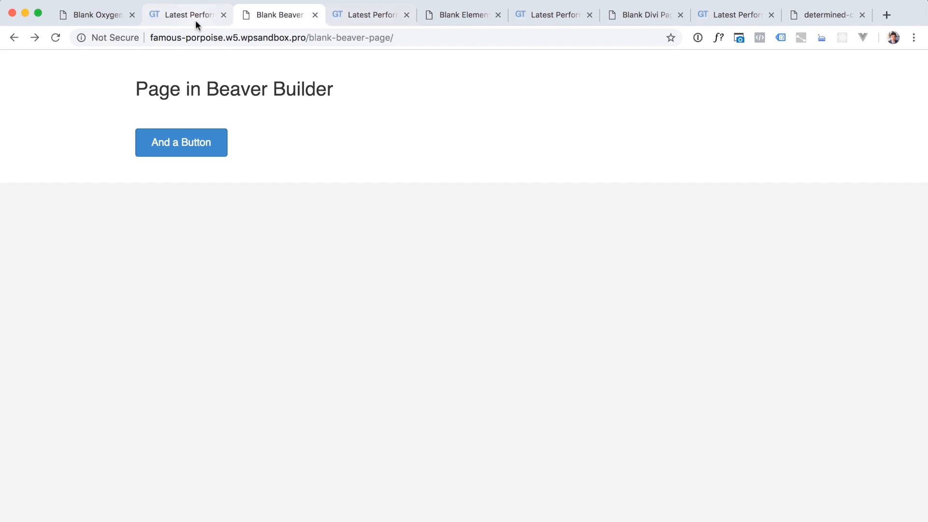
mouse_move(372, 14)
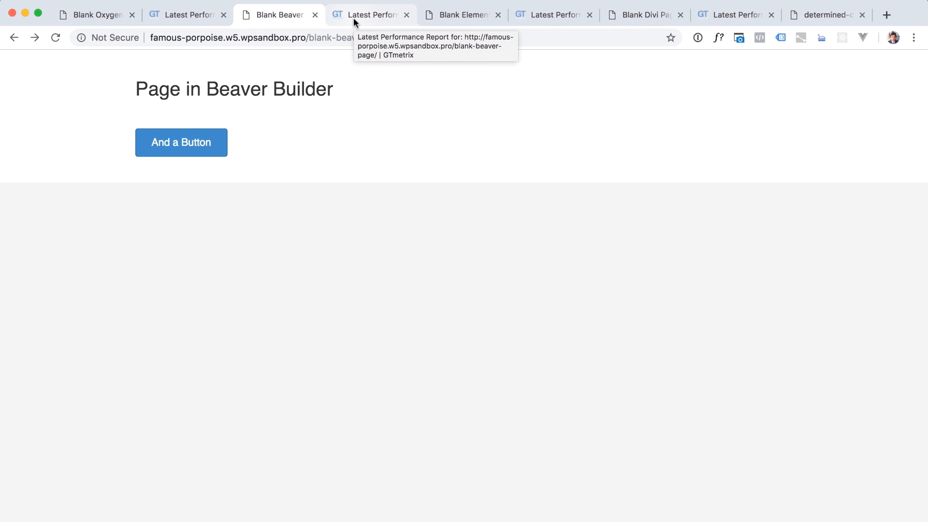
- Show Beaver Builder's GTmetrix report: 80% PageSpeed, 65% YSlow, 317KB, 15 requests
left_click(370, 14)
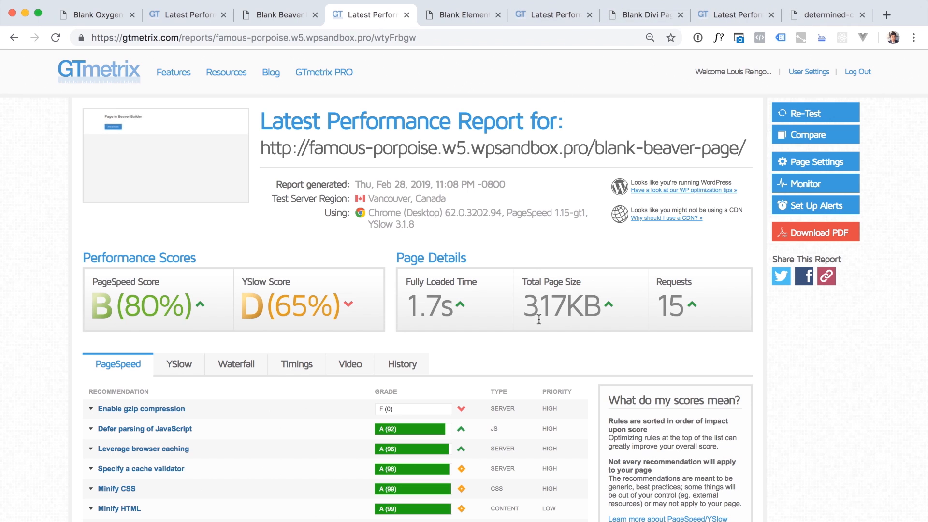
scroll("down", 3)
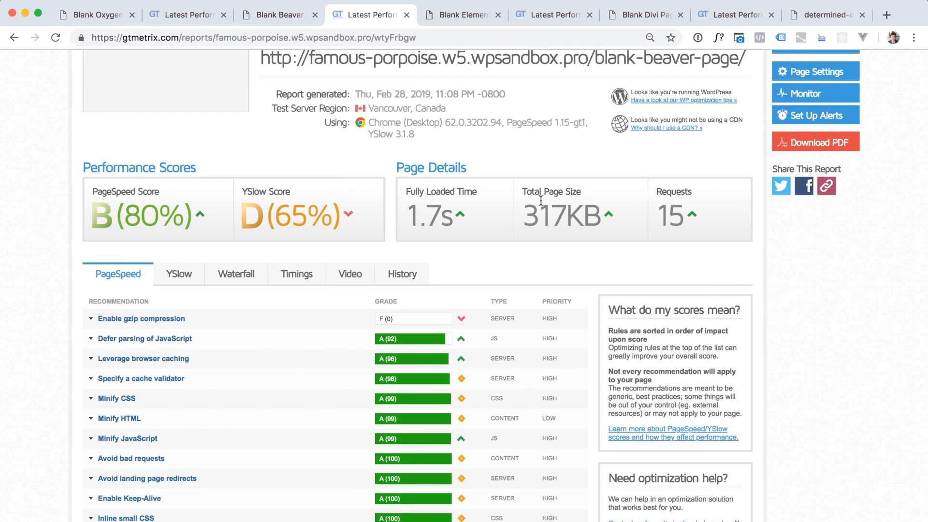
left_click(236, 273)
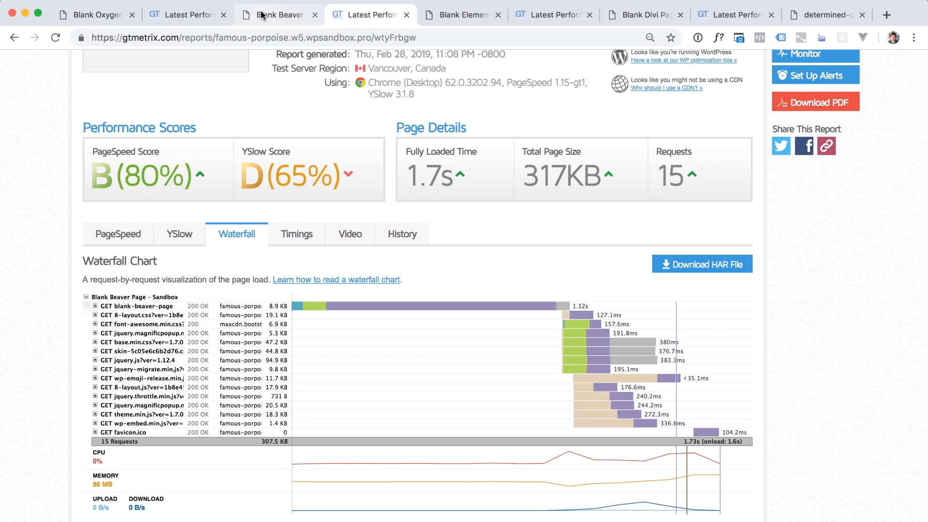
mouse_move(282, 314)
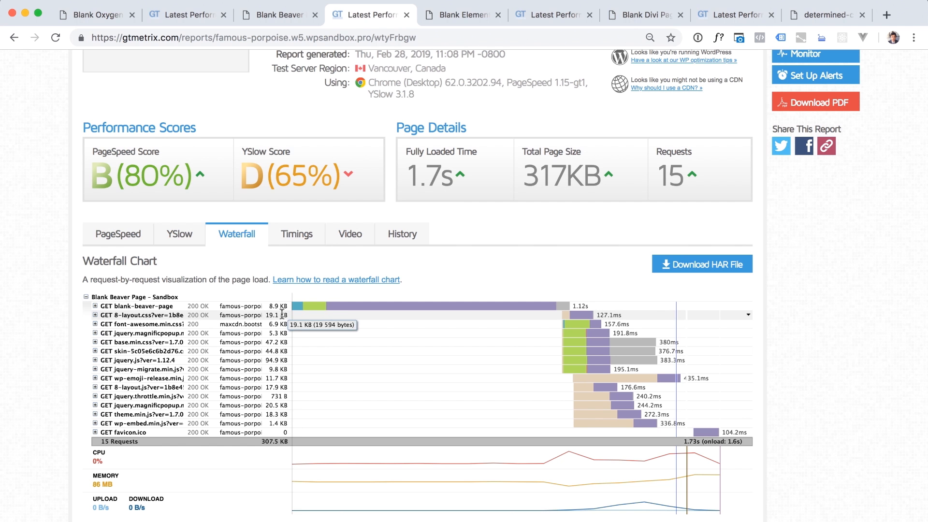
mouse_move(271, 314)
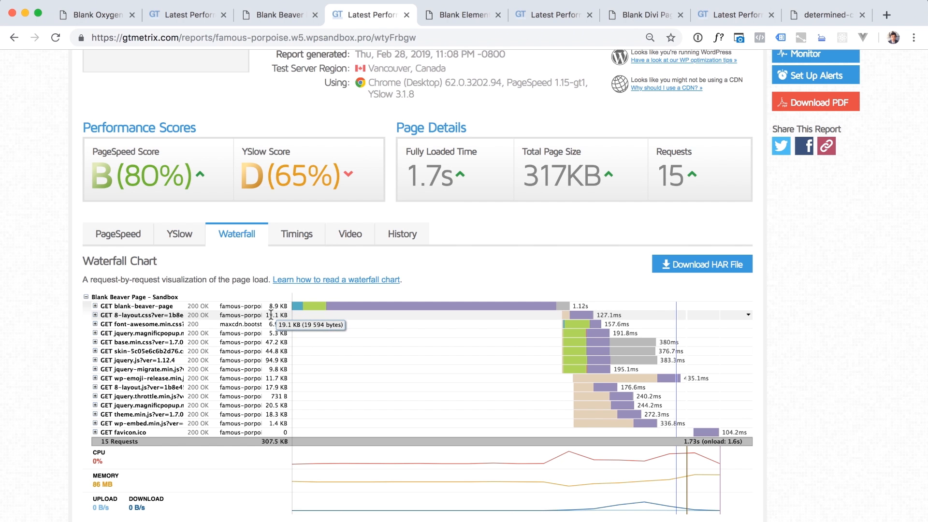
mouse_move(272, 324)
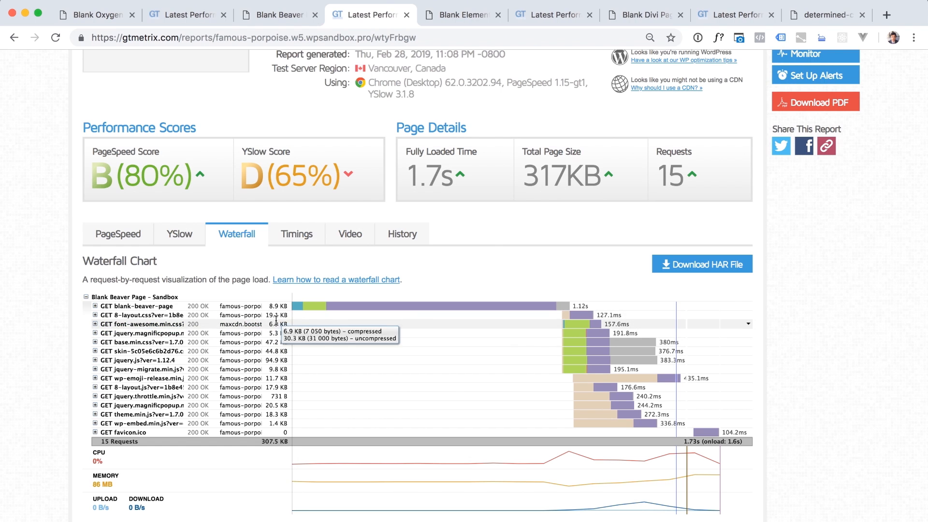
left_click(274, 15)
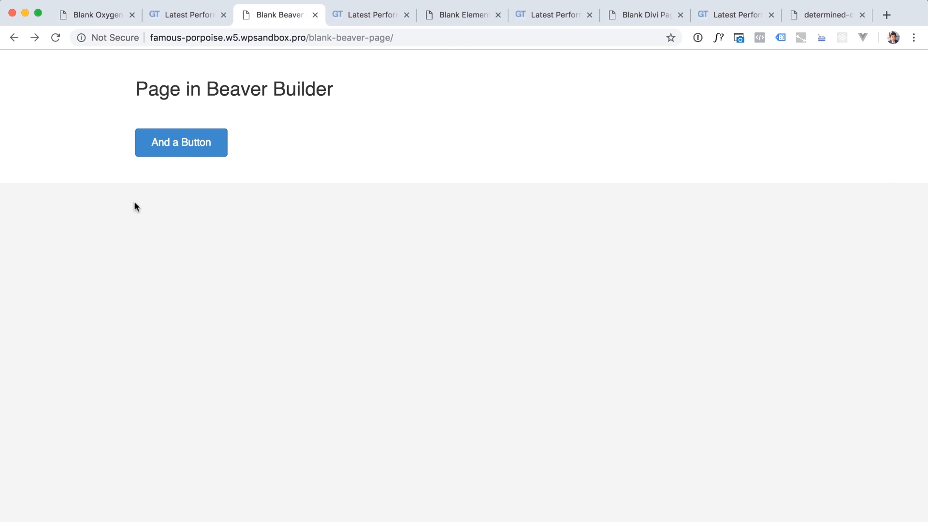
left_click(369, 14)
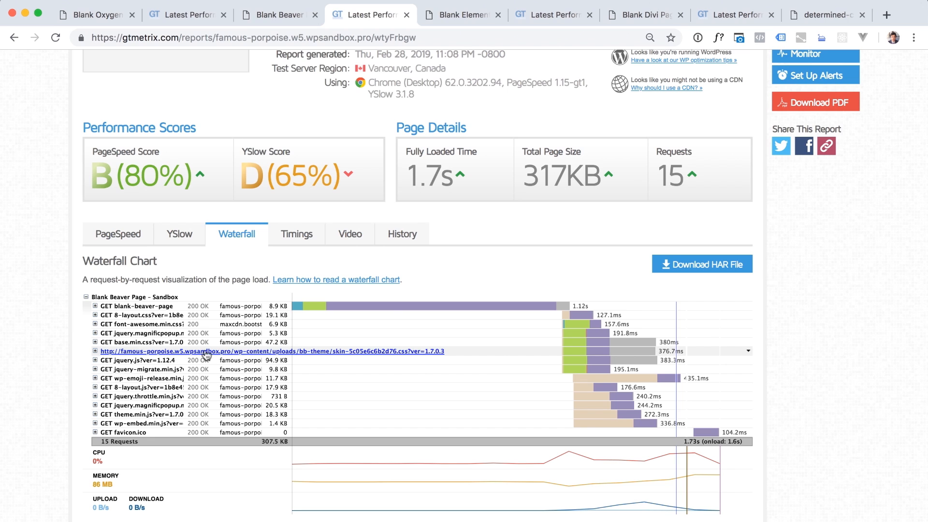
mouse_move(348, 357)
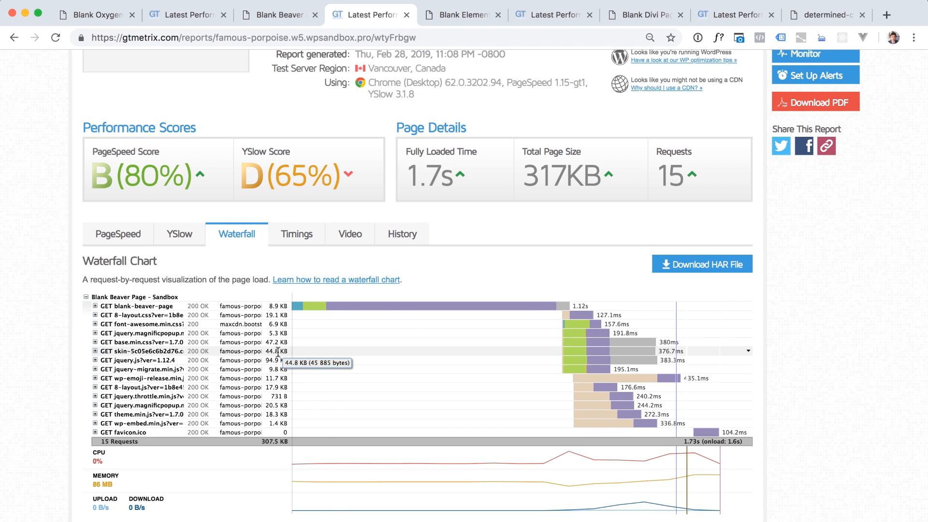
mouse_move(283, 369)
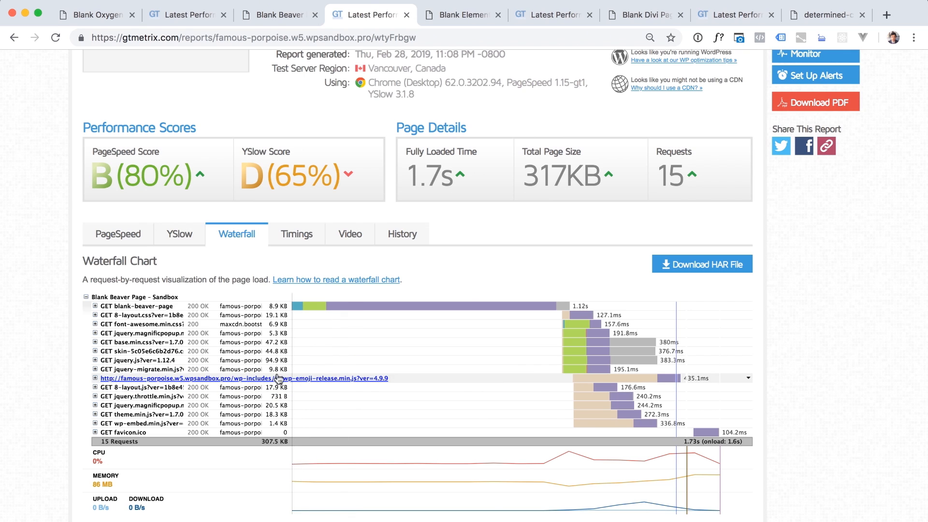
mouse_move(282, 383)
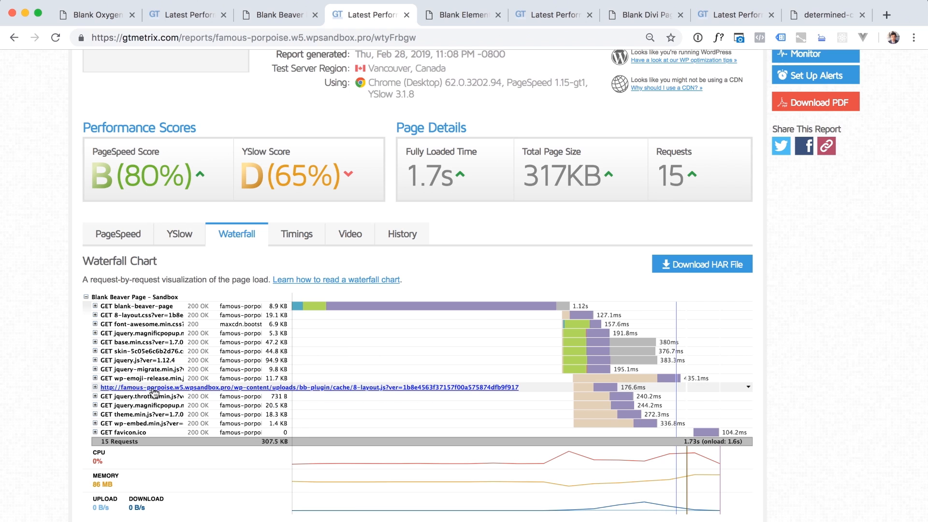
- Recheck the Beaver Builder page and report, then bring up the live blank Oxygen page
left_click(277, 14)
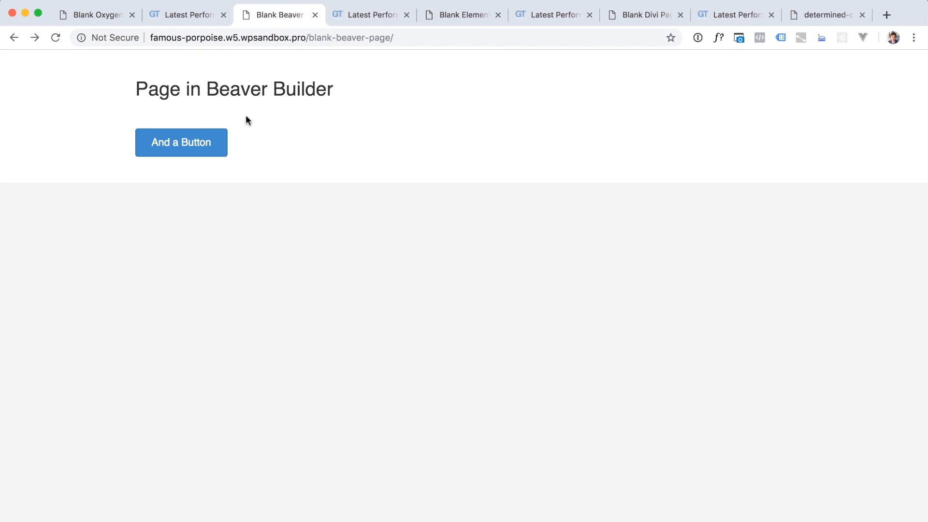
left_click(371, 14)
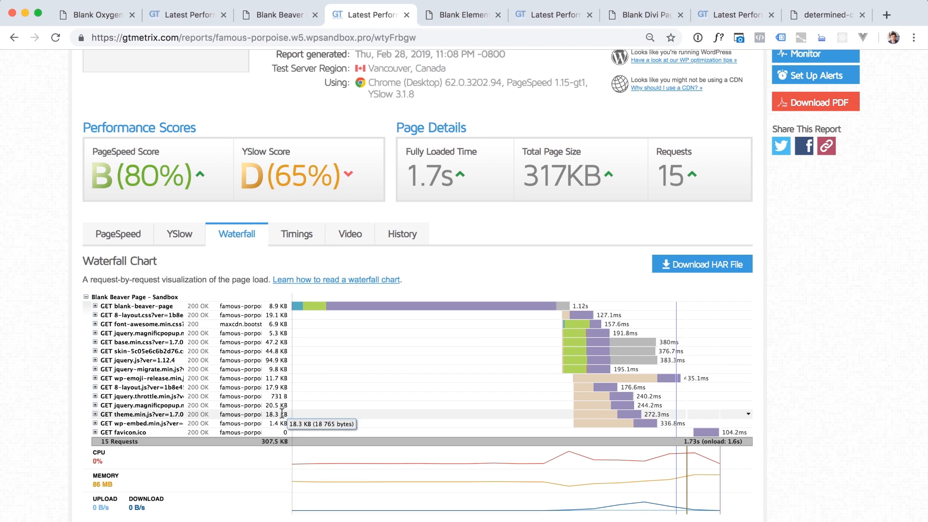
mouse_move(281, 405)
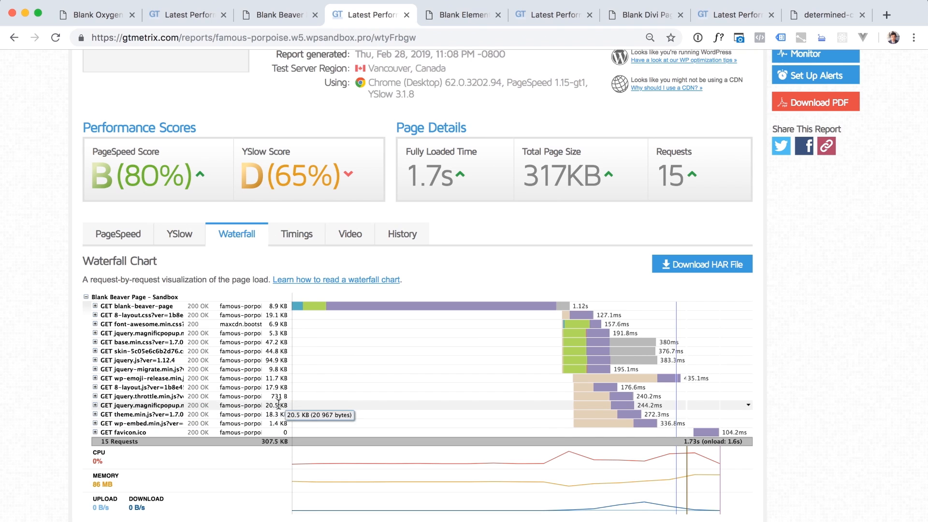
mouse_move(172, 423)
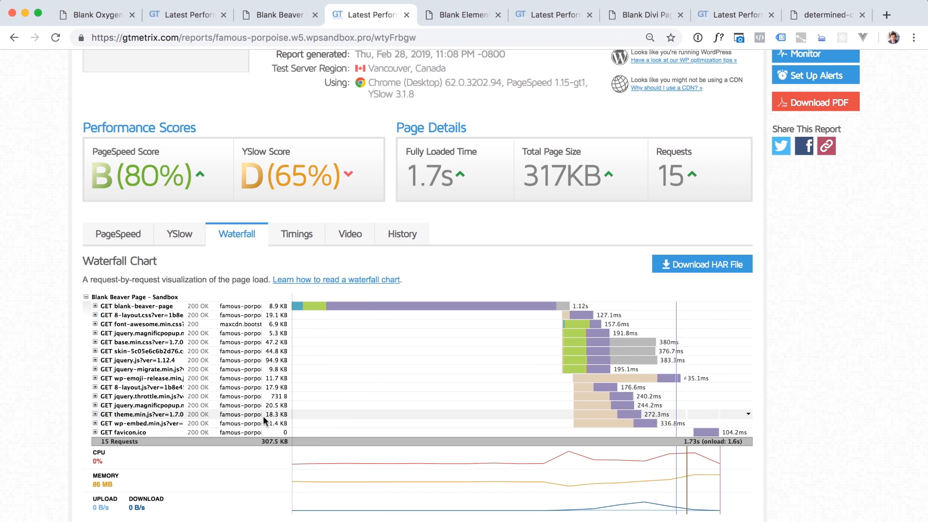
mouse_move(304, 418)
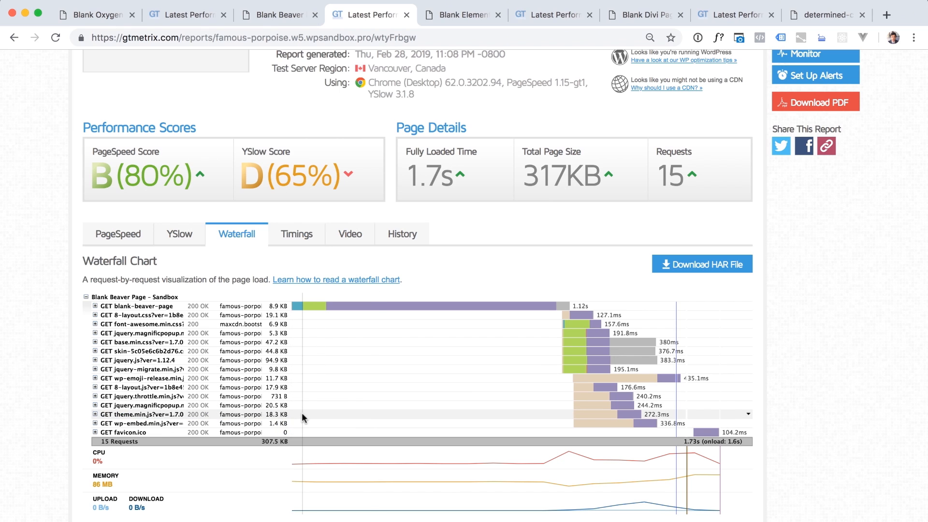
mouse_move(220, 425)
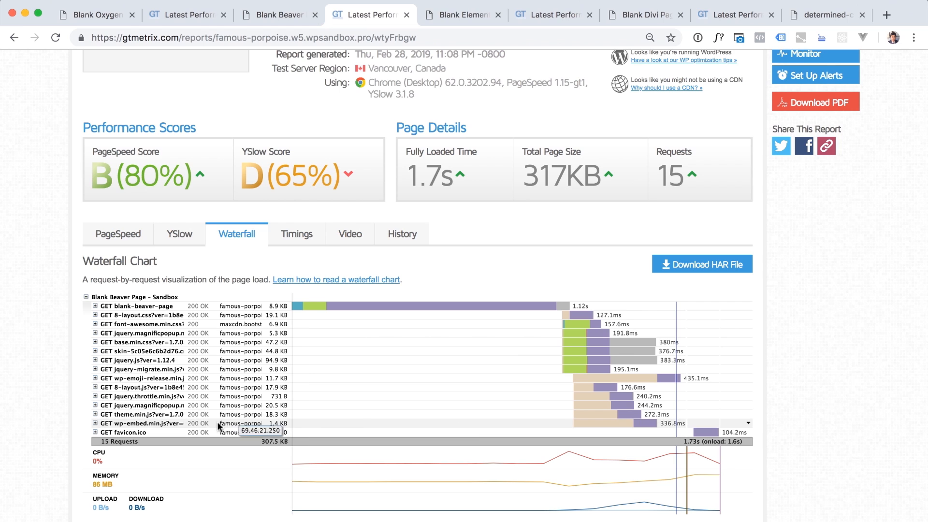
mouse_move(166, 415)
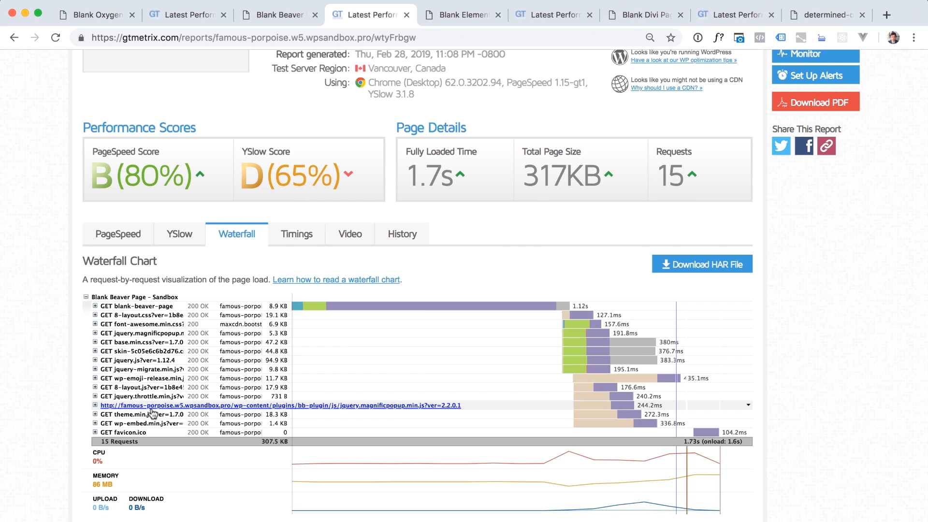
mouse_move(272, 396)
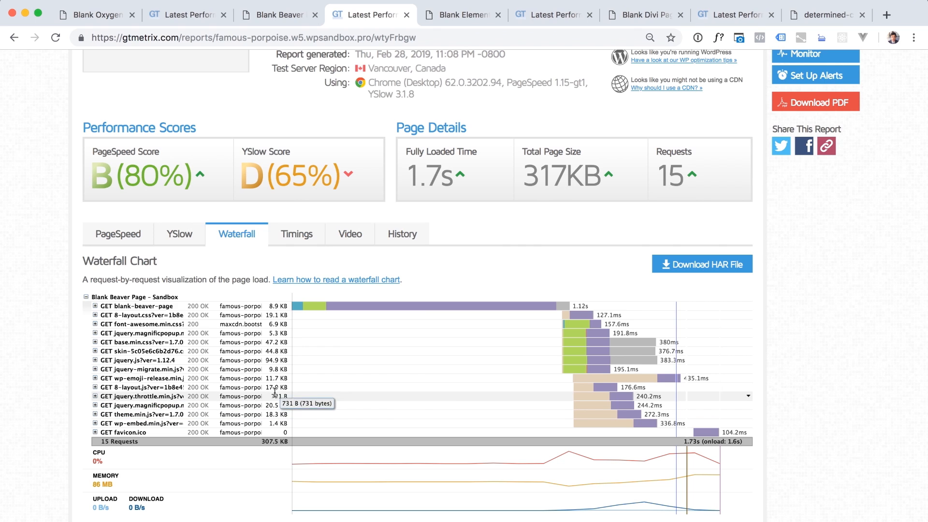
mouse_move(308, 348)
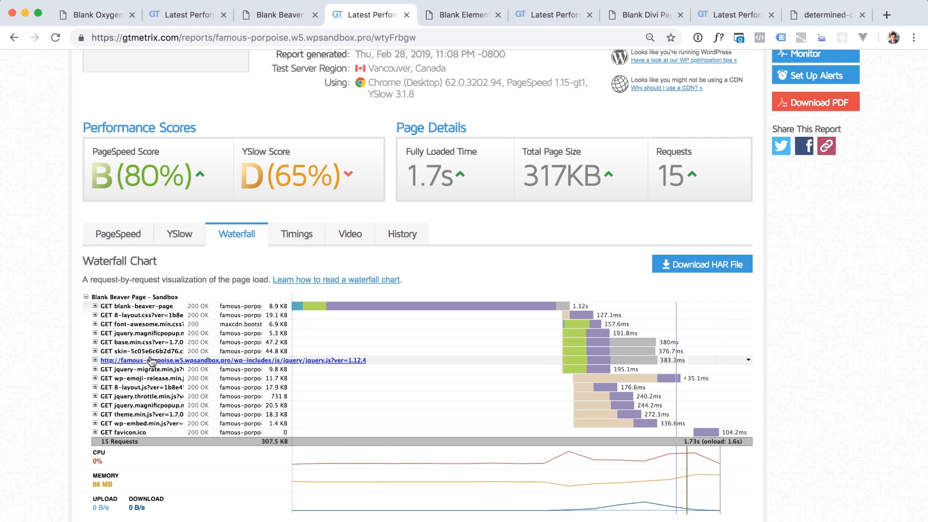
mouse_move(615, 225)
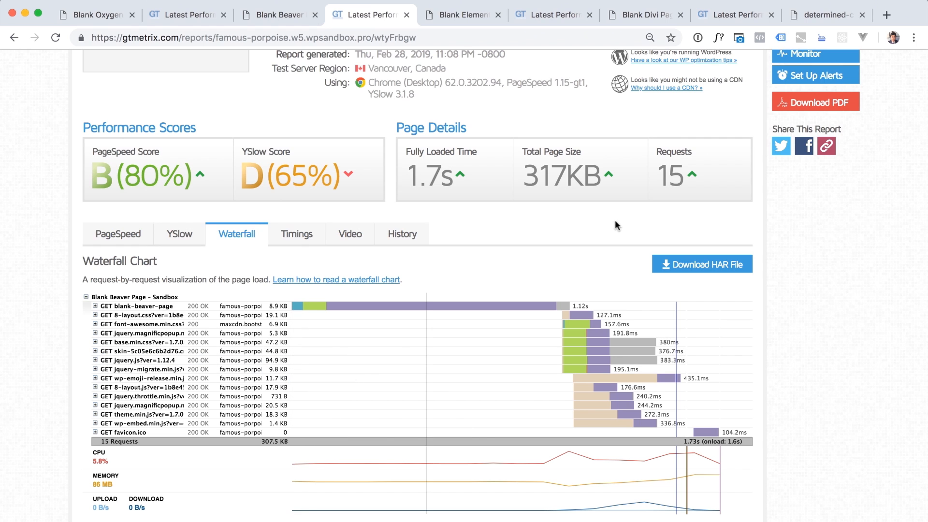
mouse_move(555, 200)
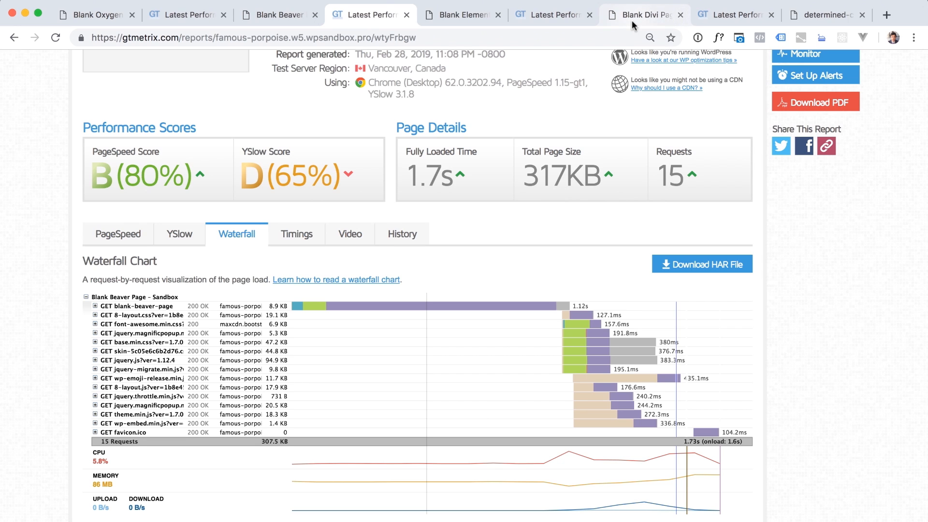
mouse_move(464, 14)
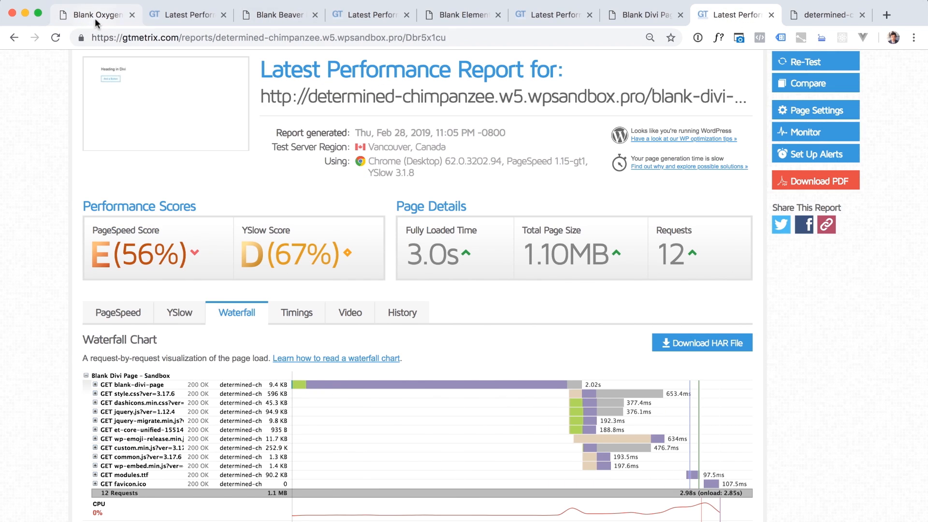
left_click(94, 14)
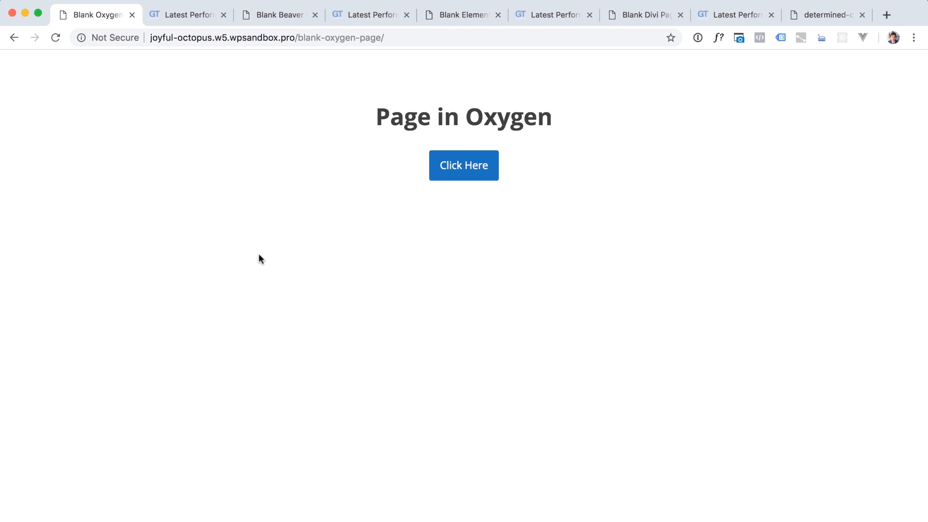
mouse_move(182, 29)
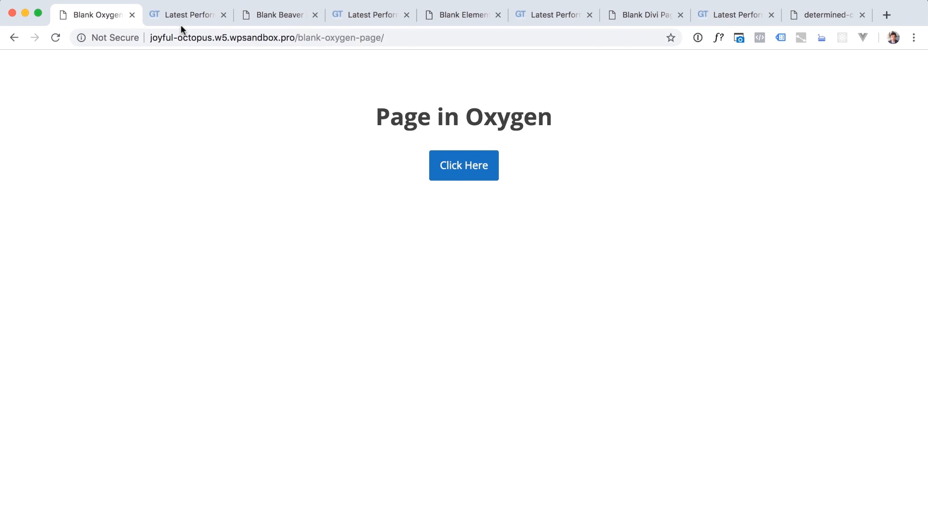
- Revisit the Oxygen report: 91% PageSpeed, 85% YSlow, 1.3s load, 122KB, 6 requests
left_click(186, 14)
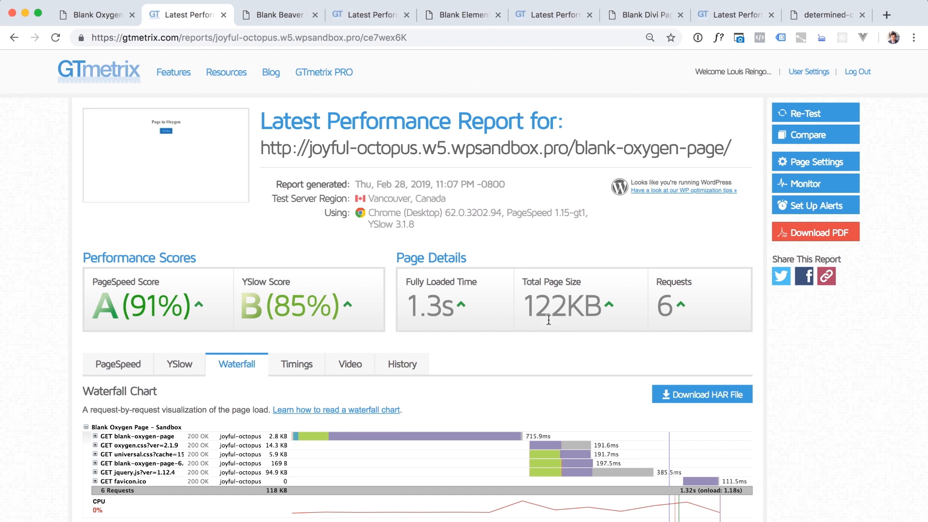
mouse_move(443, 451)
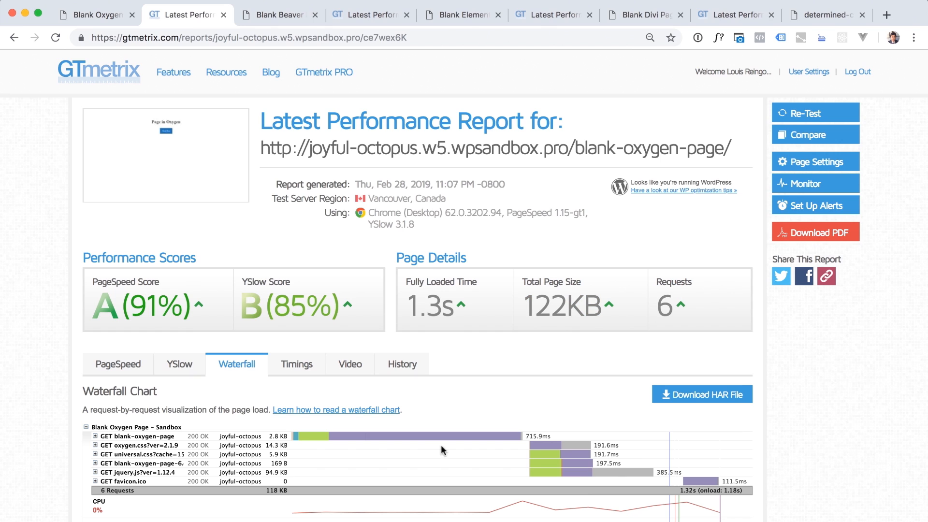
mouse_move(279, 473)
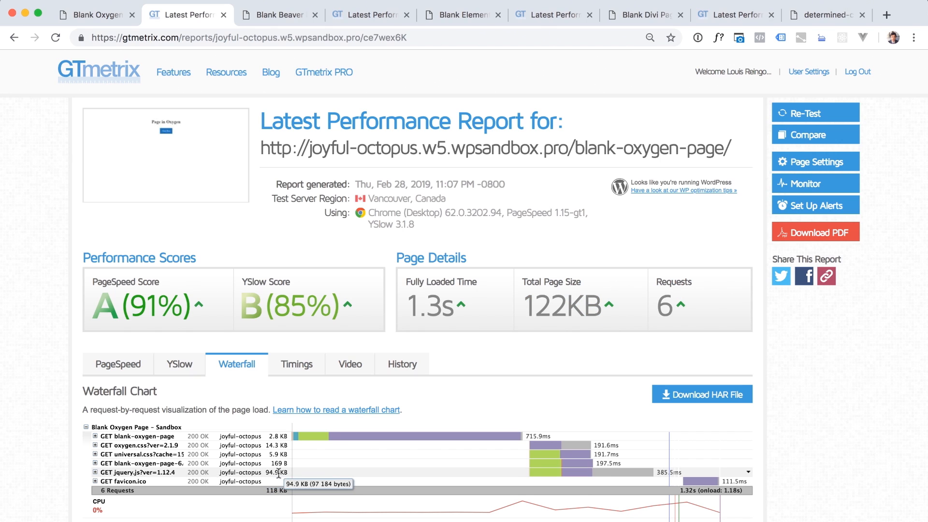
mouse_move(284, 482)
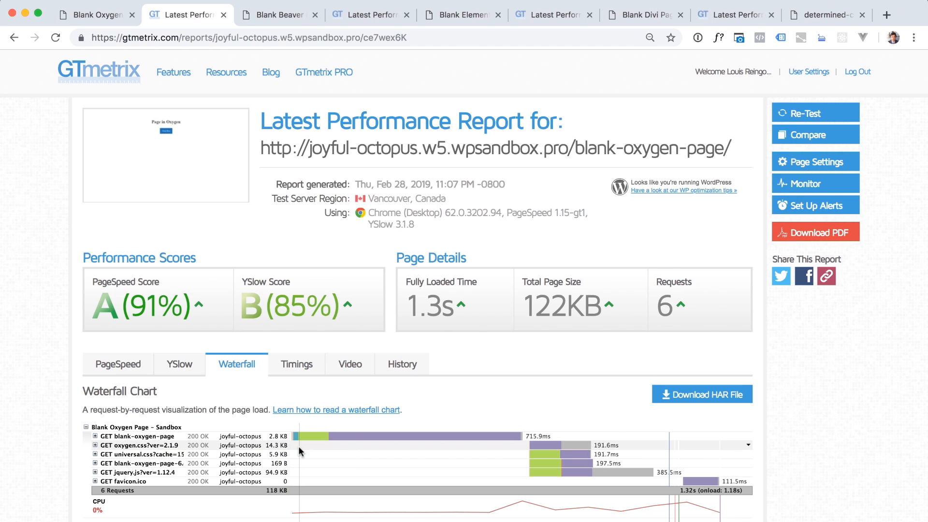
mouse_move(281, 445)
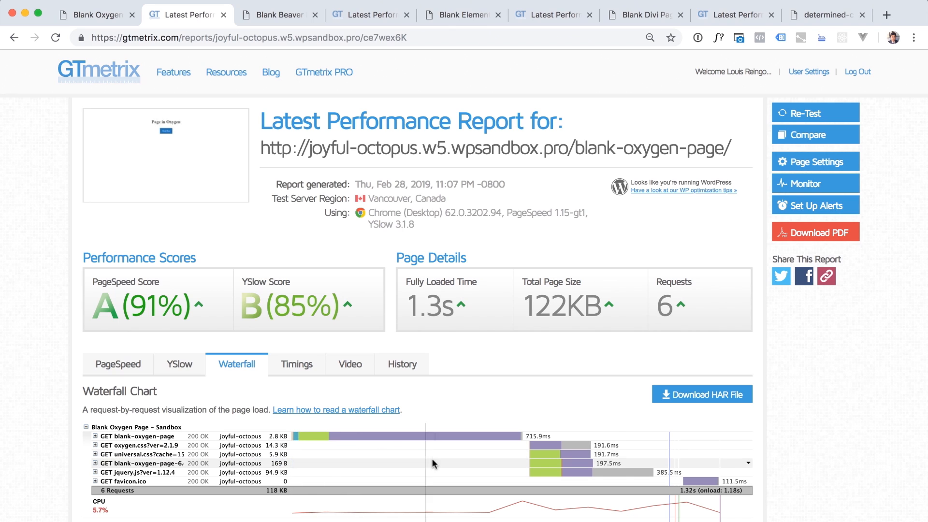
mouse_move(467, 456)
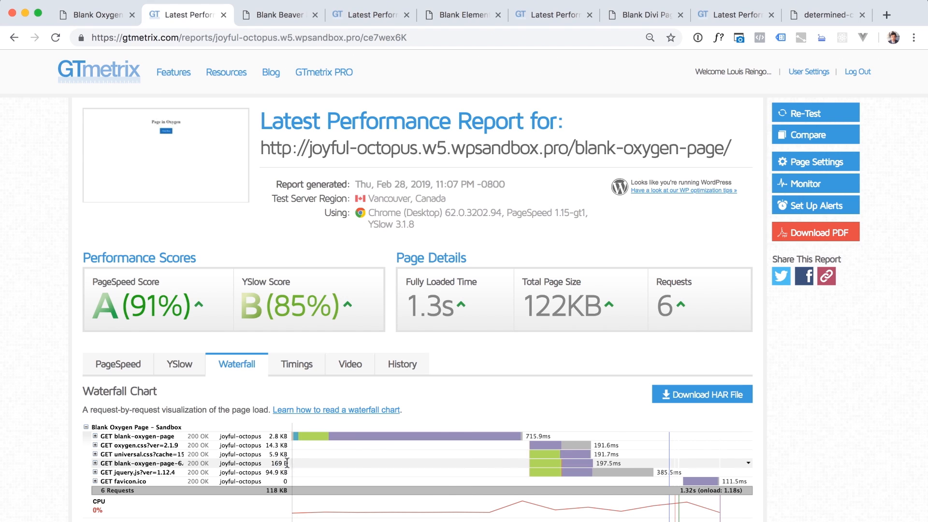
mouse_move(285, 463)
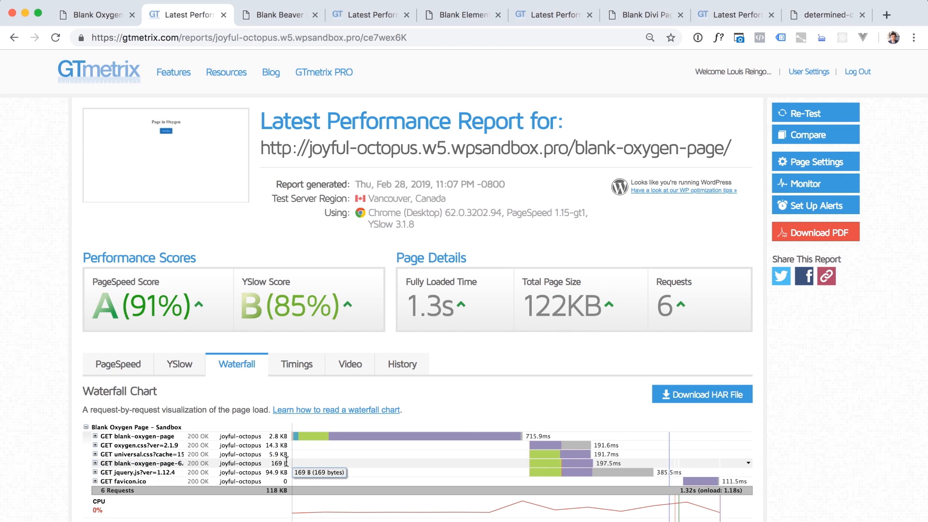
mouse_move(281, 465)
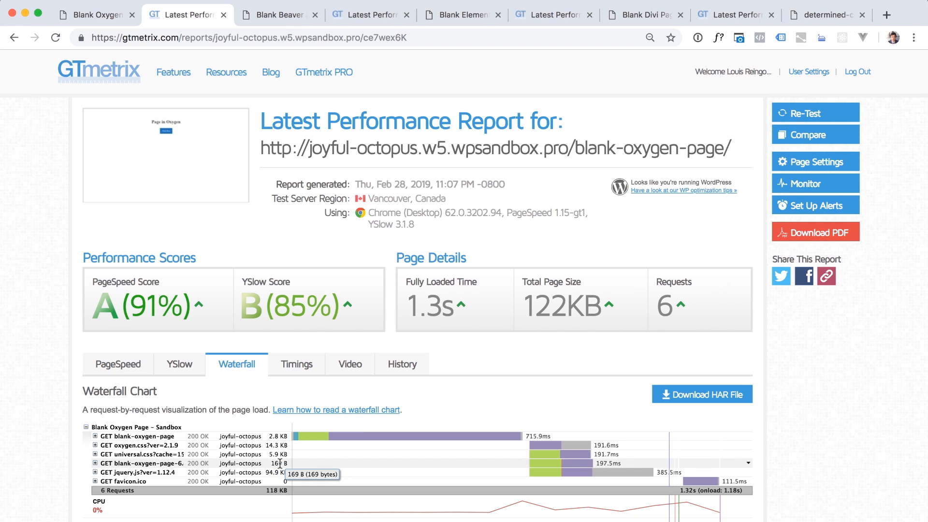
mouse_move(283, 459)
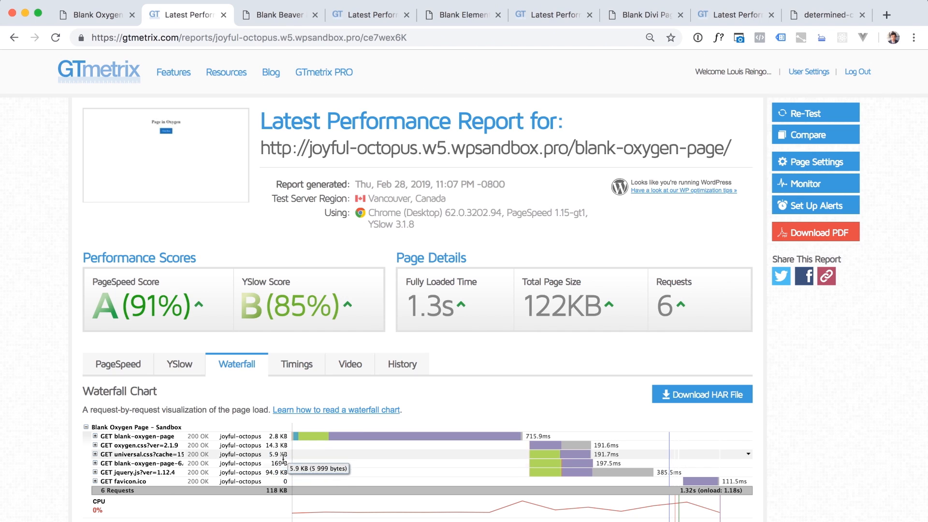
mouse_move(320, 467)
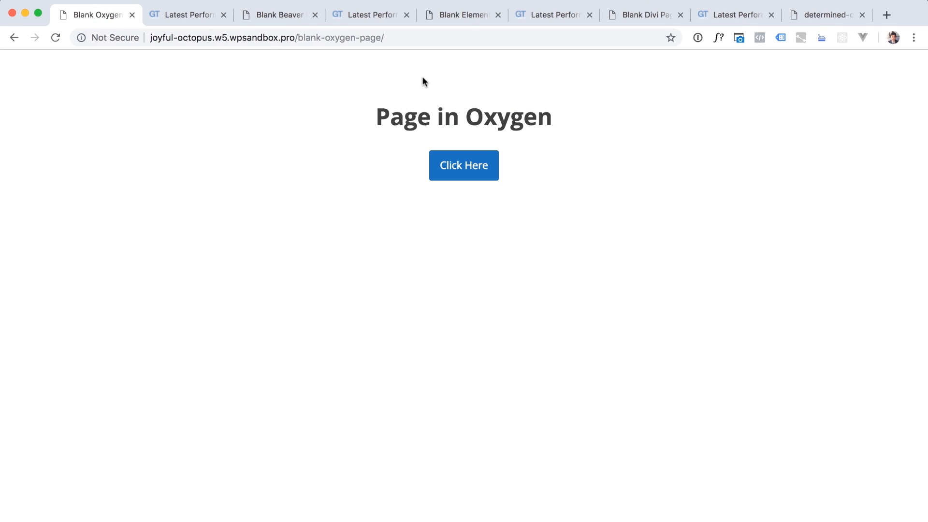
mouse_move(425, 78)
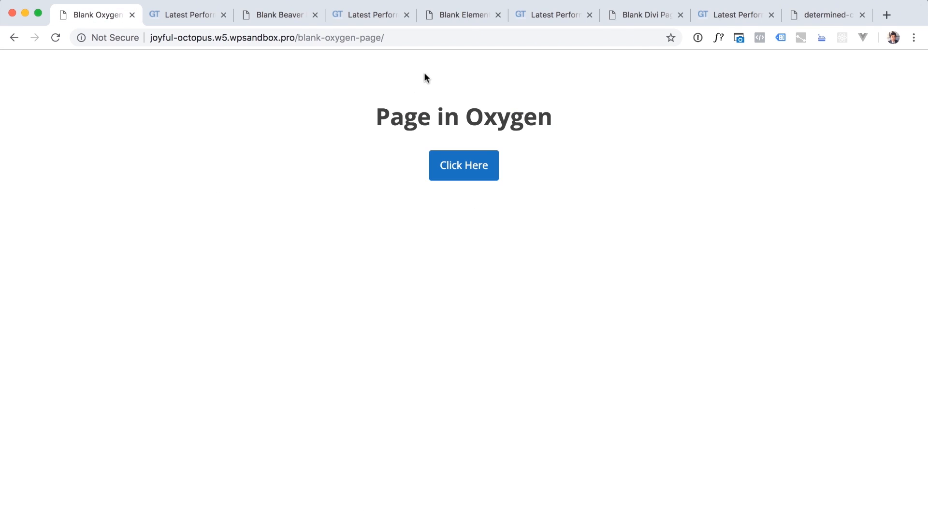
left_click(184, 14)
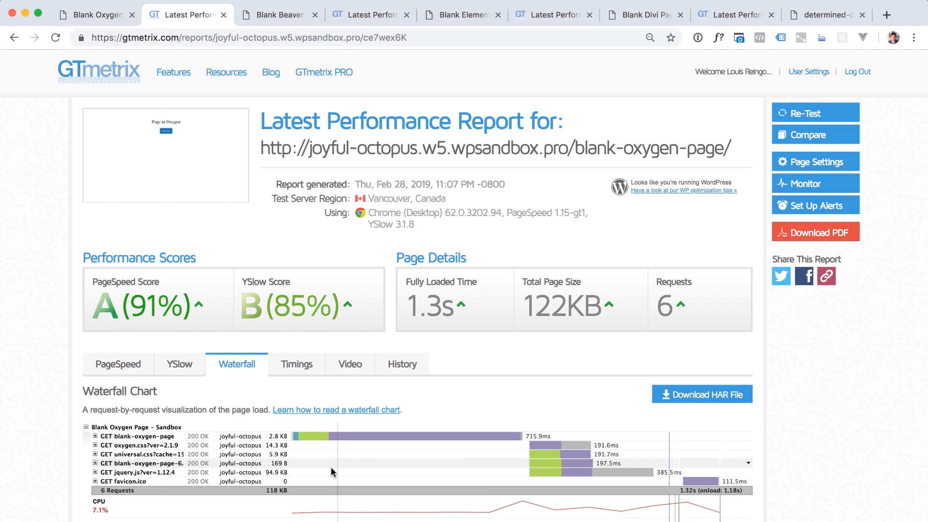
mouse_move(309, 468)
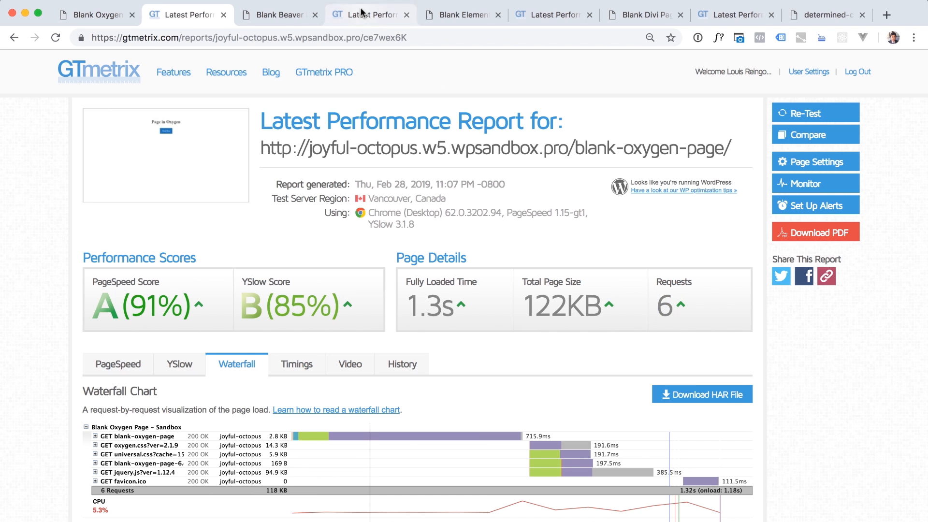
- Compare the Elementor report (D 66%, 19 requests) with Divi's (E 56%, 1.10MB)
left_click(552, 14)
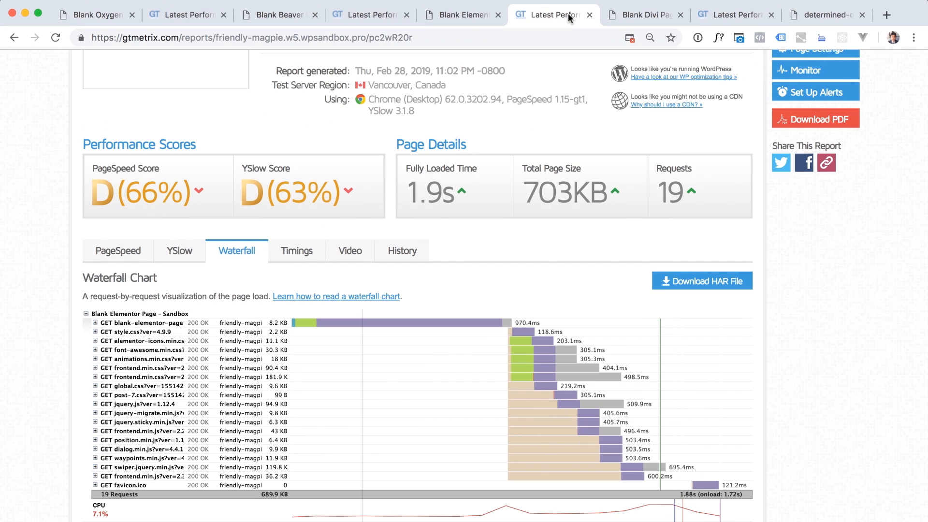
scroll("up", 3)
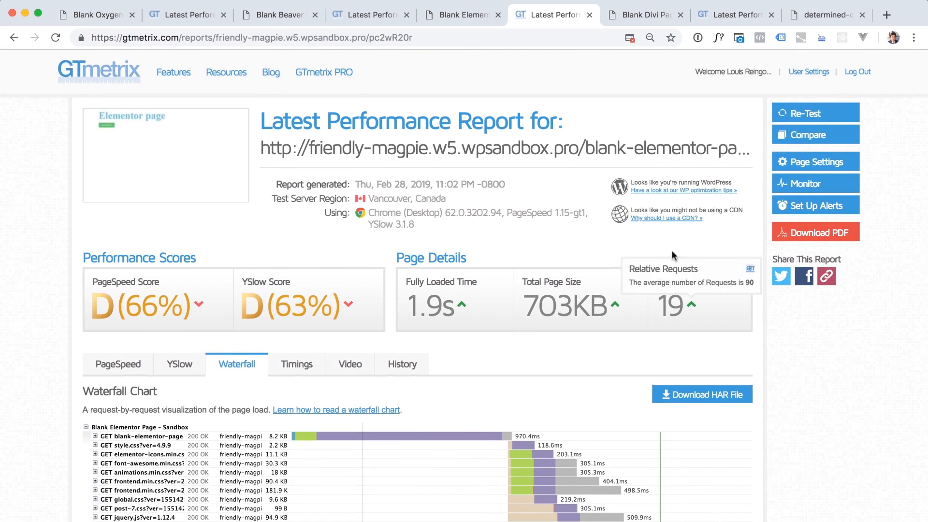
left_click(736, 14)
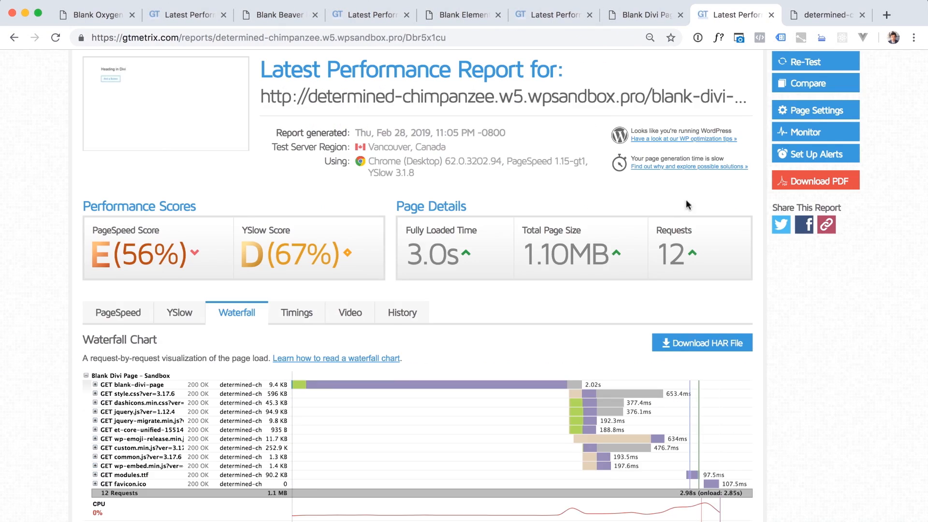
mouse_move(279, 394)
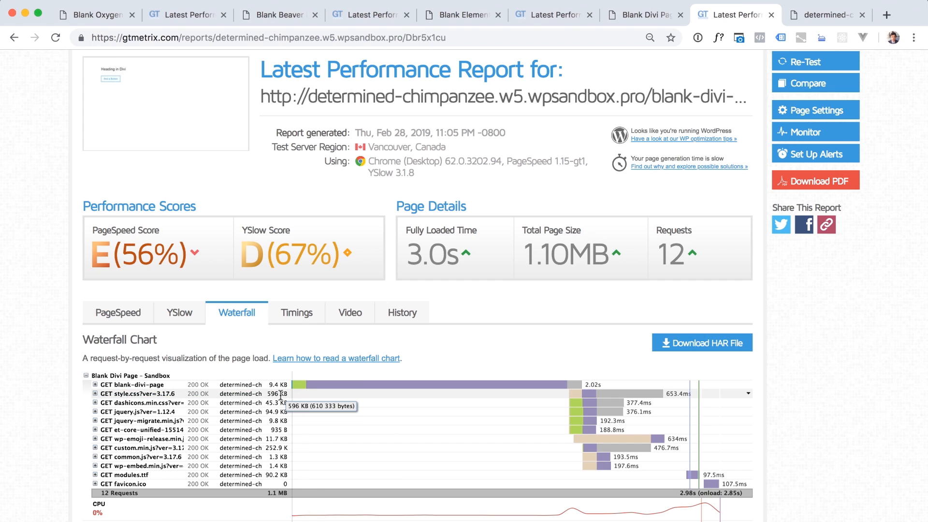
left_click(92, 14)
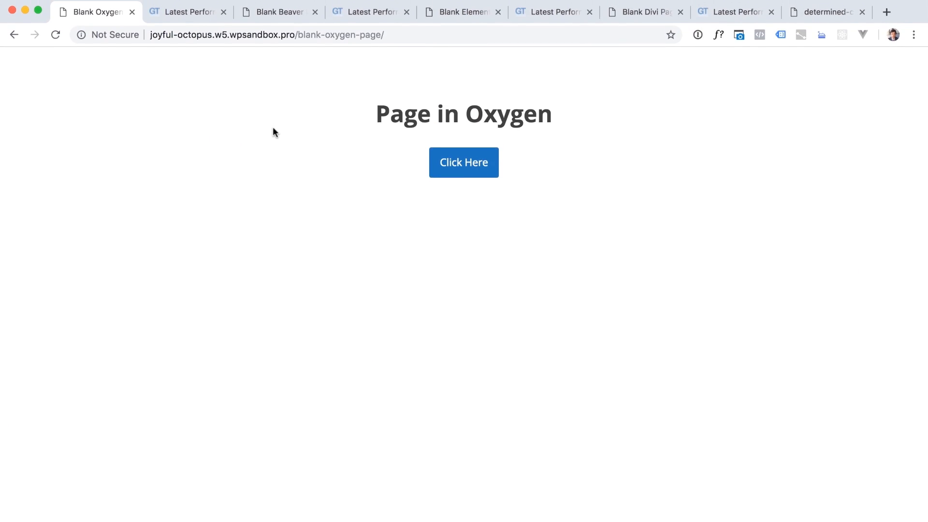
- Open the Inspect view on the blank Oxygen page
right_click(273, 132)
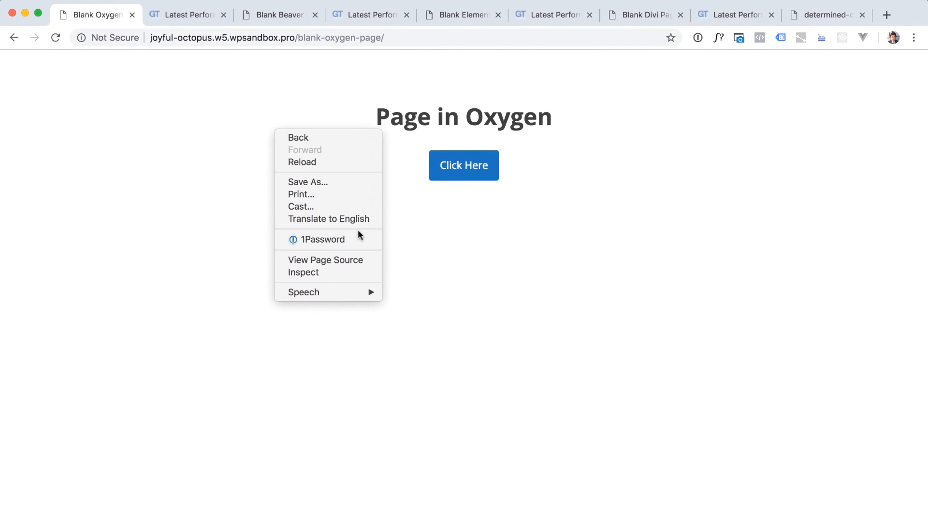
left_click(325, 259)
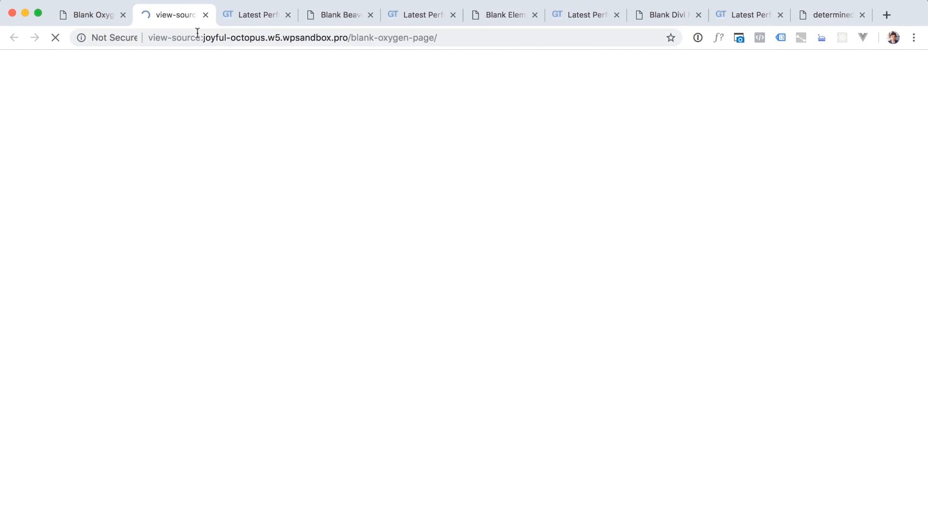
left_click(206, 14)
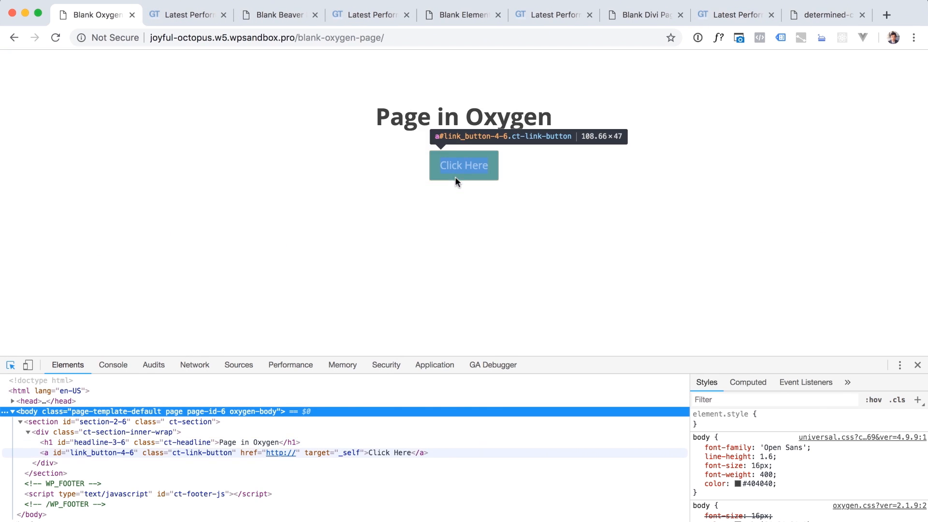
- Select the Oxygen section, its inner wrap div and the 'Page in Oxygen' heading nodes
left_click(27, 422)
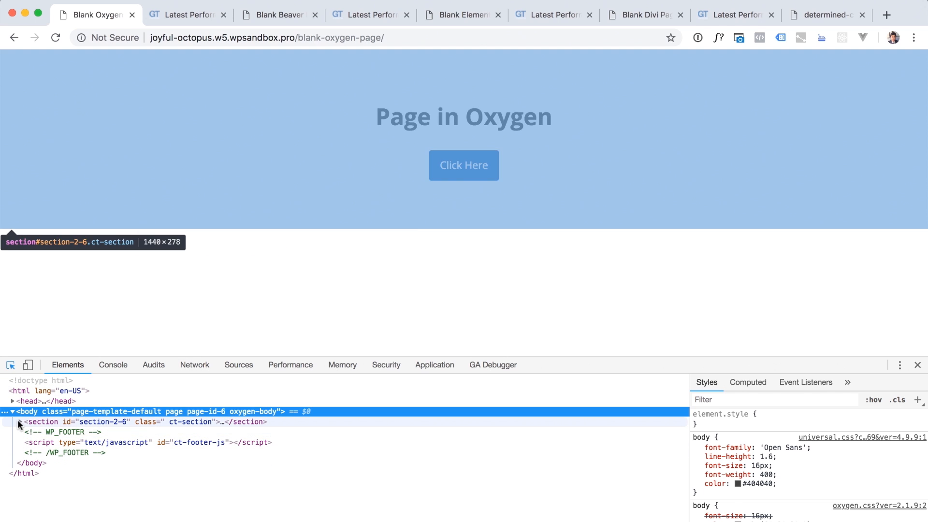
left_click(19, 422)
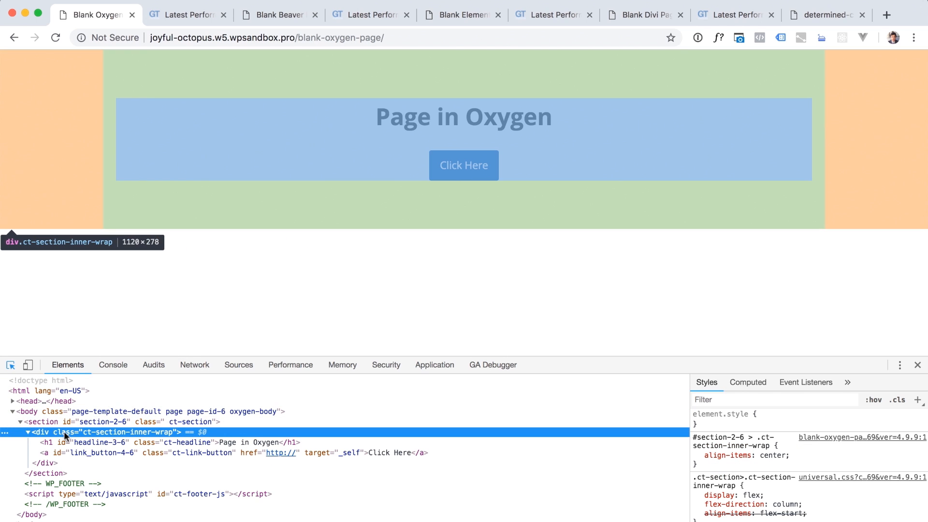
left_click(172, 443)
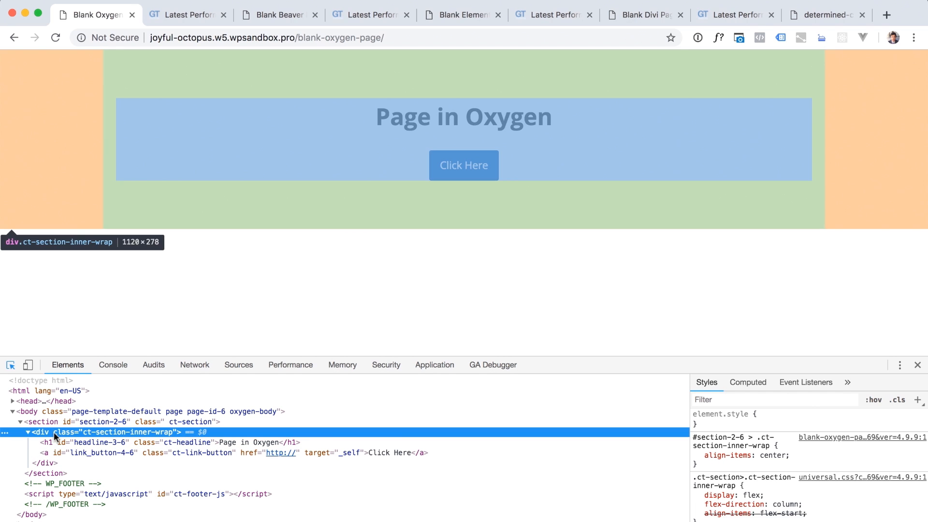
left_click(42, 422)
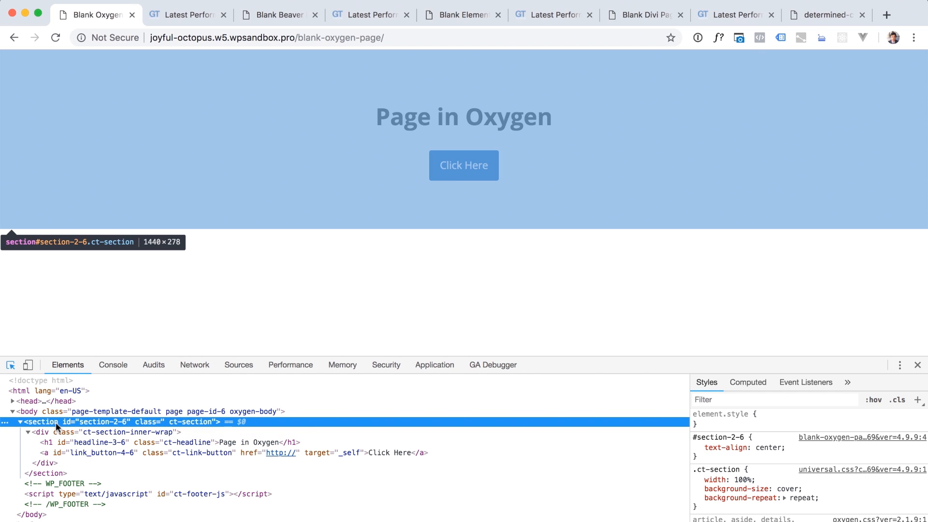
left_click(166, 443)
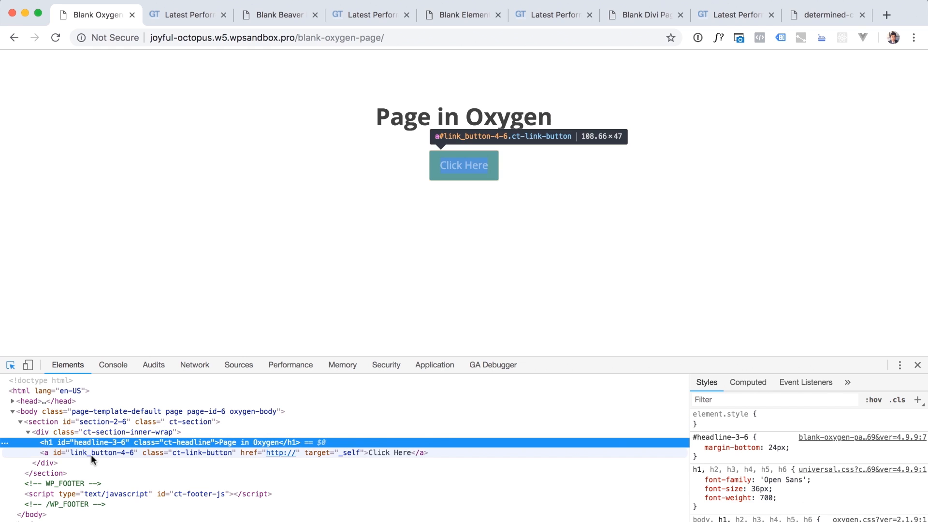
left_click(123, 432)
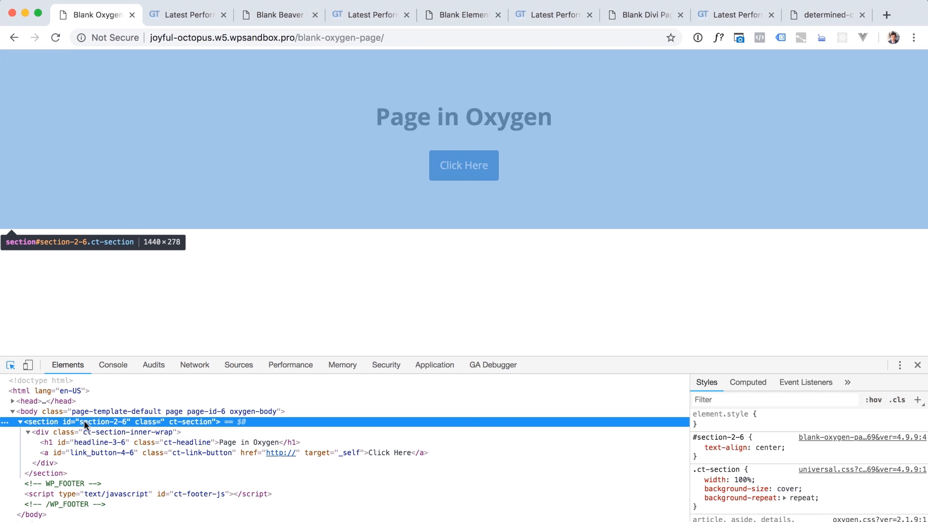
left_click(276, 14)
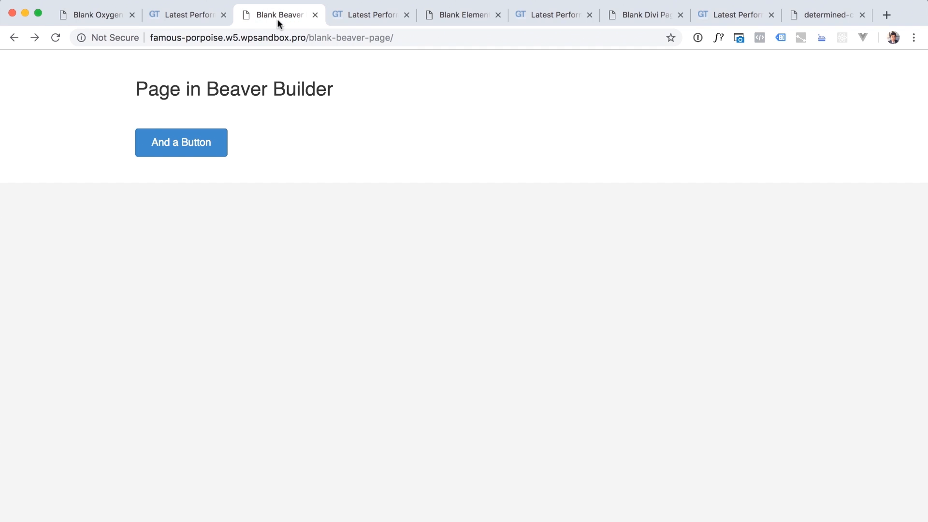
- Inspect the deeply nested markup of the Beaver Builder page and Elementor heading
right_click(402, 280)
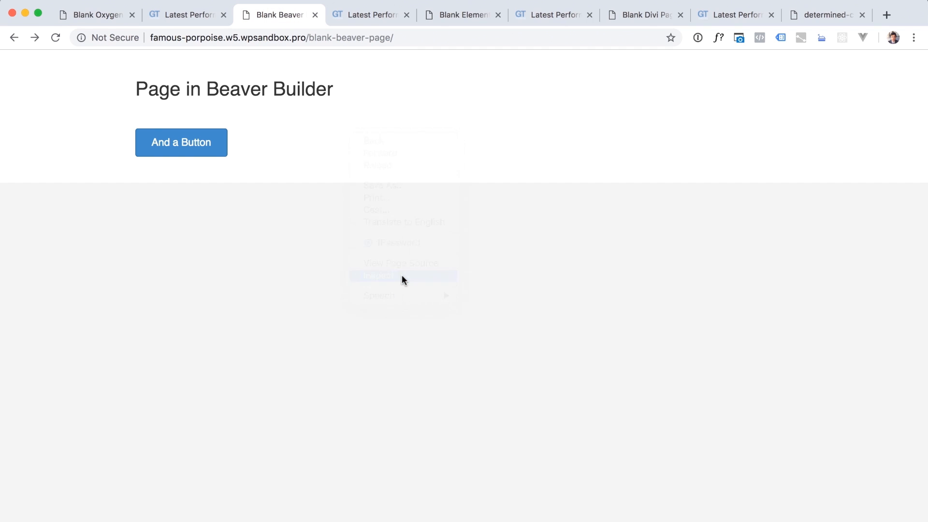
left_click(376, 276)
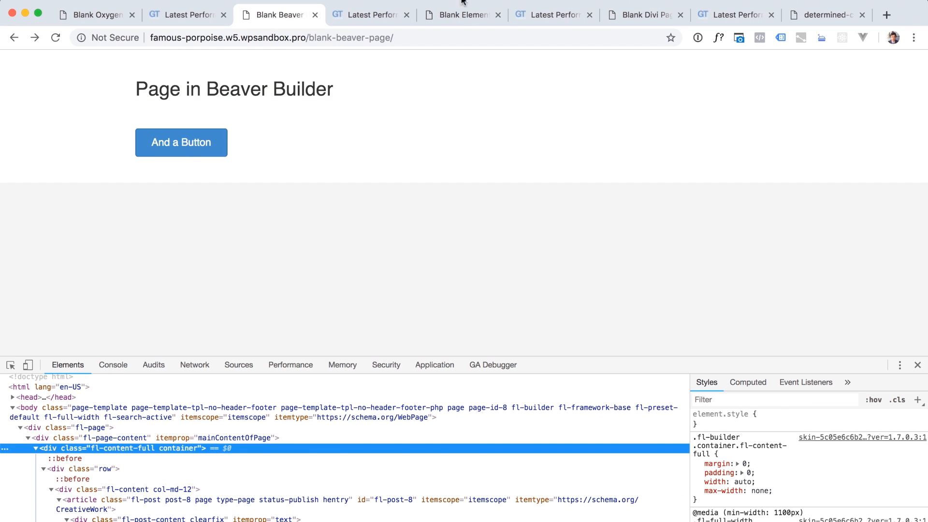
right_click(406, 82)
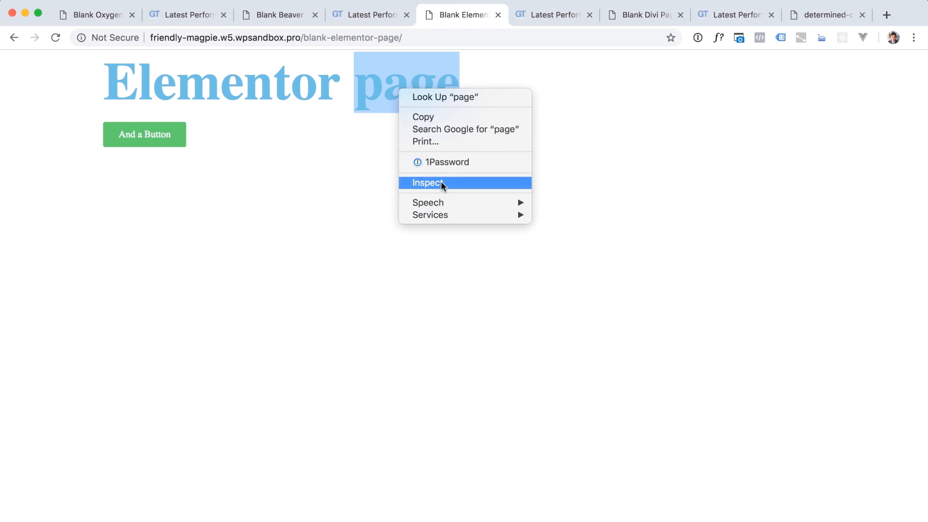
left_click(428, 183)
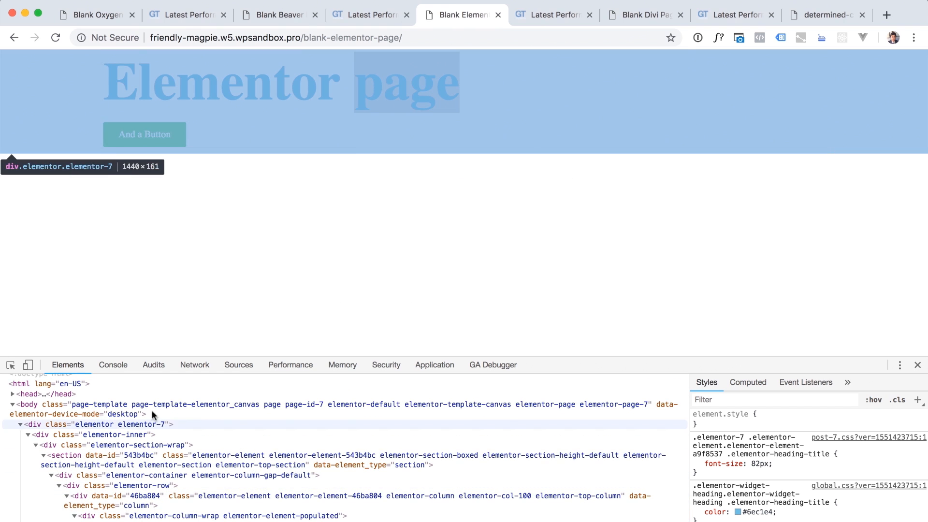
right_click(227, 110)
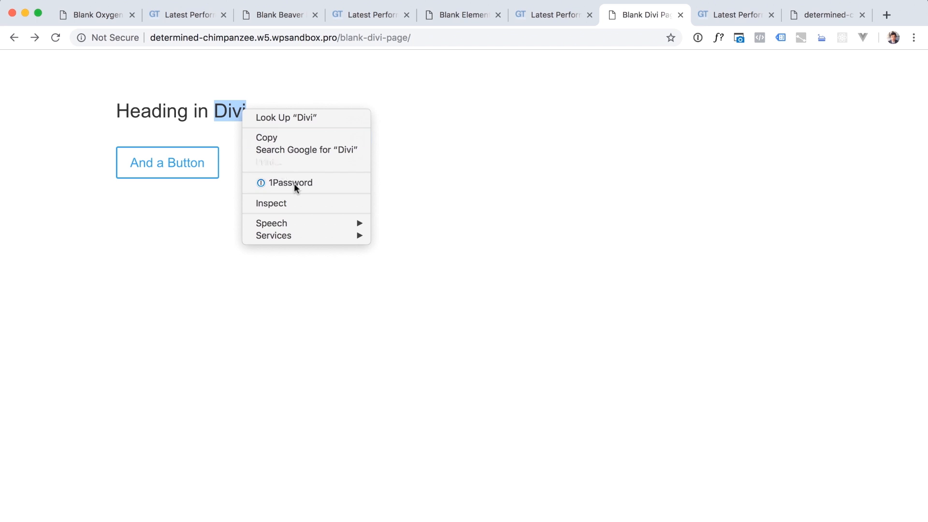
- Inspect the Divi heading and select its et_builder_inner_content and entry-content wrapper divs
left_click(271, 203)
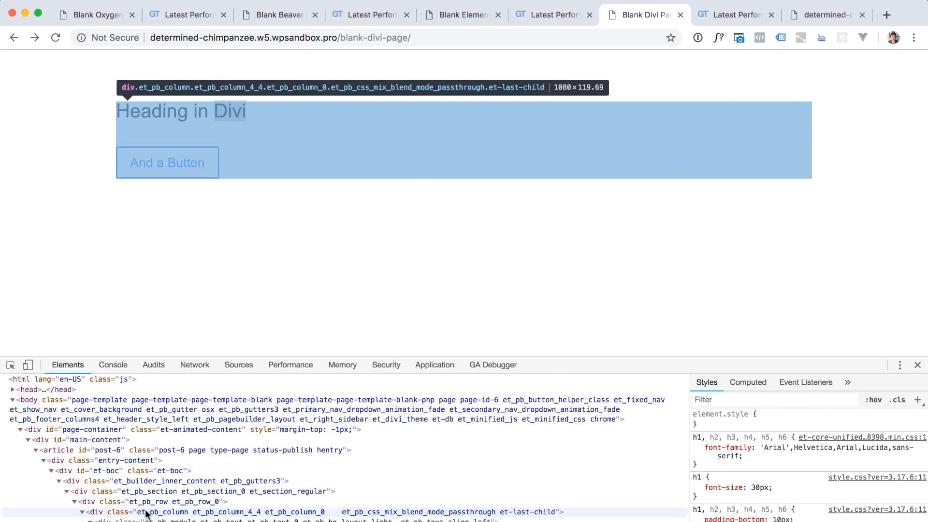
left_click(106, 471)
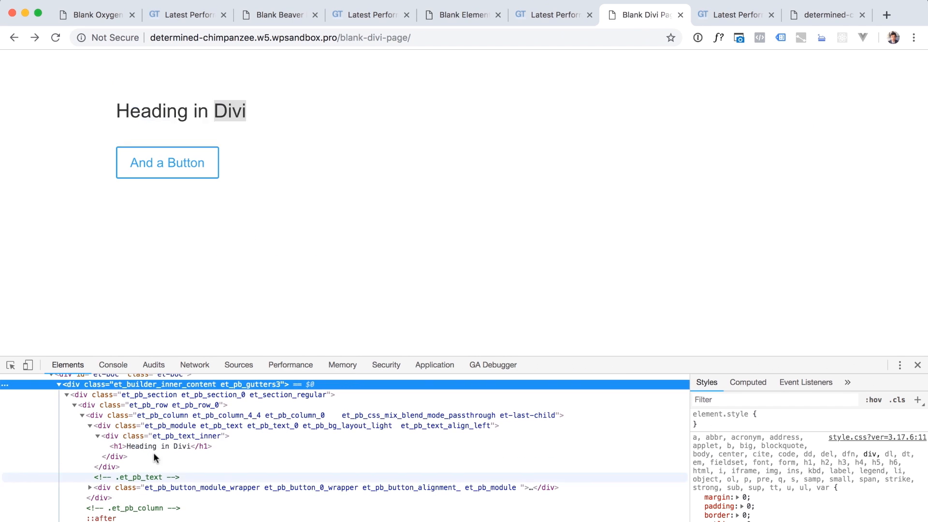
left_click(123, 465)
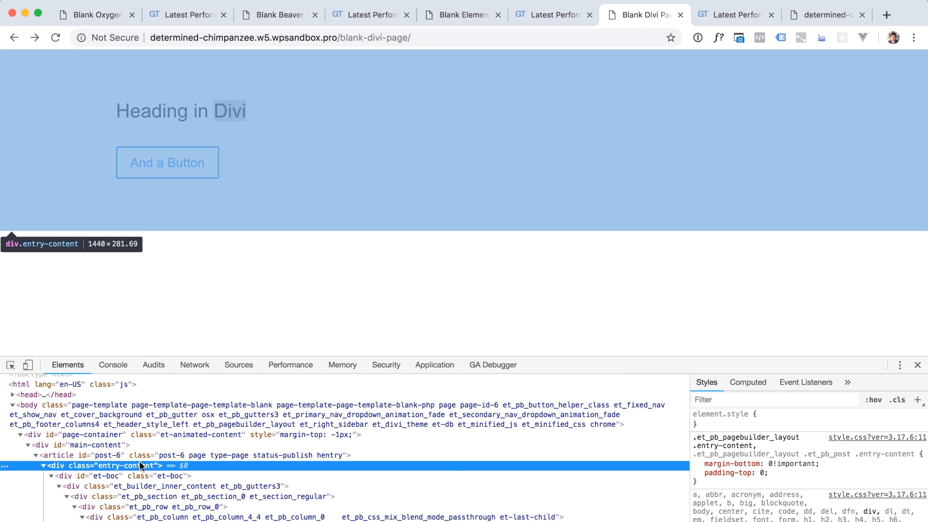
left_click(95, 14)
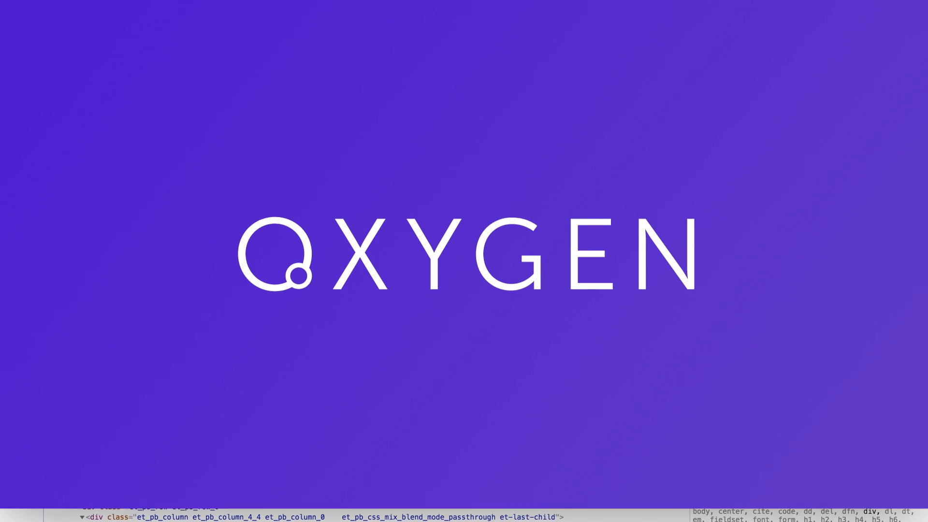